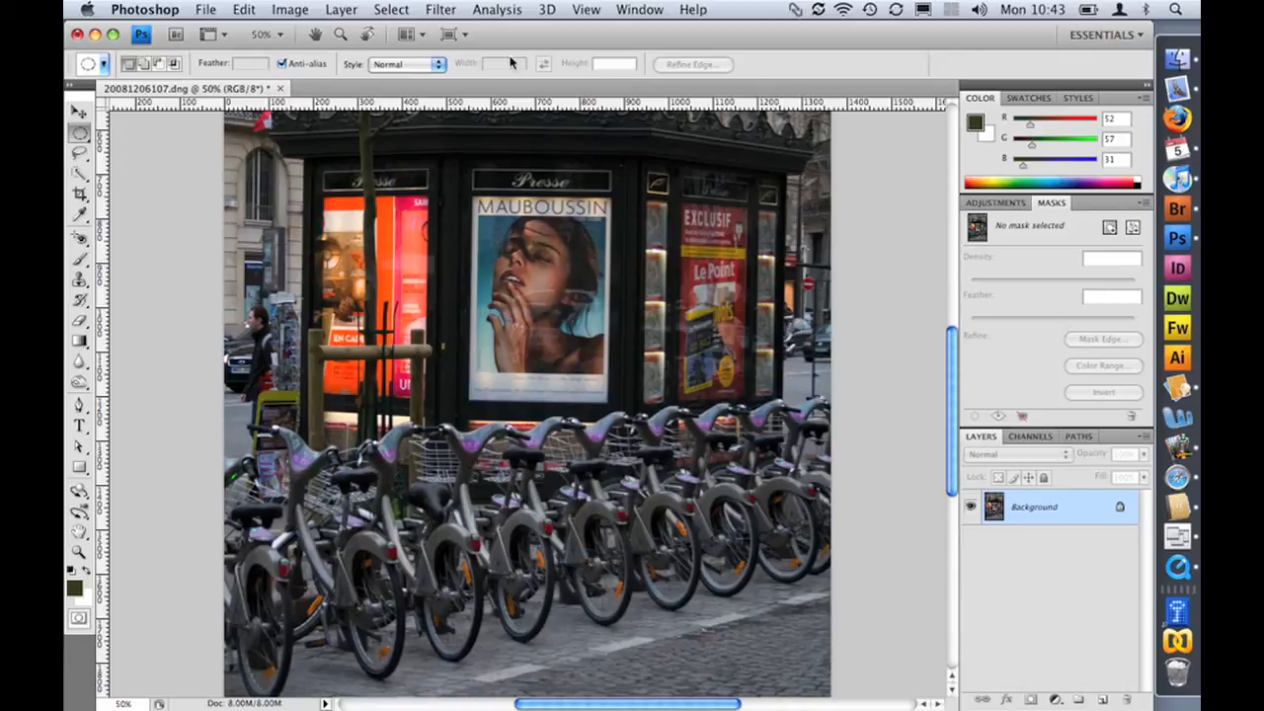
mouse_move(102, 225)
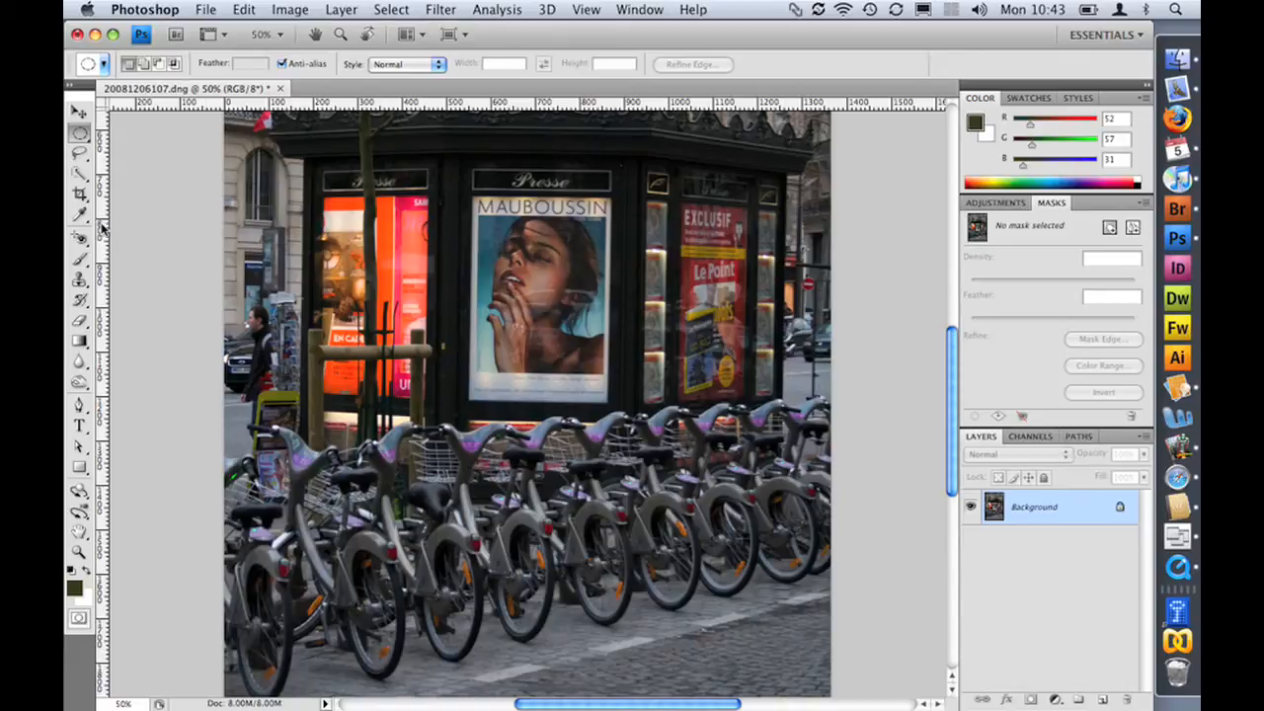
Switch to the Red Eye tool from the retouching tool group
click(81, 237)
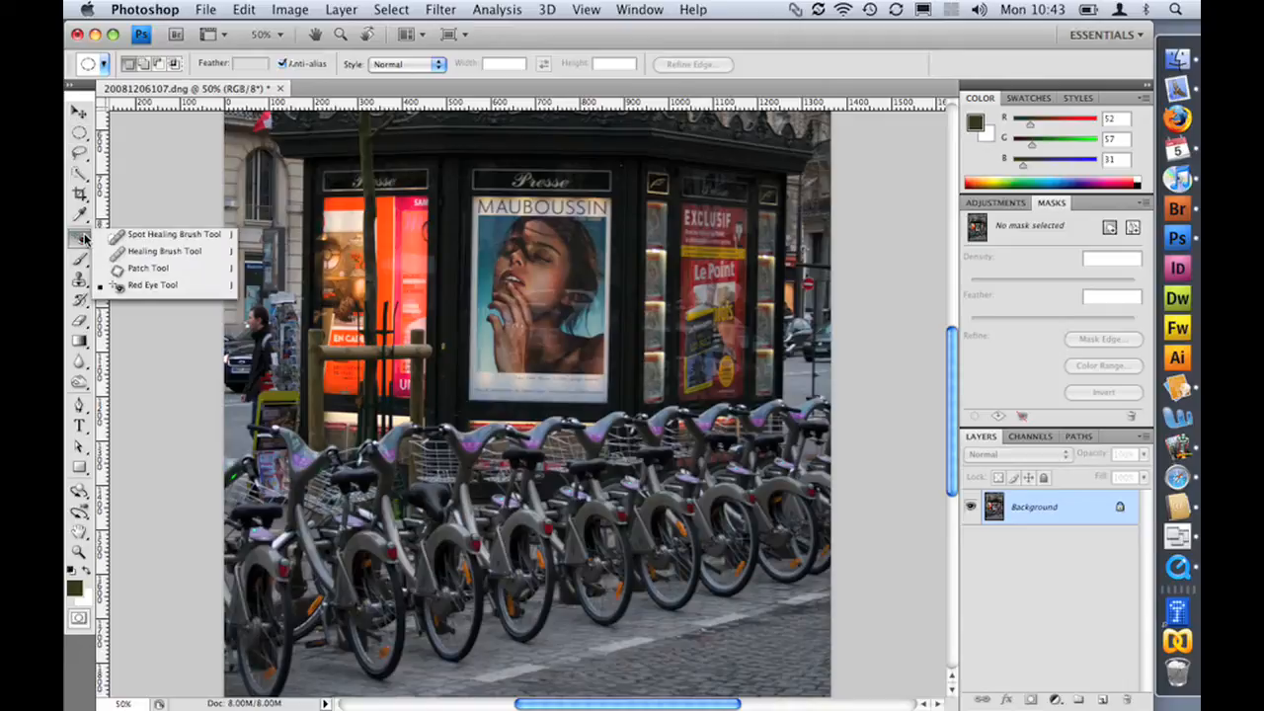
click(154, 285)
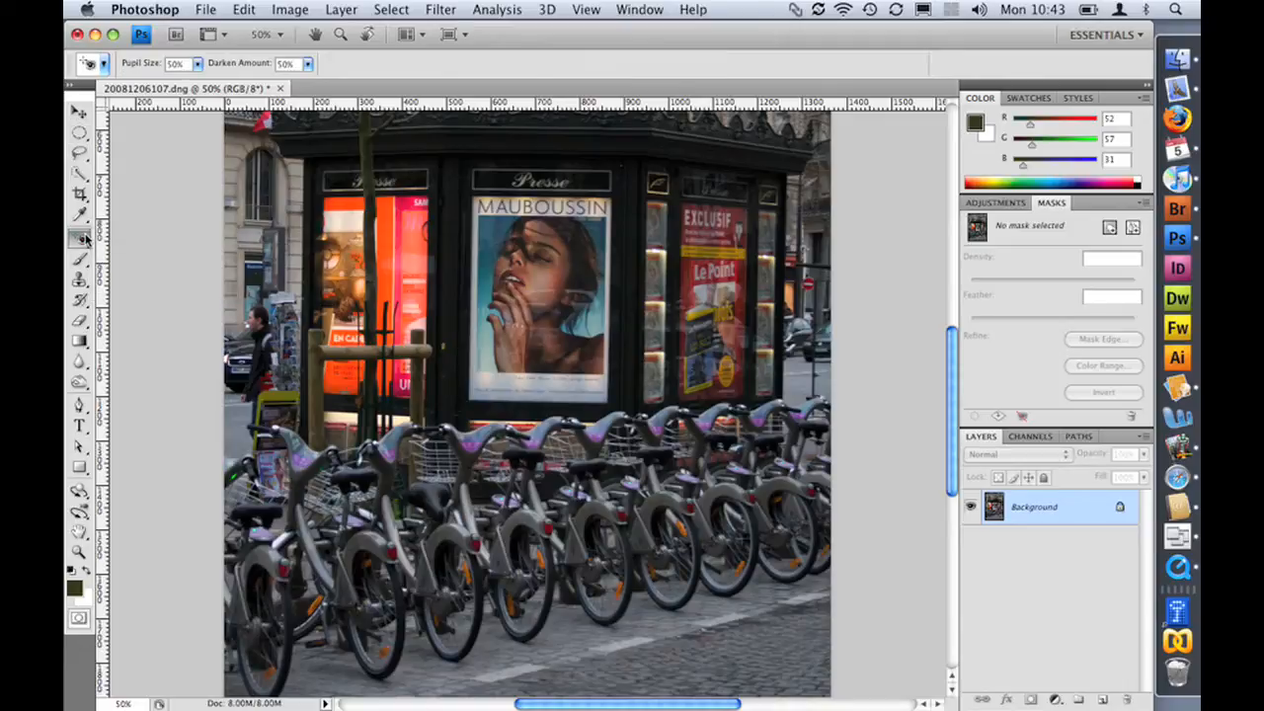
mouse_move(79, 238)
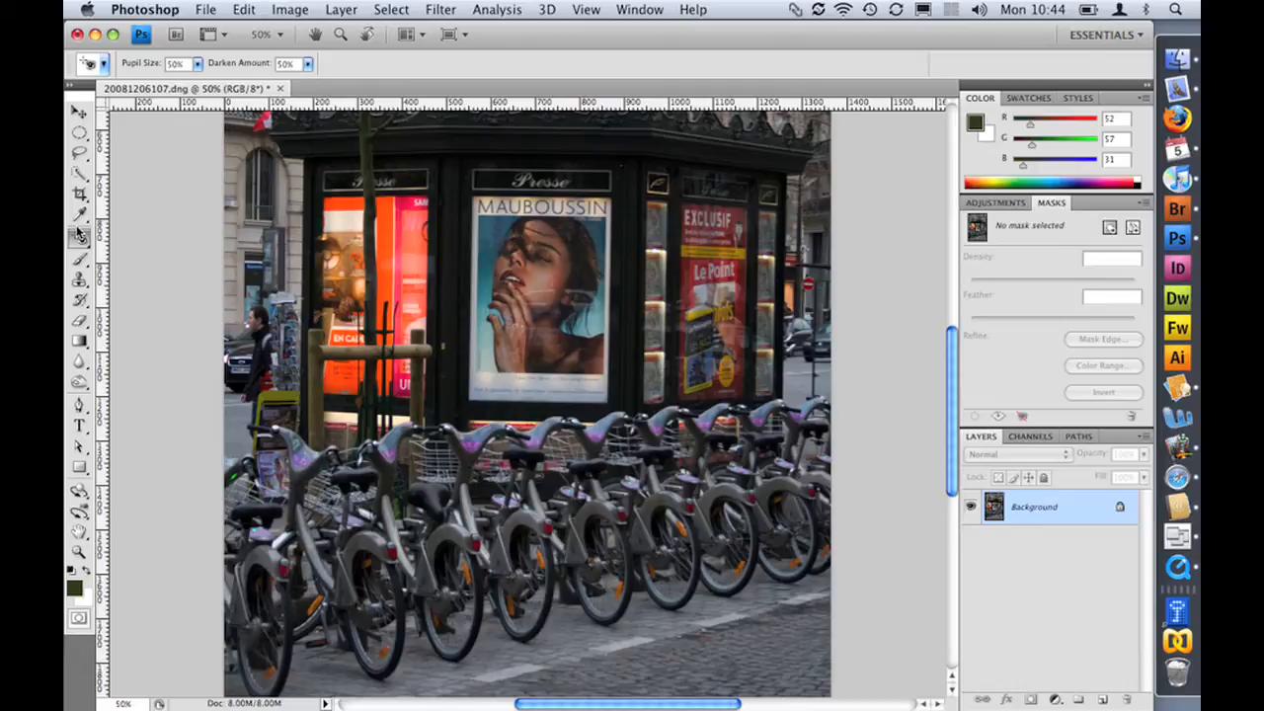
Show the LAB Workflow extension panel and move it over the photo's left side
click(640, 8)
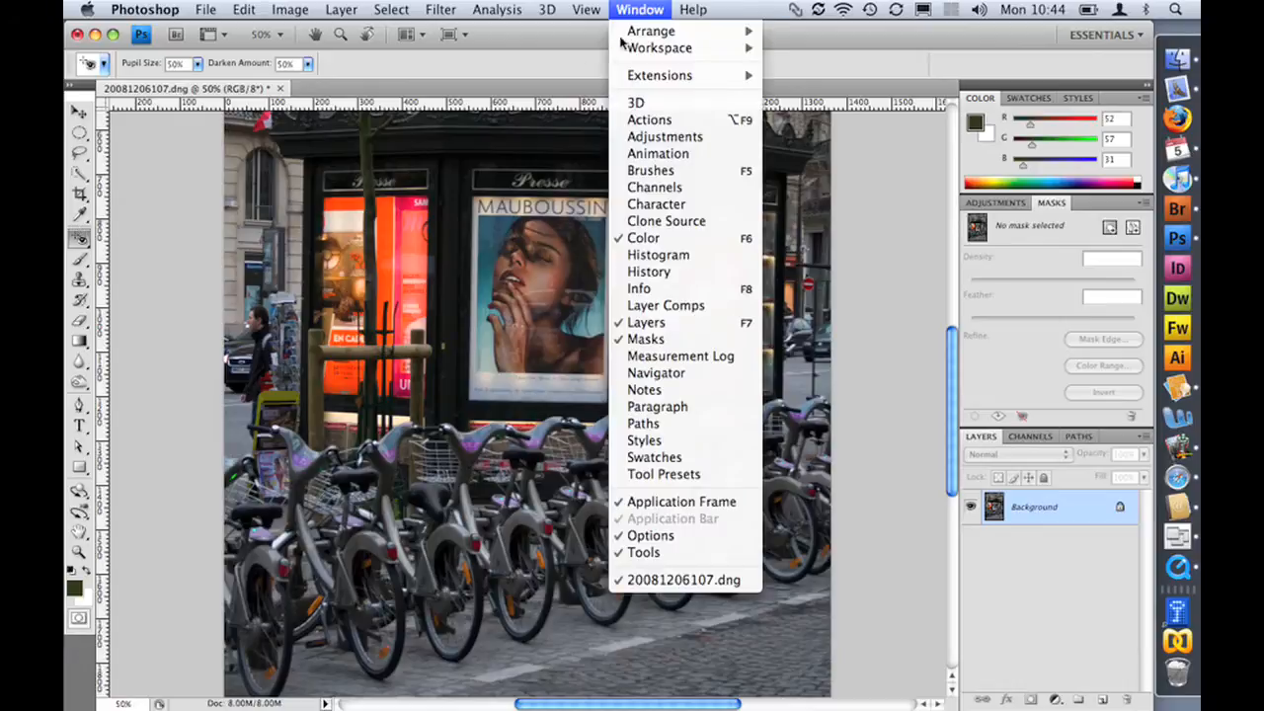
mouse_move(660, 75)
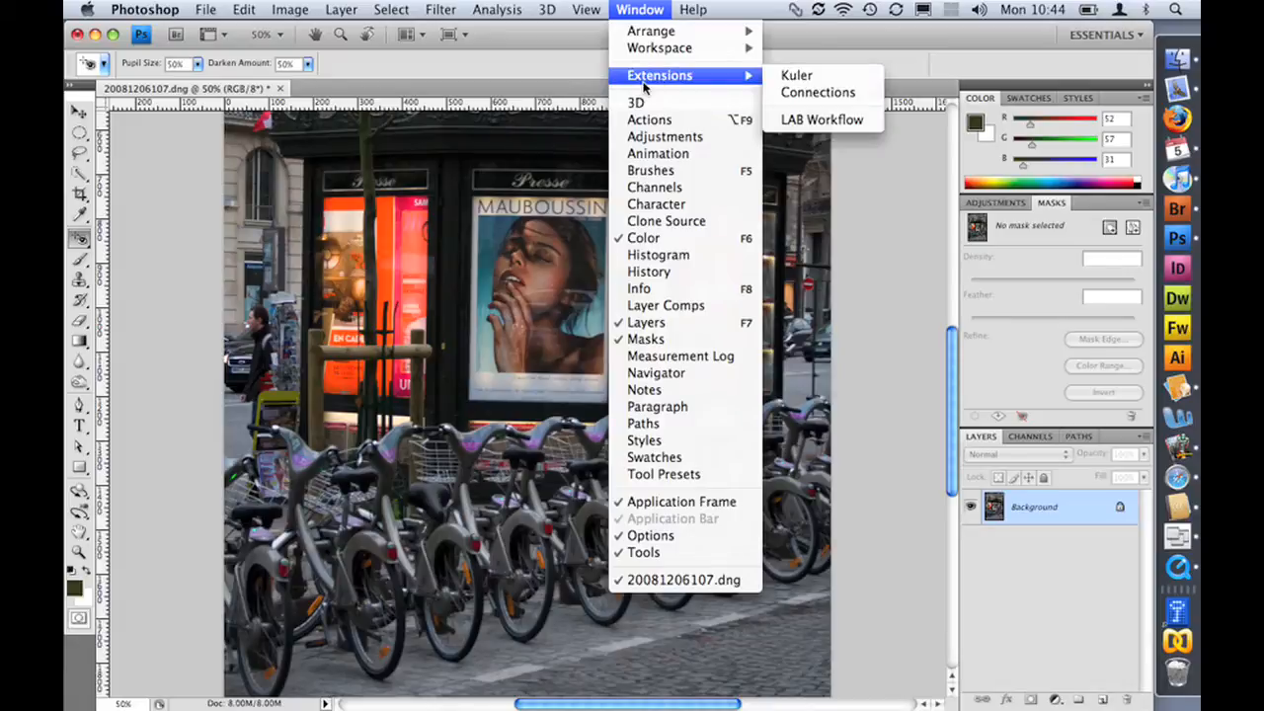
mouse_move(691, 89)
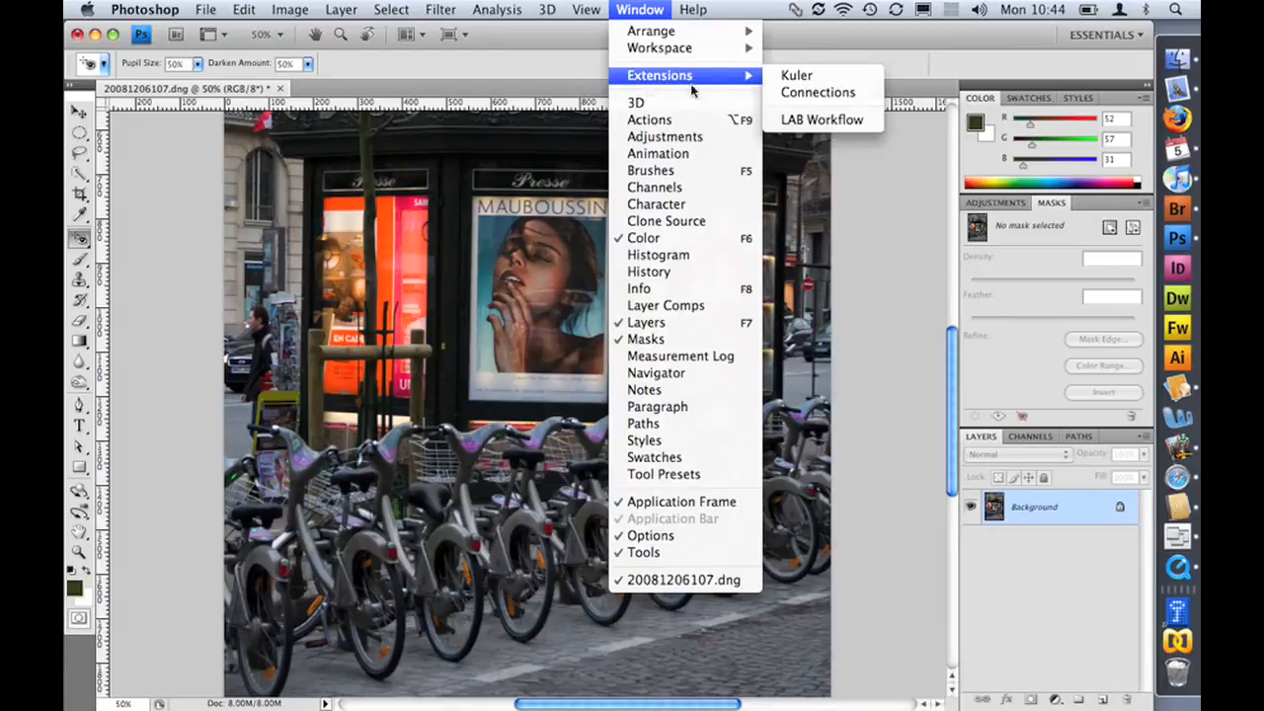
mouse_move(822, 120)
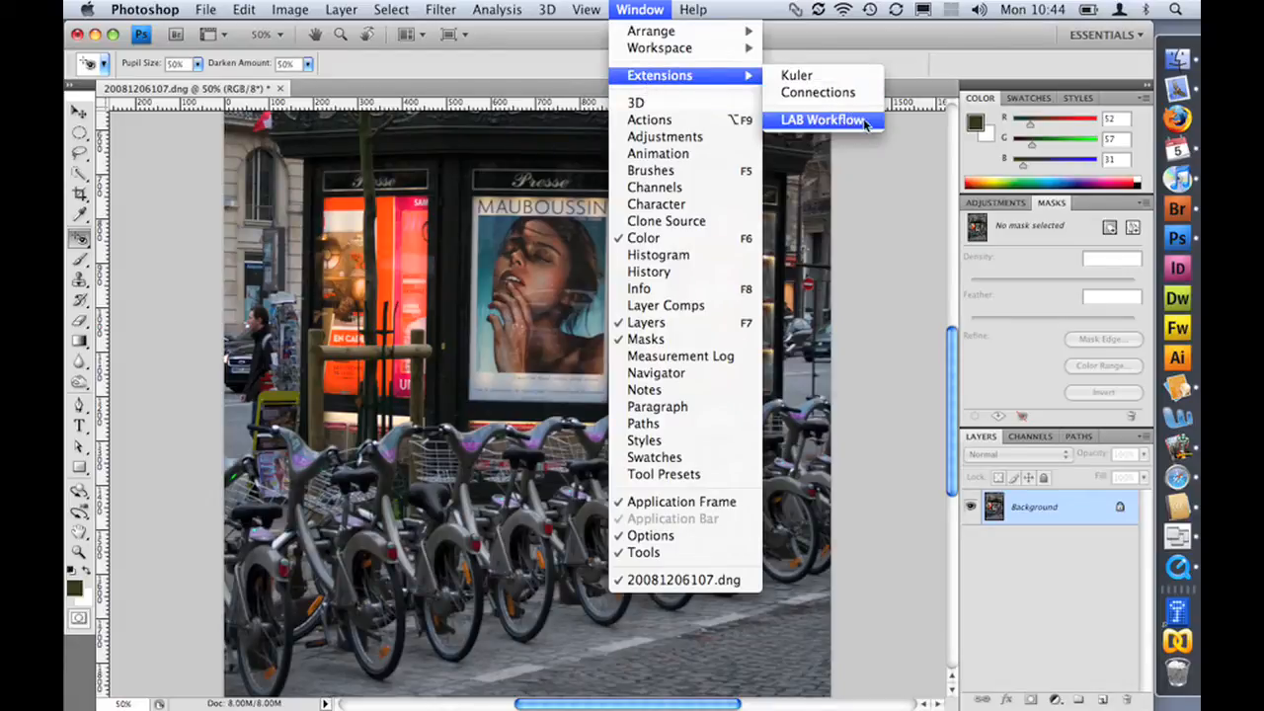
click(822, 120)
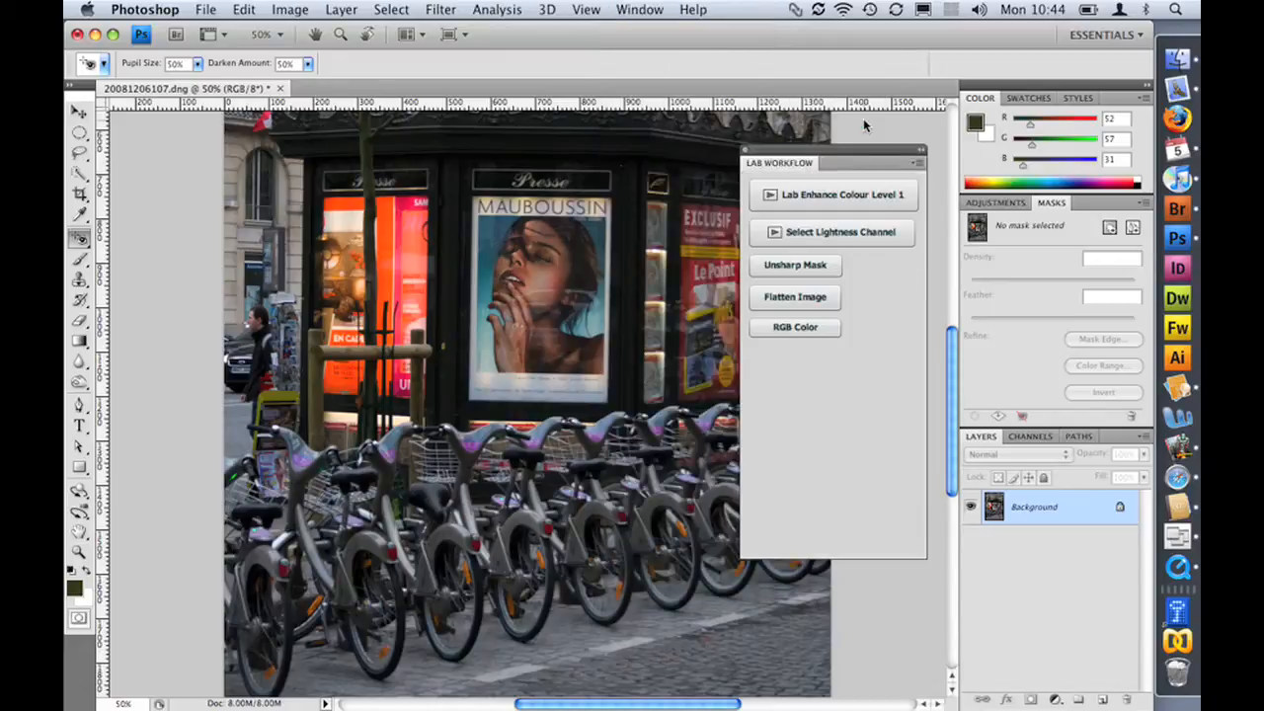
mouse_move(847, 160)
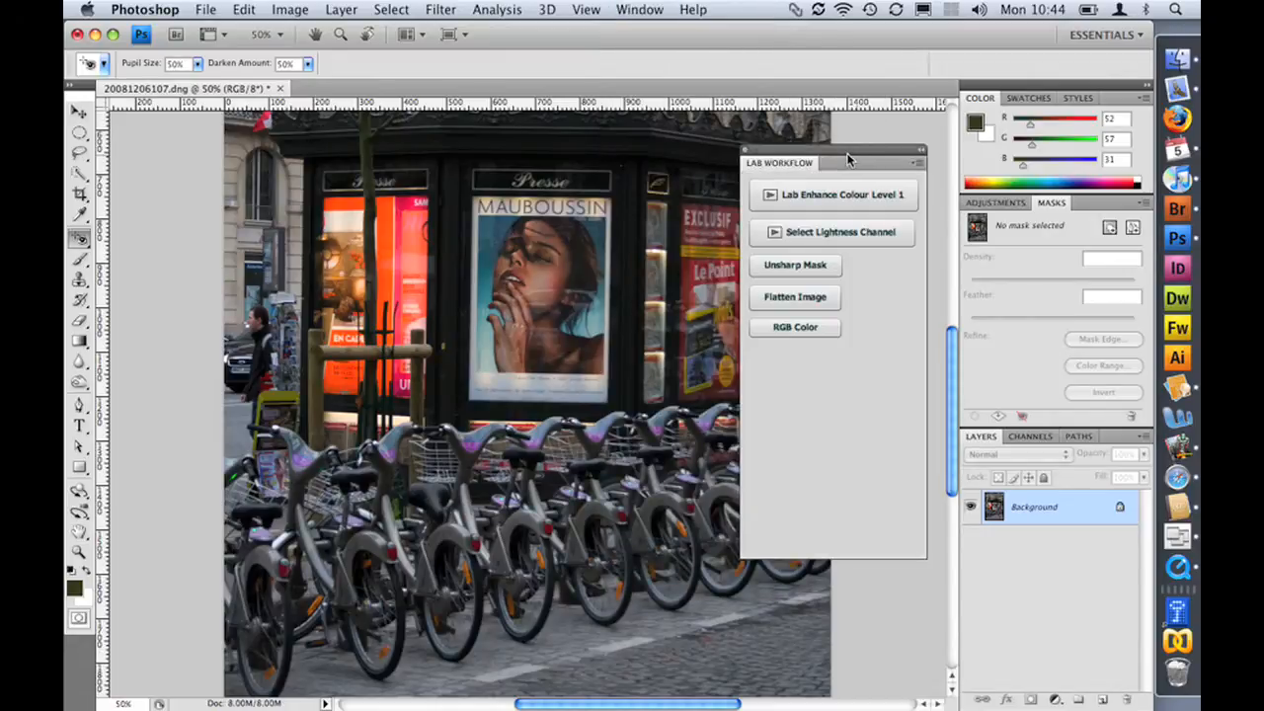
drag(847, 158, 296, 166)
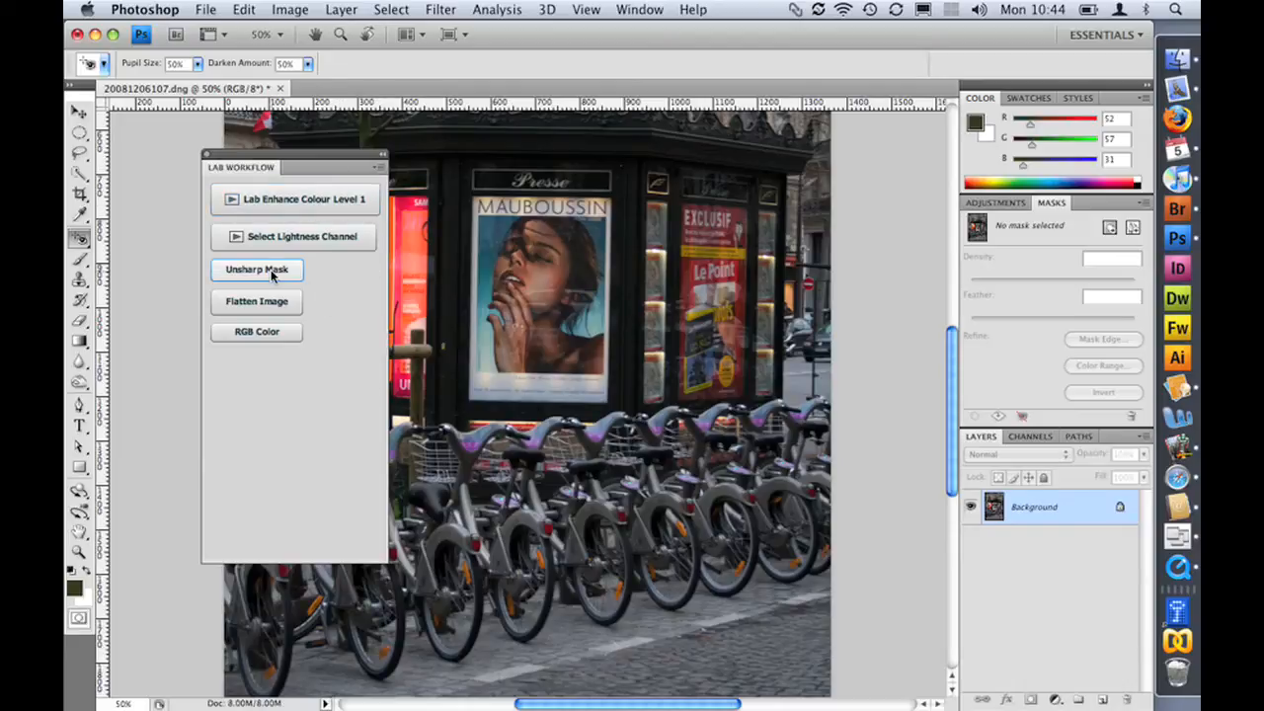
click(256, 268)
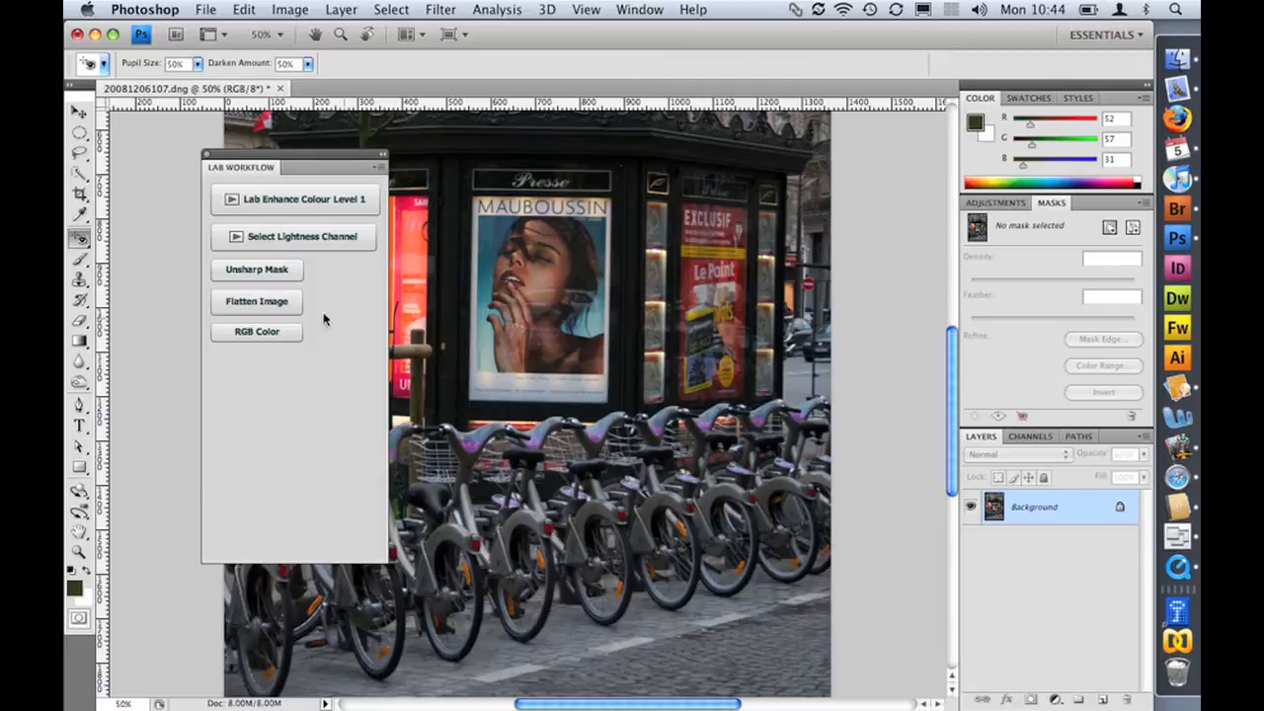
mouse_move(257, 331)
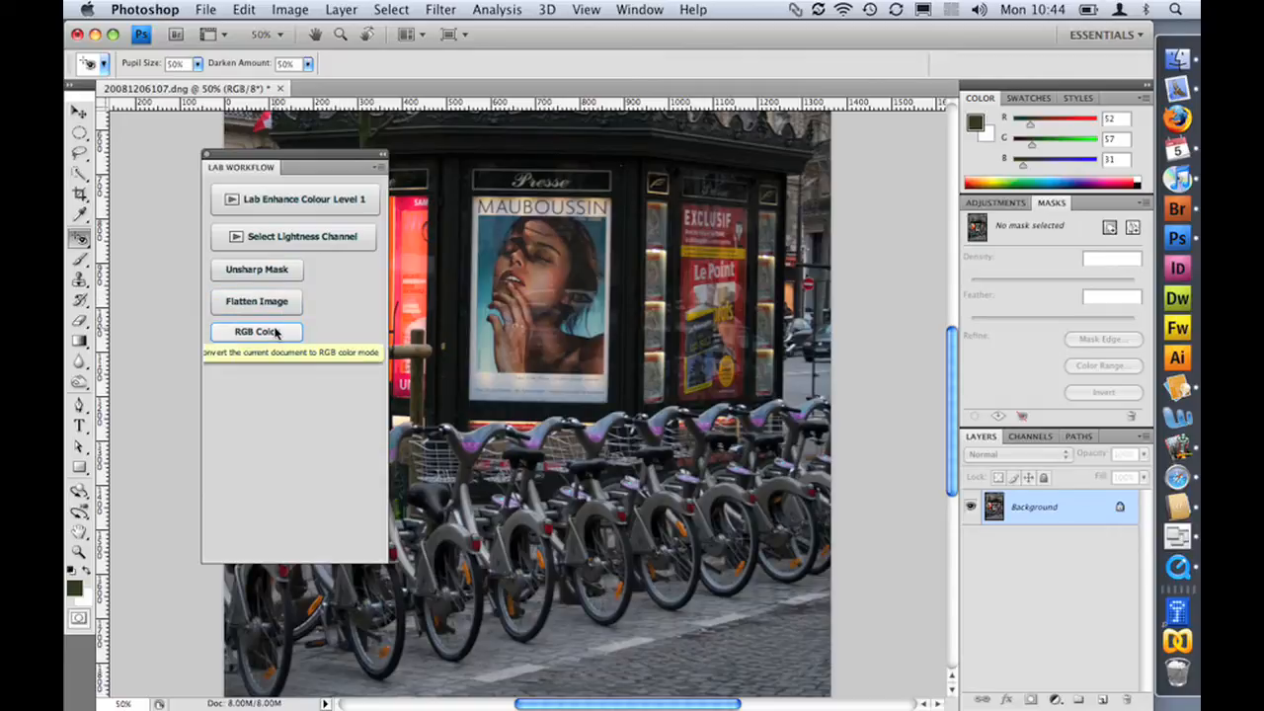
mouse_move(300, 504)
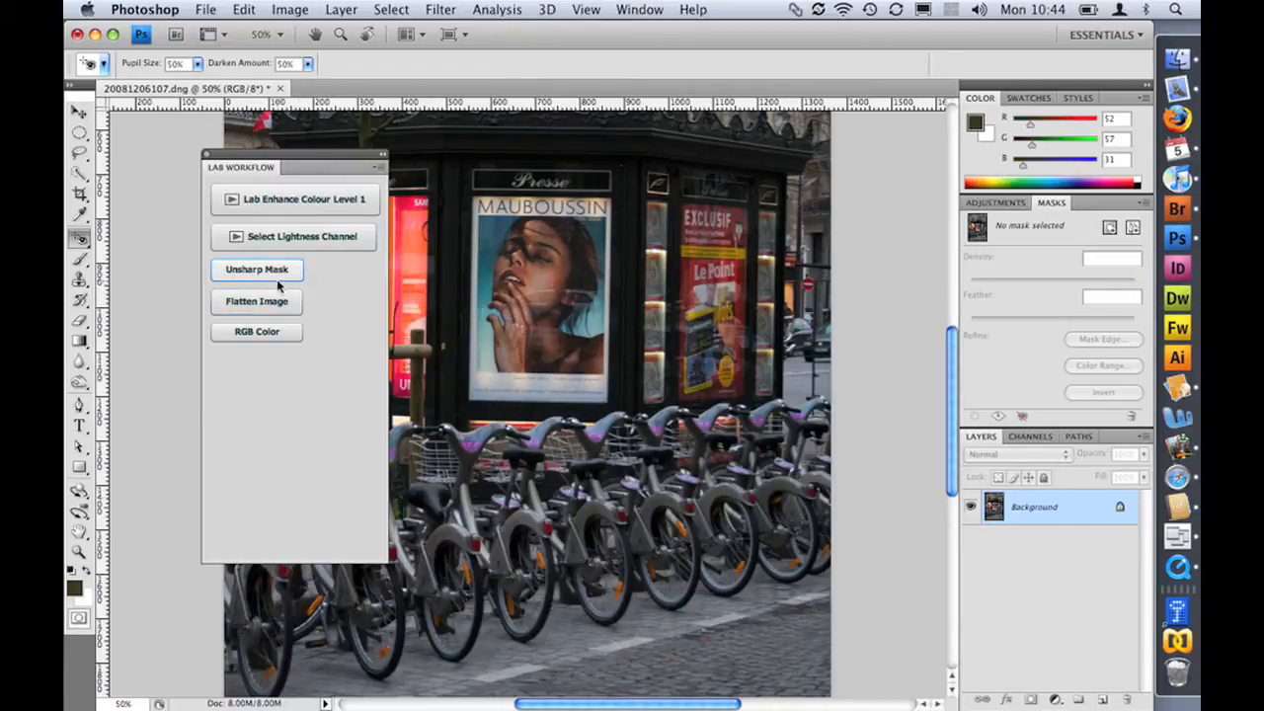
mouse_move(281, 276)
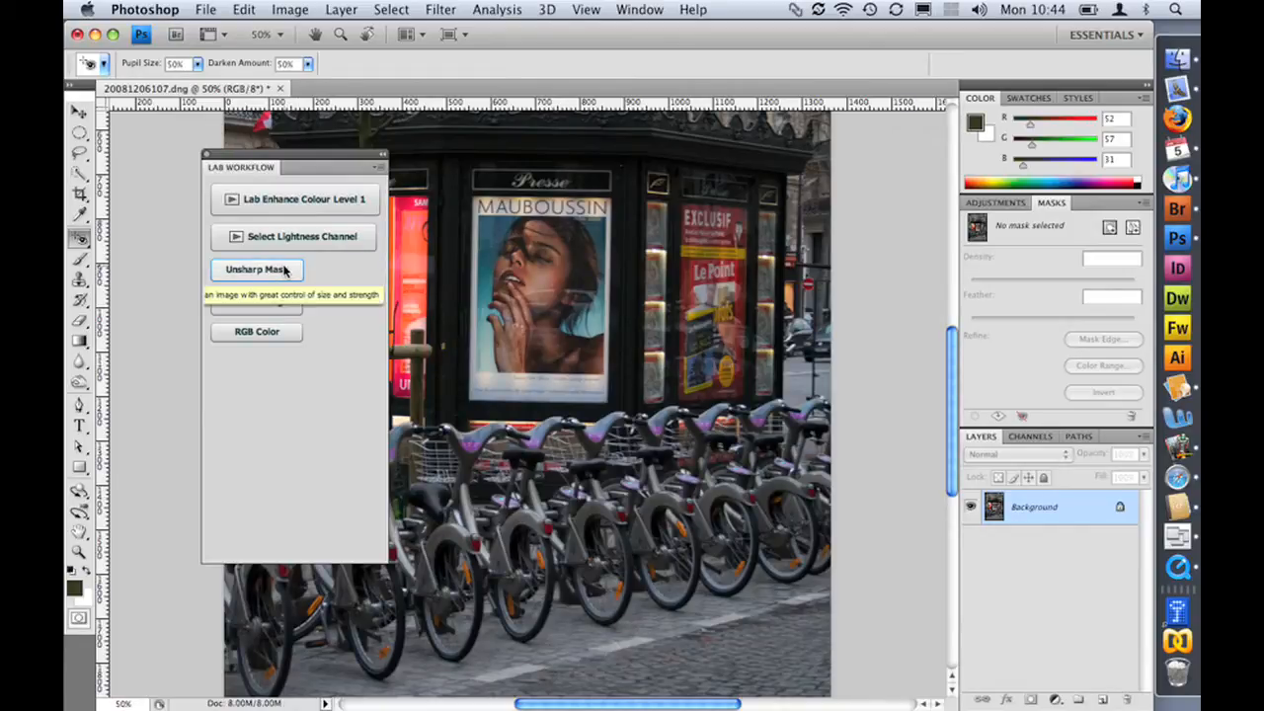
Start Unsharp Mask sharpening from the LAB Workflow panel at 348% amount
click(257, 269)
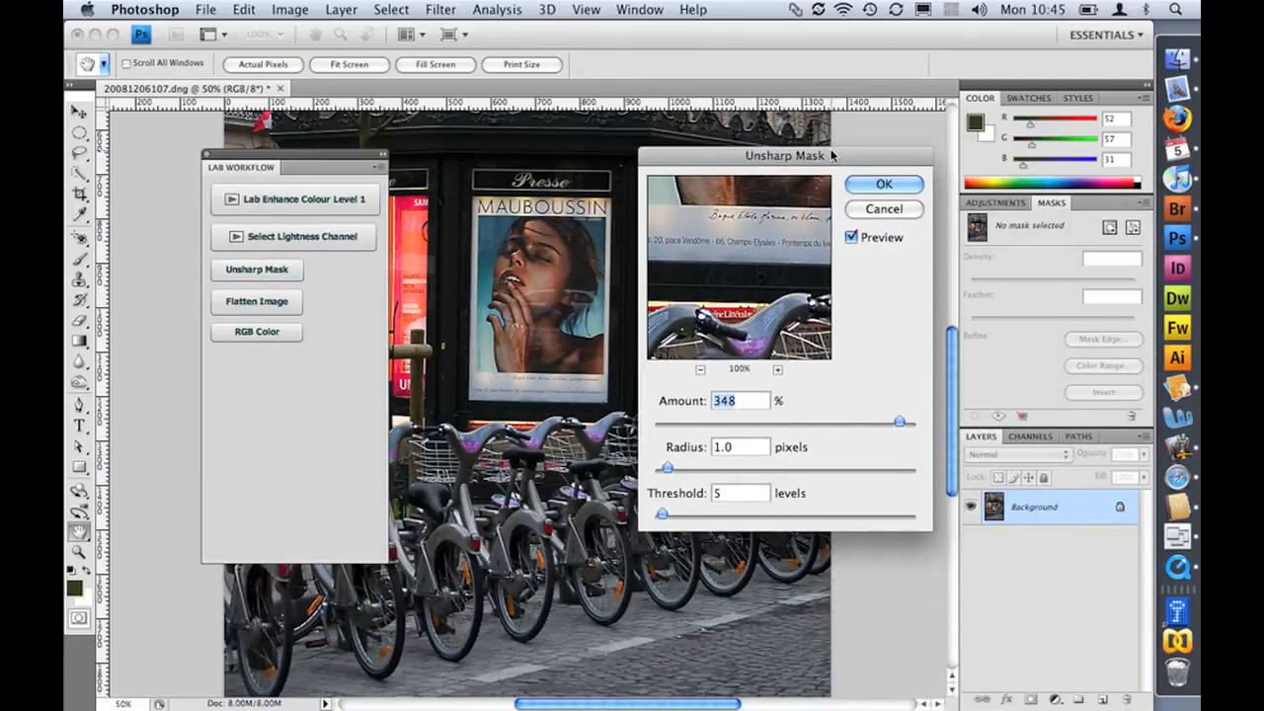
click(884, 184)
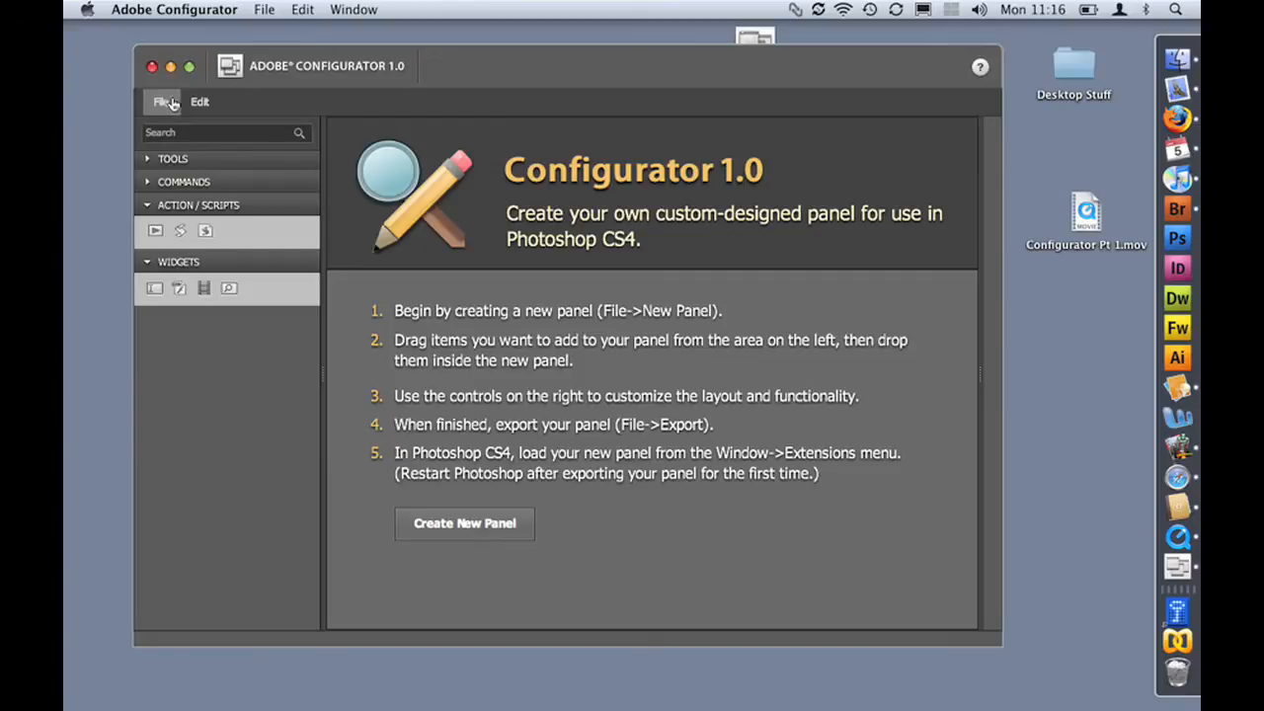
Create a new blank panel and name it 'Selections'
click(464, 523)
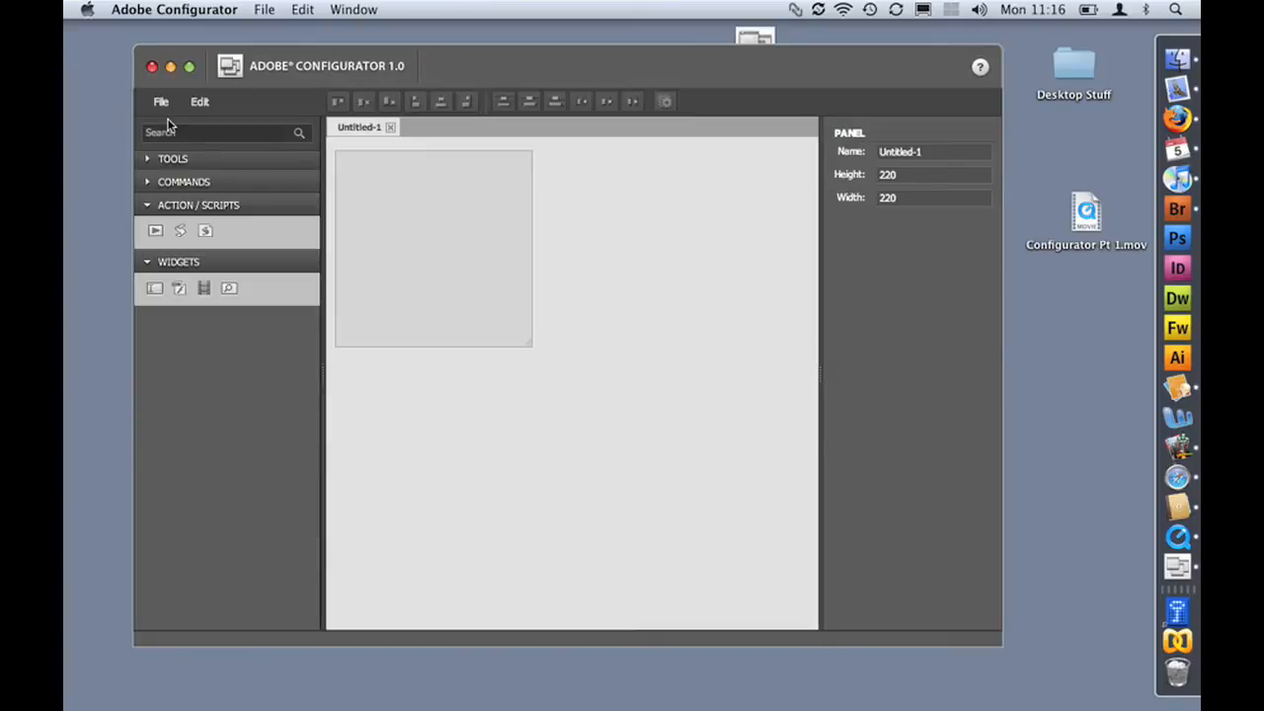
mouse_move(360, 194)
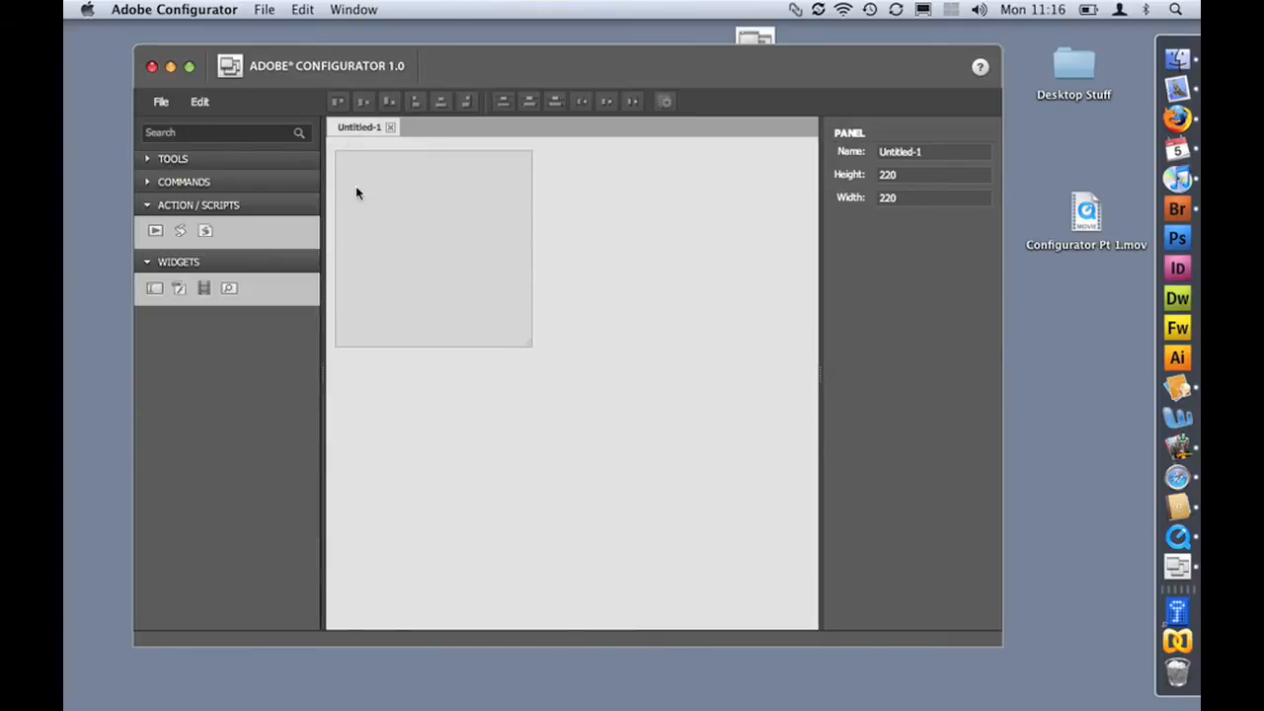
mouse_move(401, 174)
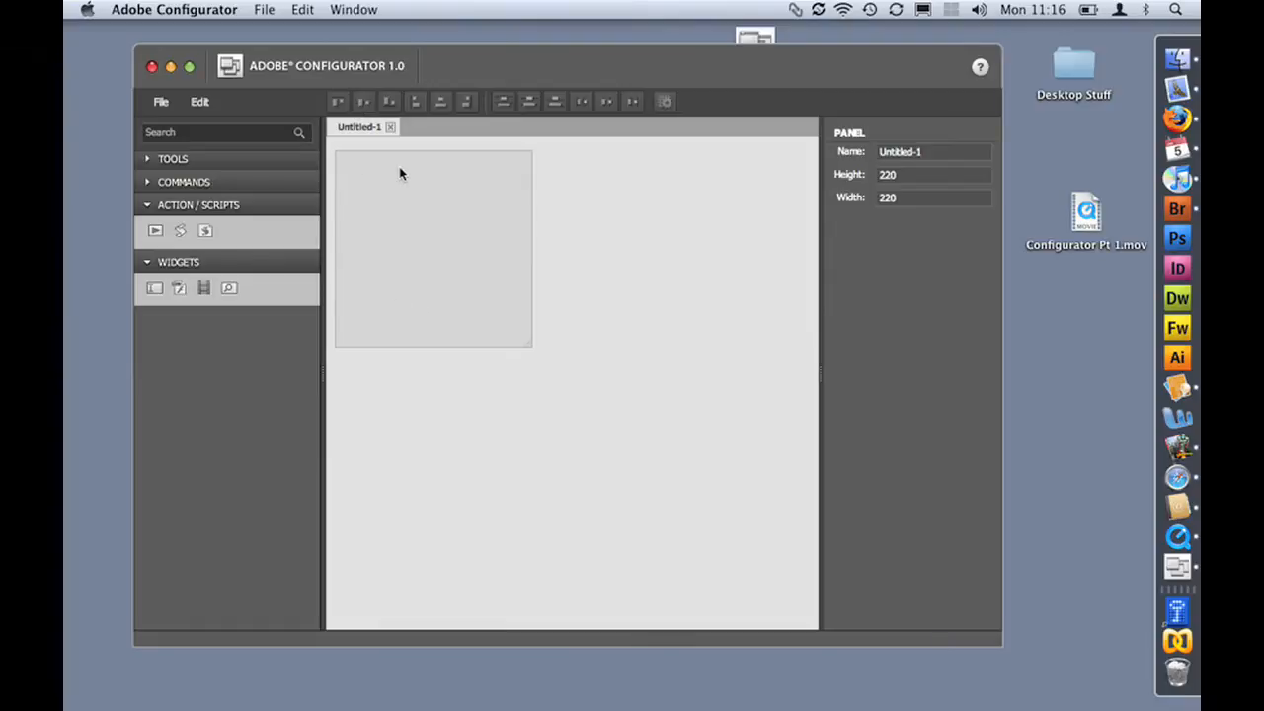
mouse_move(391, 239)
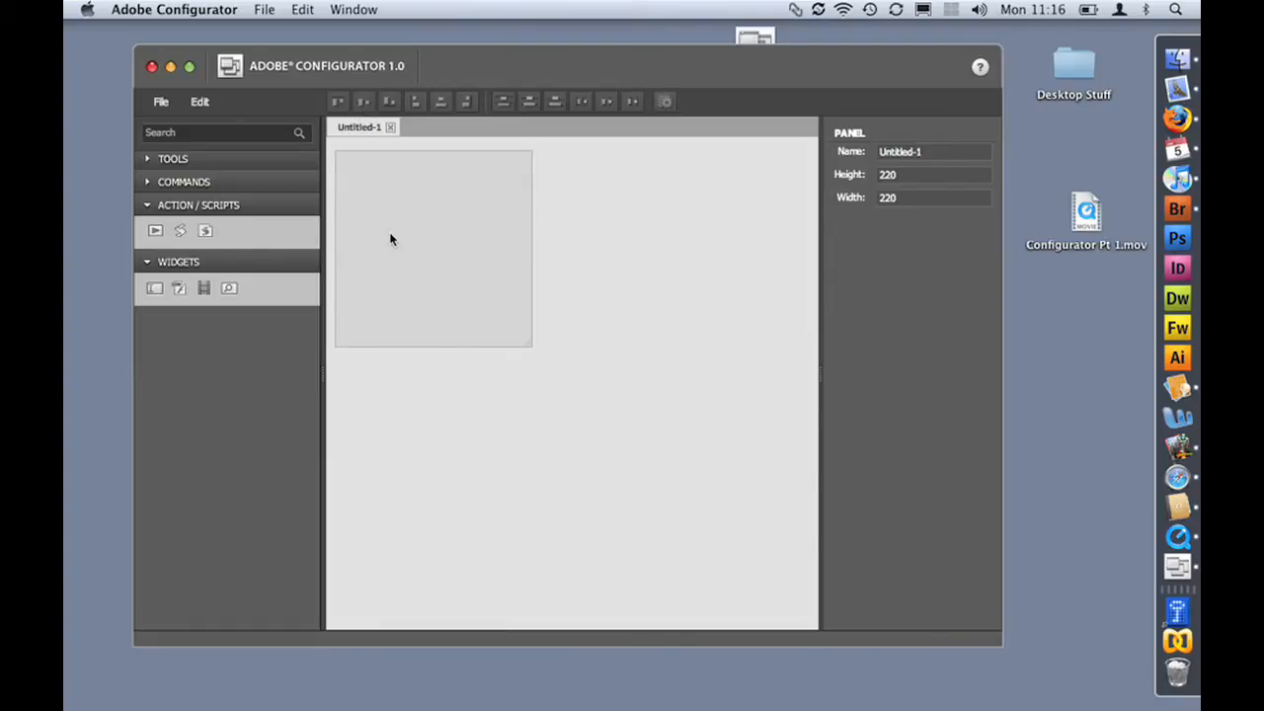
mouse_move(355, 134)
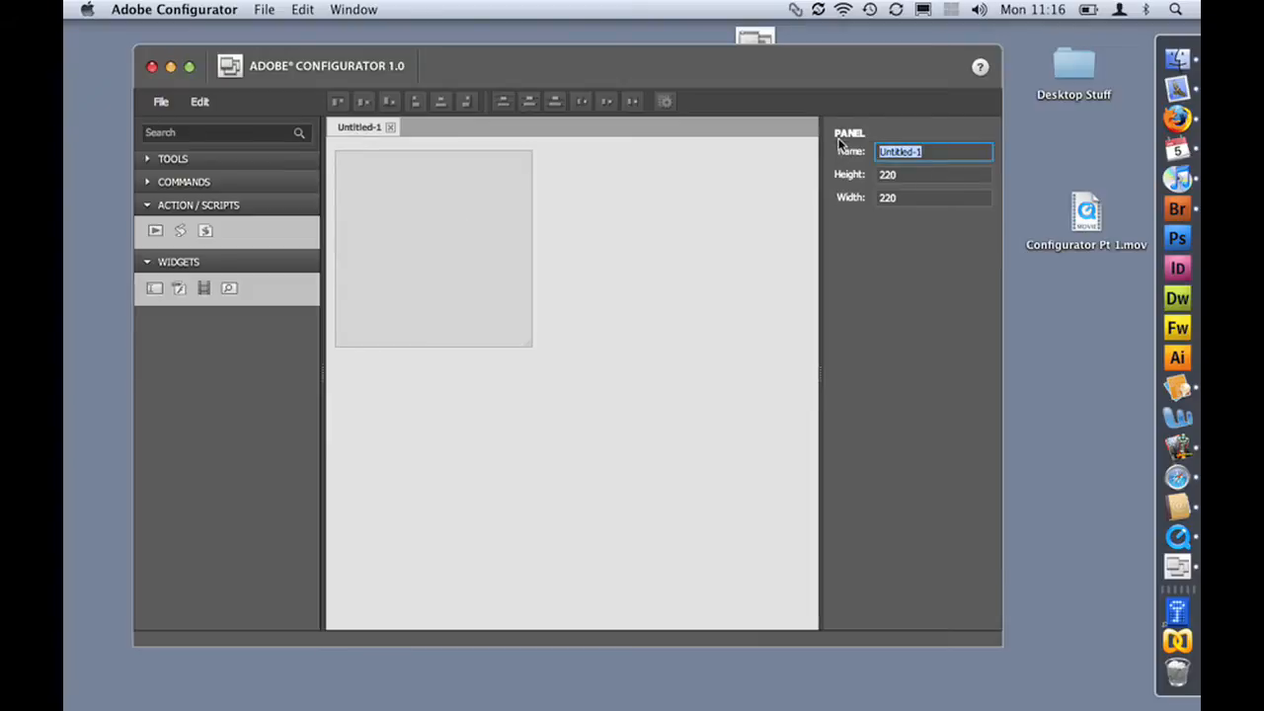
text(See)
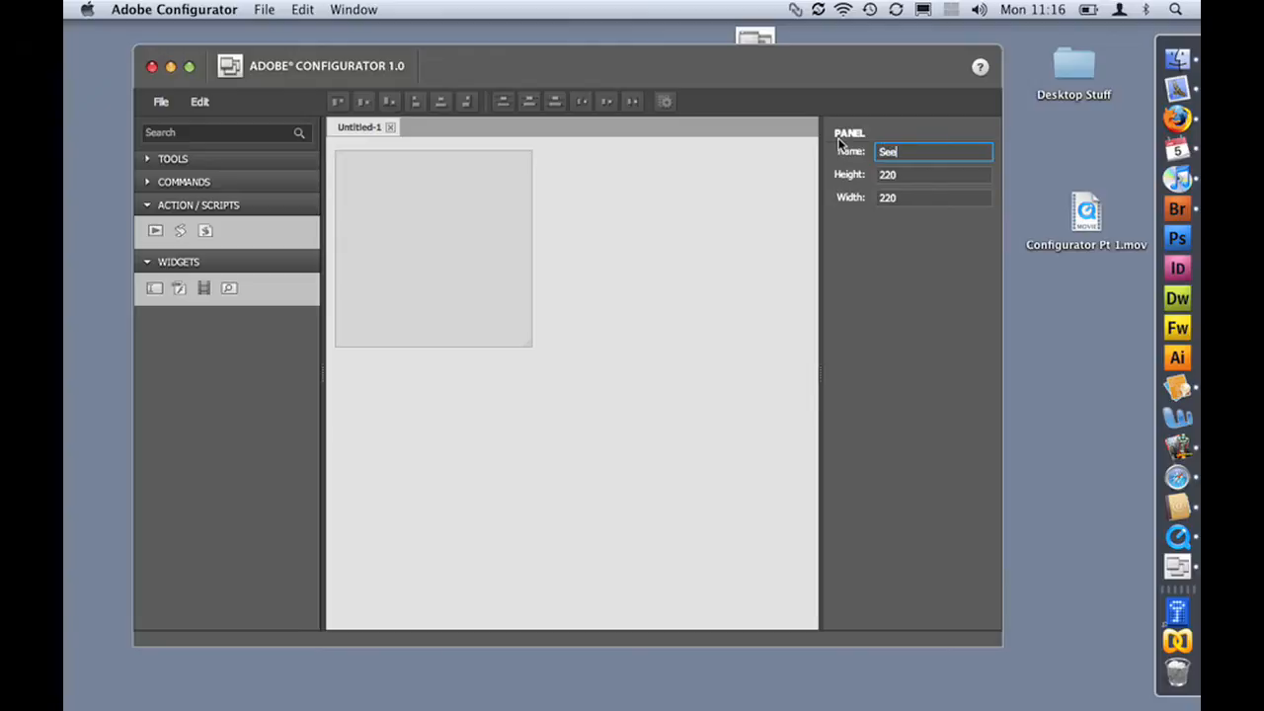
text(Selections)
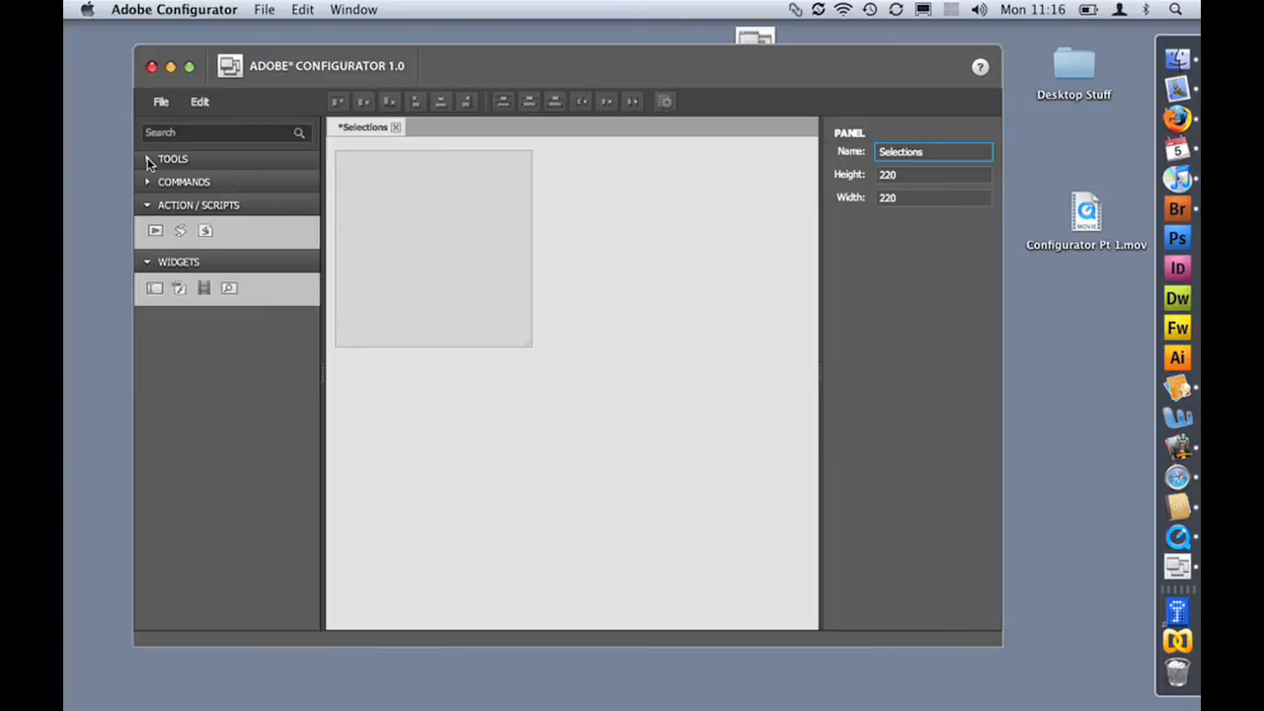
Add marquee, lasso, quick selection and pen tool buttons from the Tools list
click(146, 158)
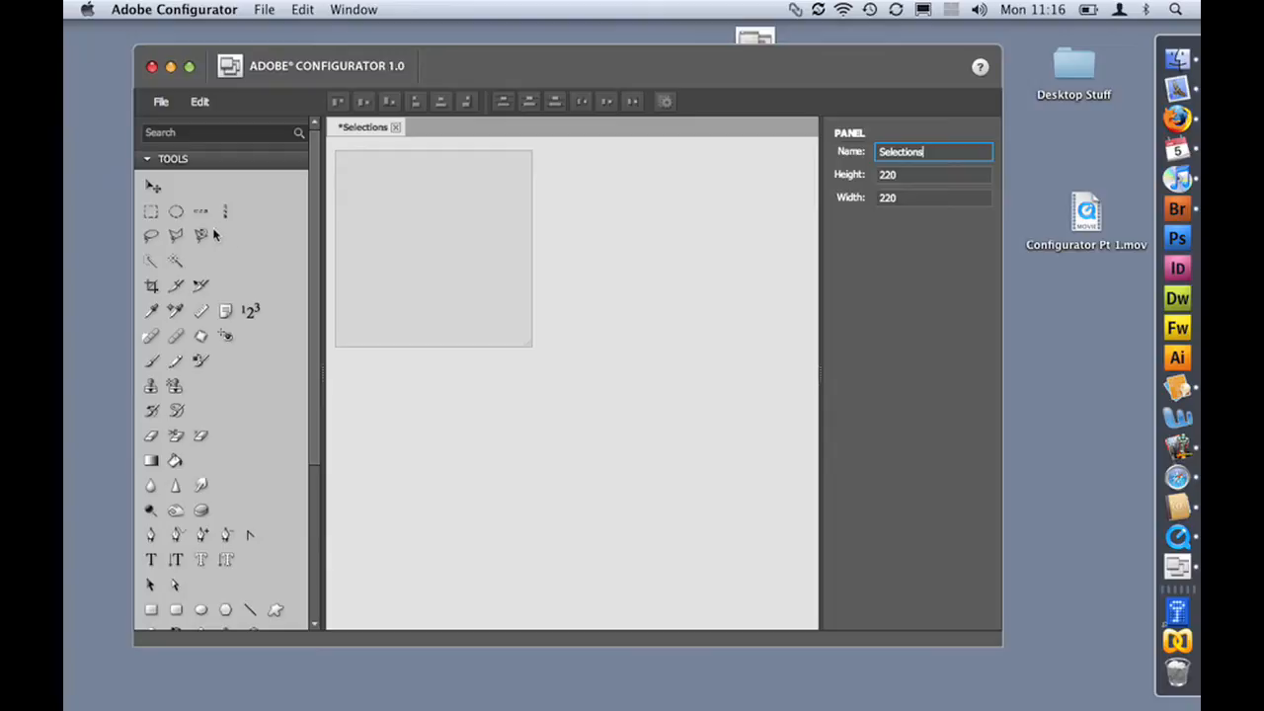
mouse_move(150, 213)
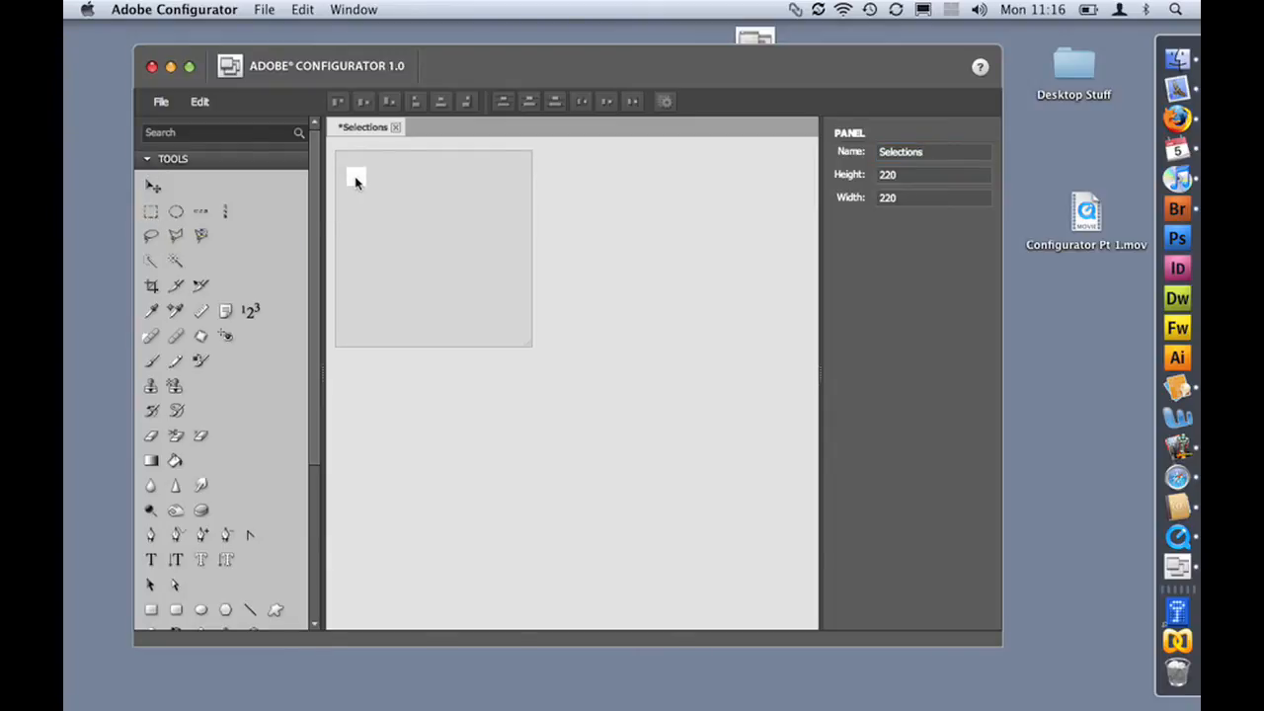
click(359, 173)
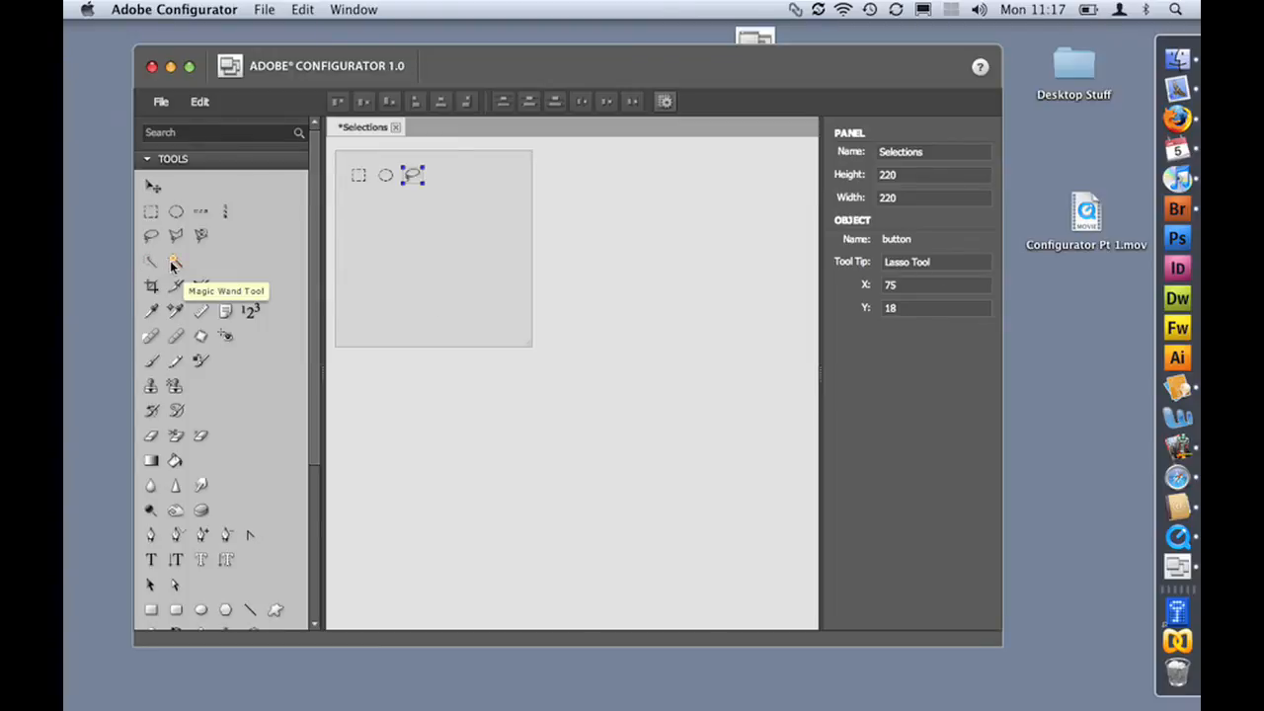
mouse_move(442, 185)
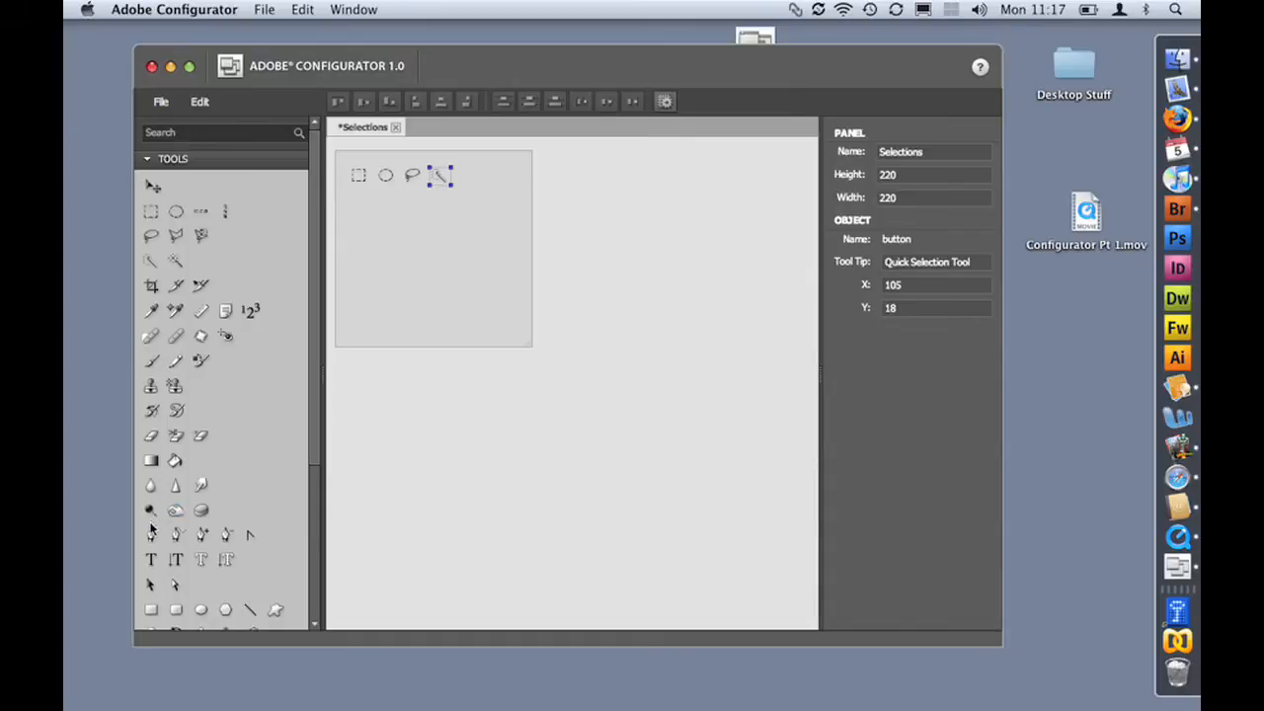
mouse_move(385, 231)
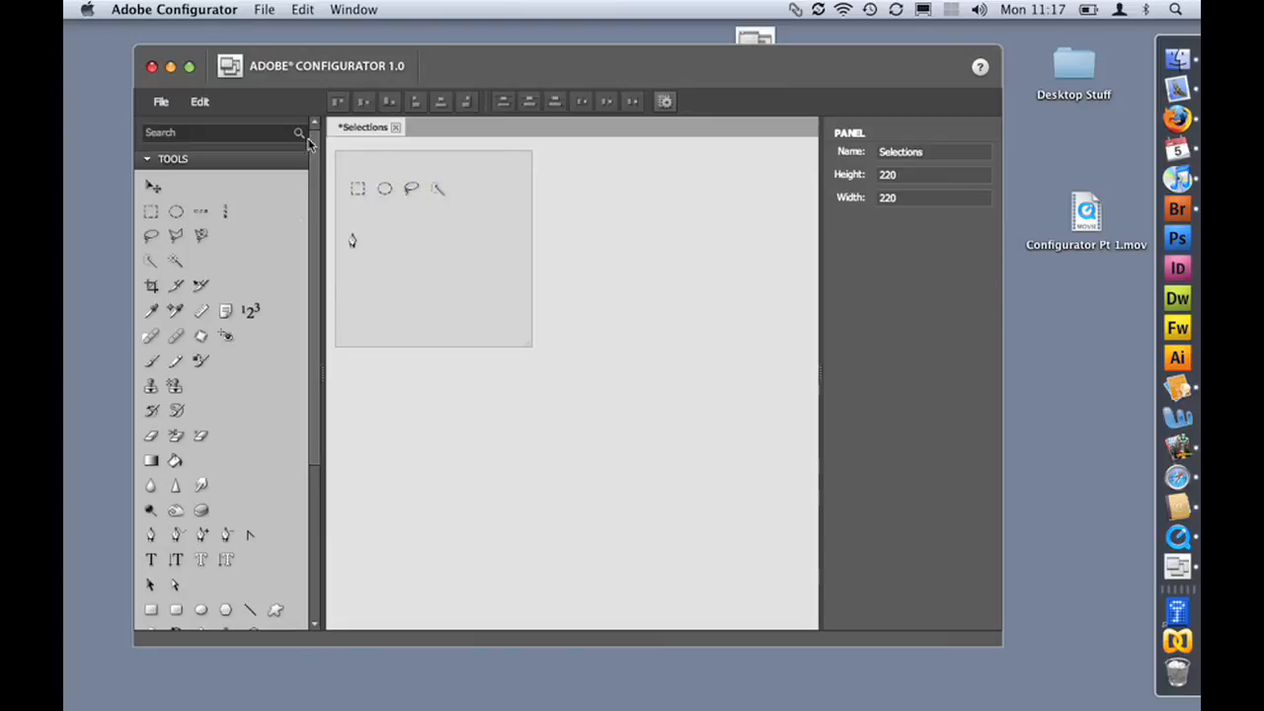
Add a 'Standard Marquee Tools' label and move it to the panel top
click(148, 158)
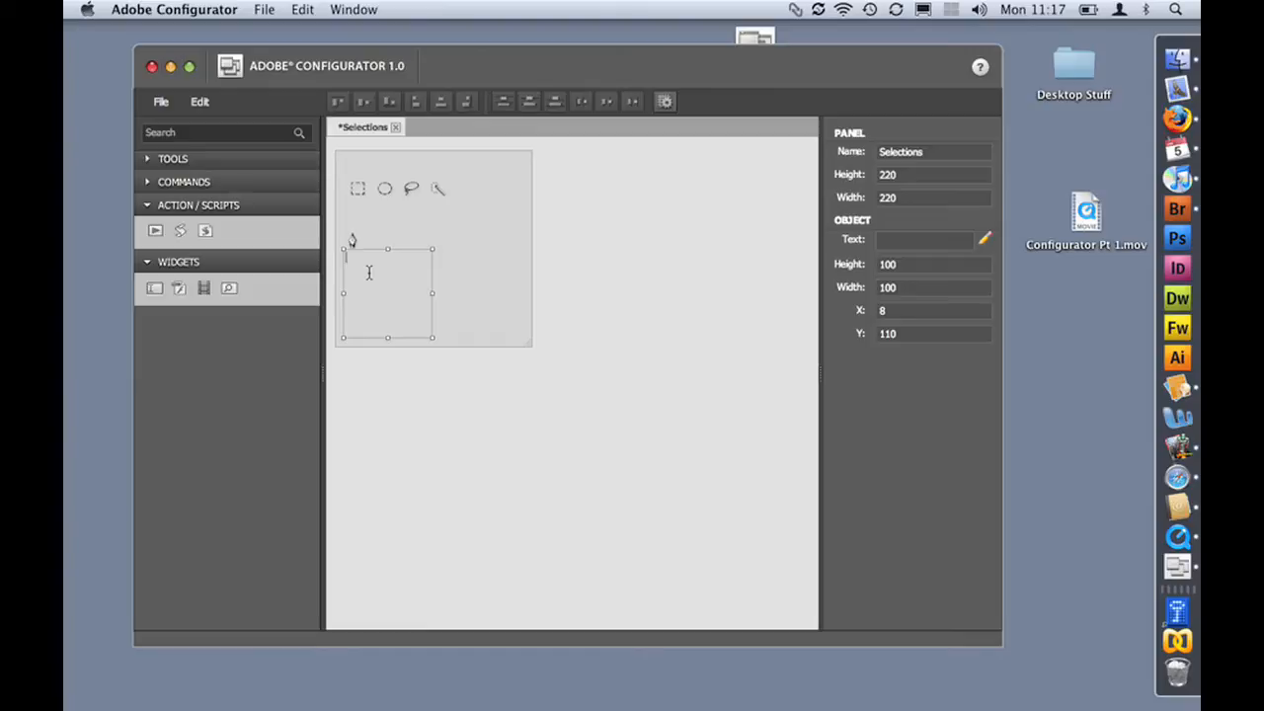
text(S)
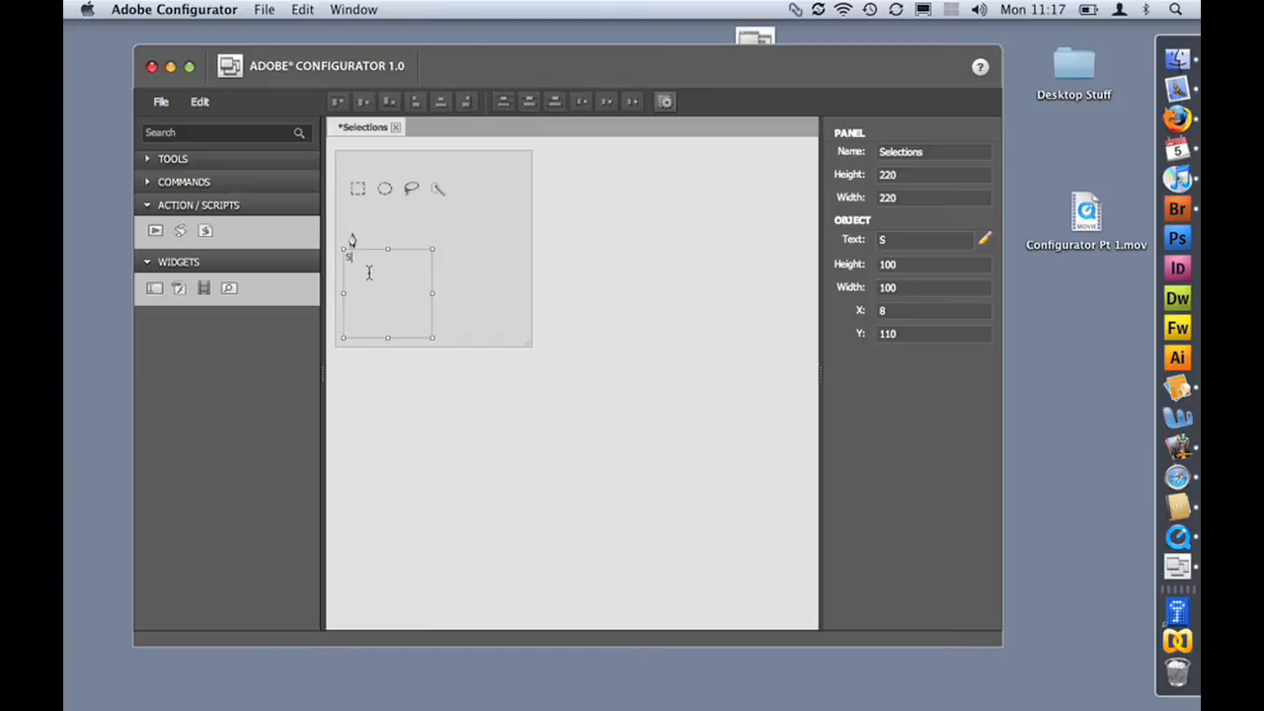
text(Standard)
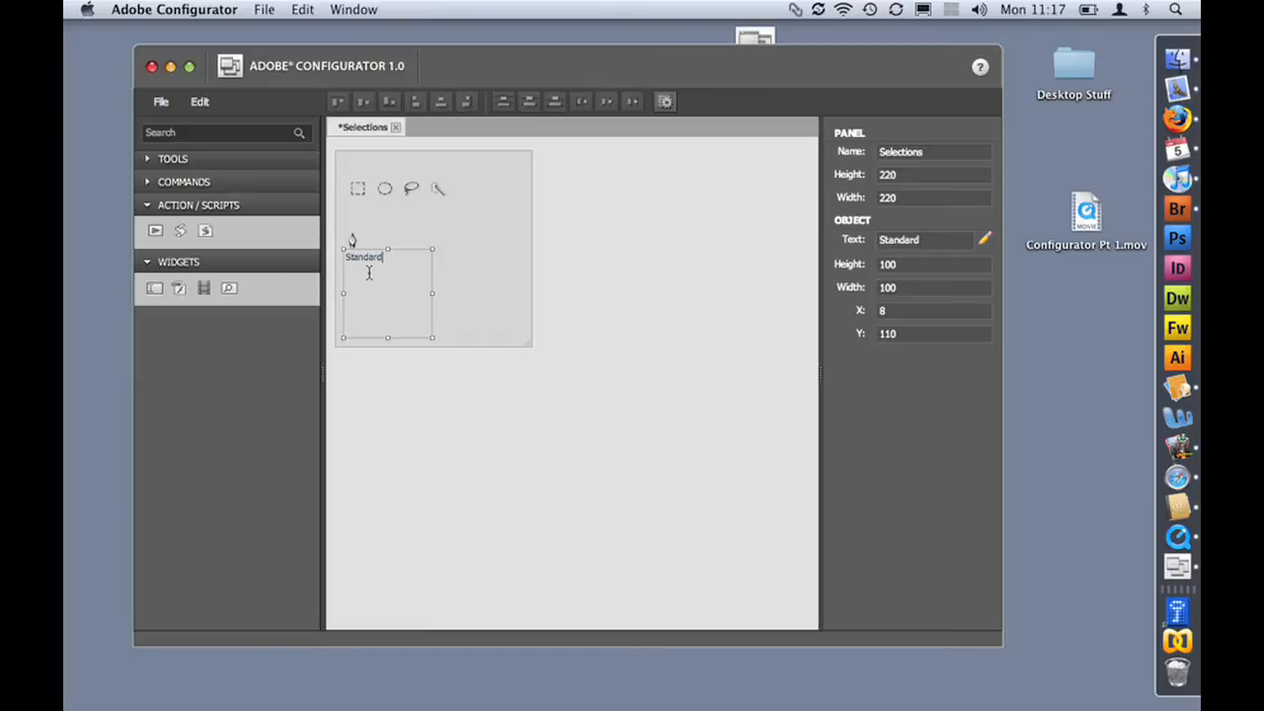
text(Marquee)
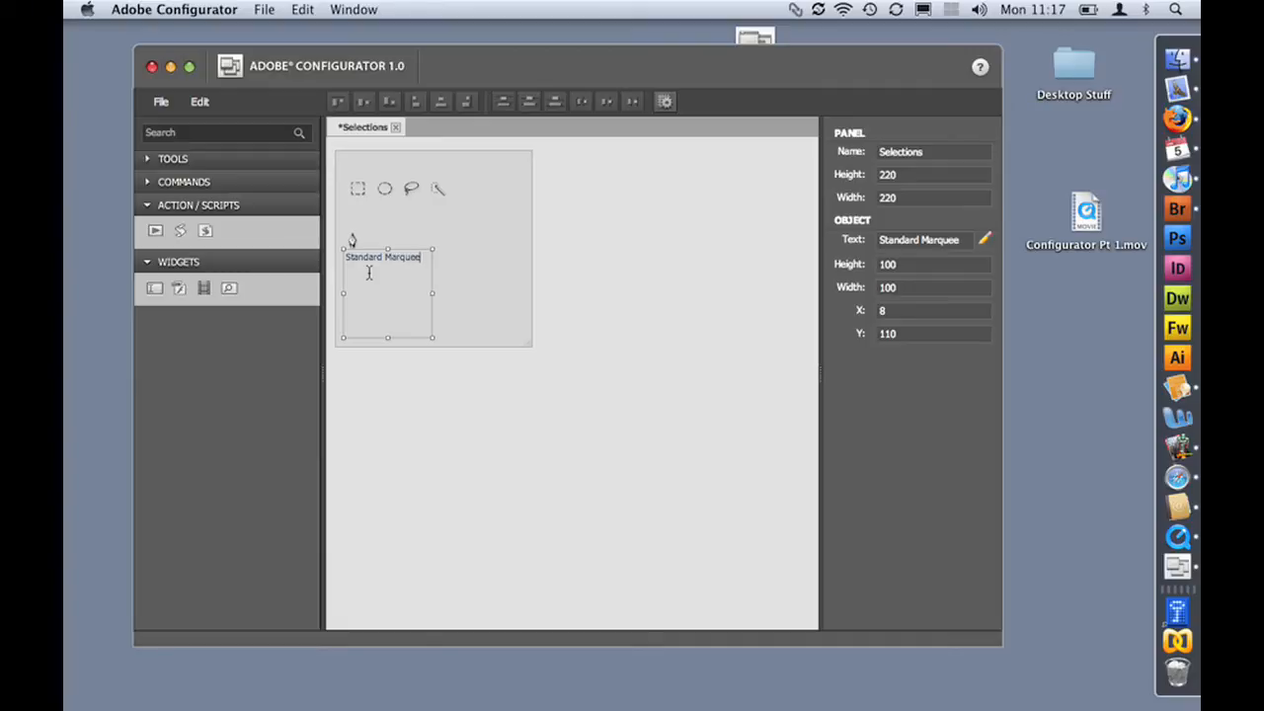
text(Tools)
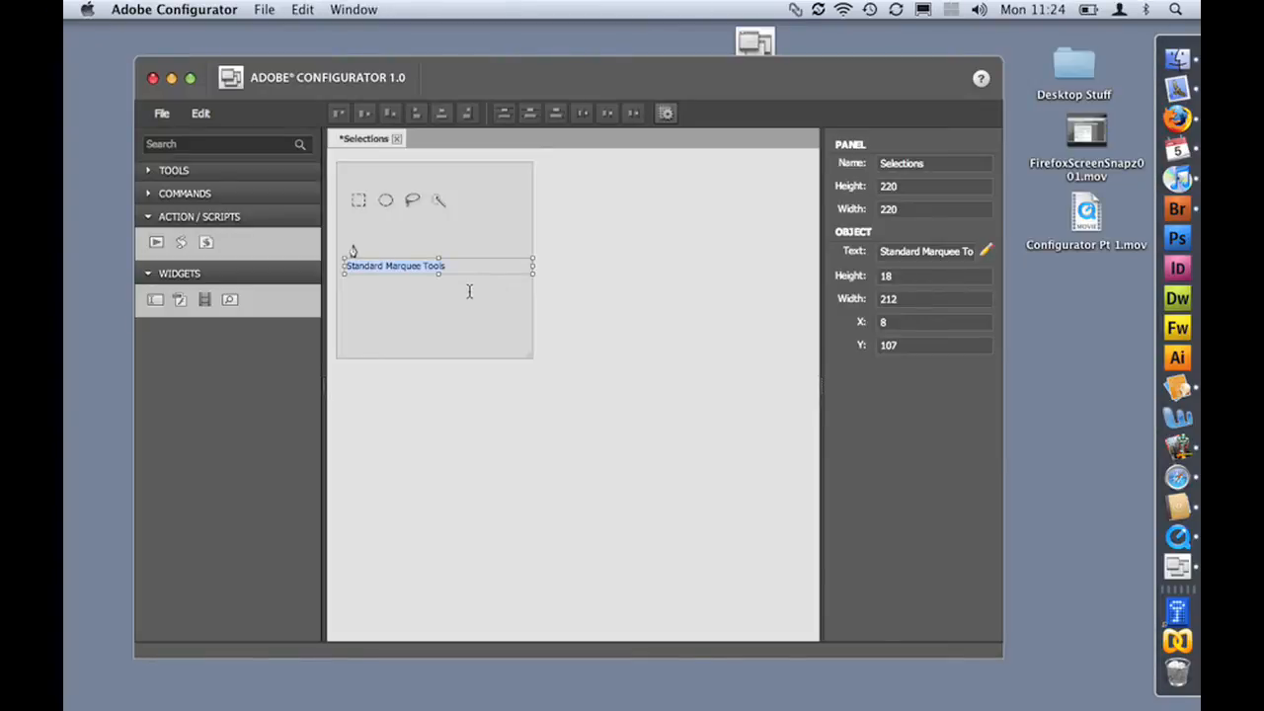
drag(395, 264, 395, 195)
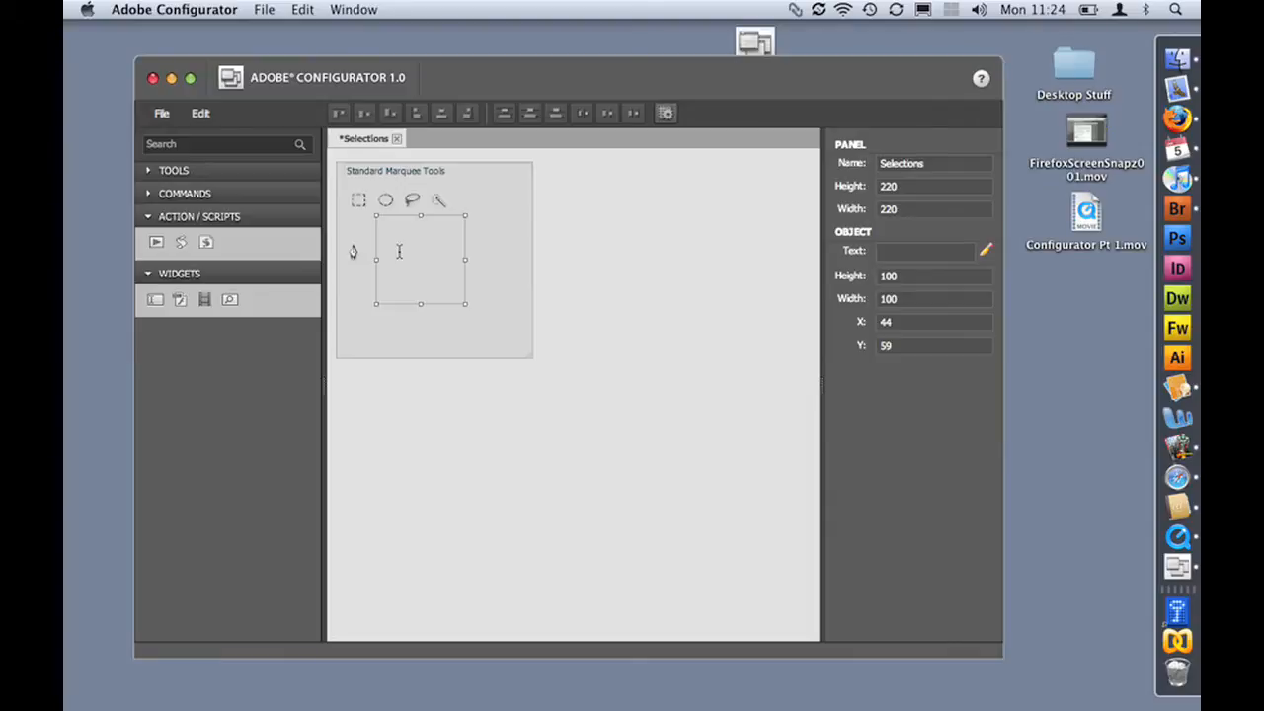
Add a 'Paths' label and place it beneath the selection tool buttons
text(P)
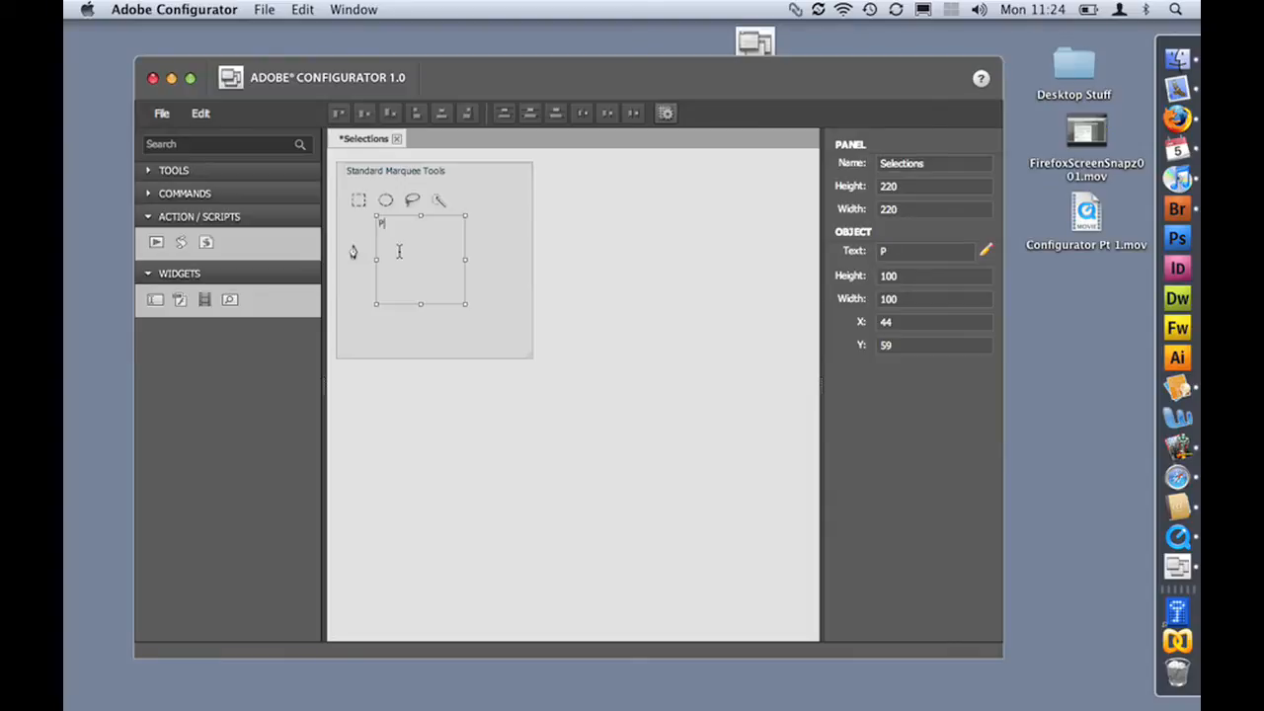
text(aths)
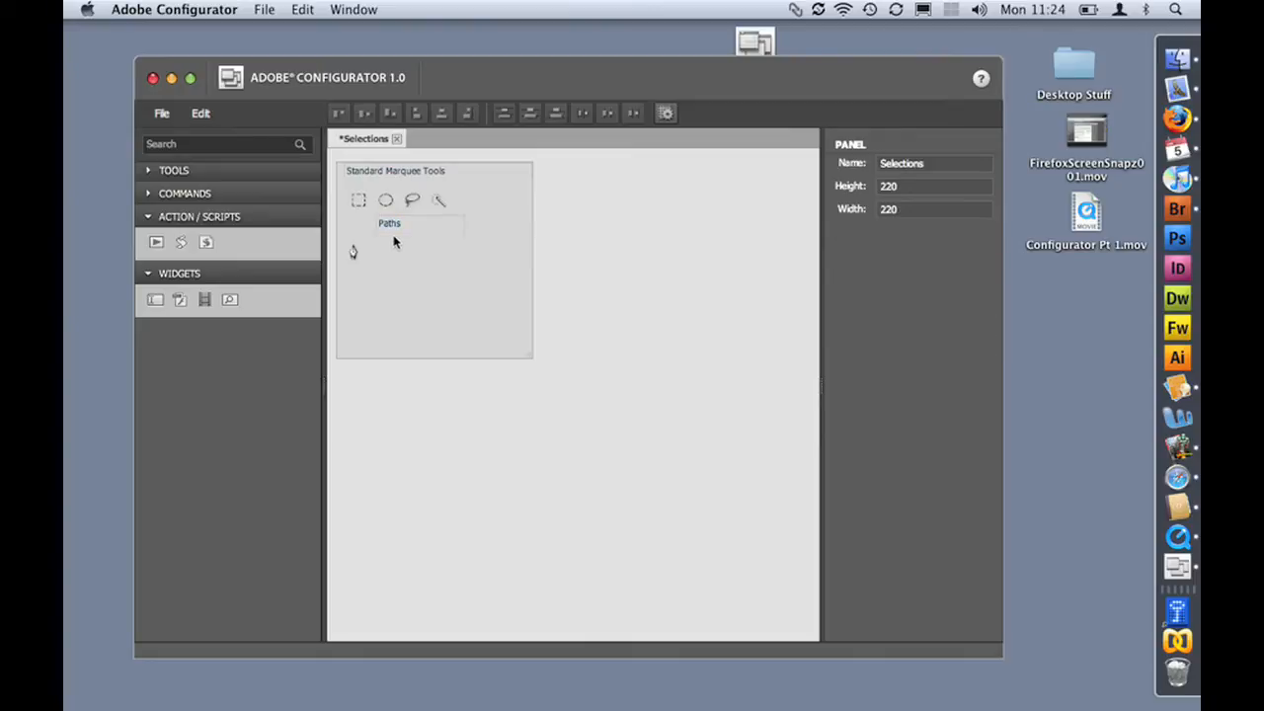
click(387, 221)
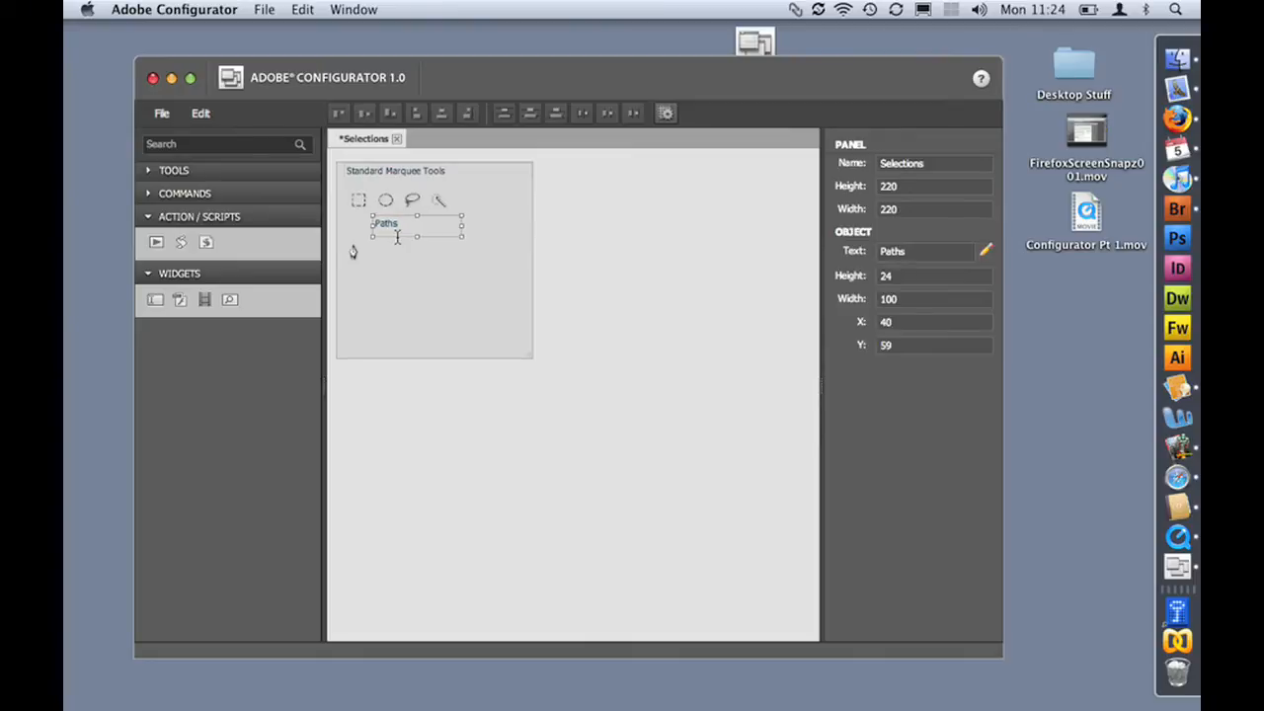
drag(385, 221, 357, 221)
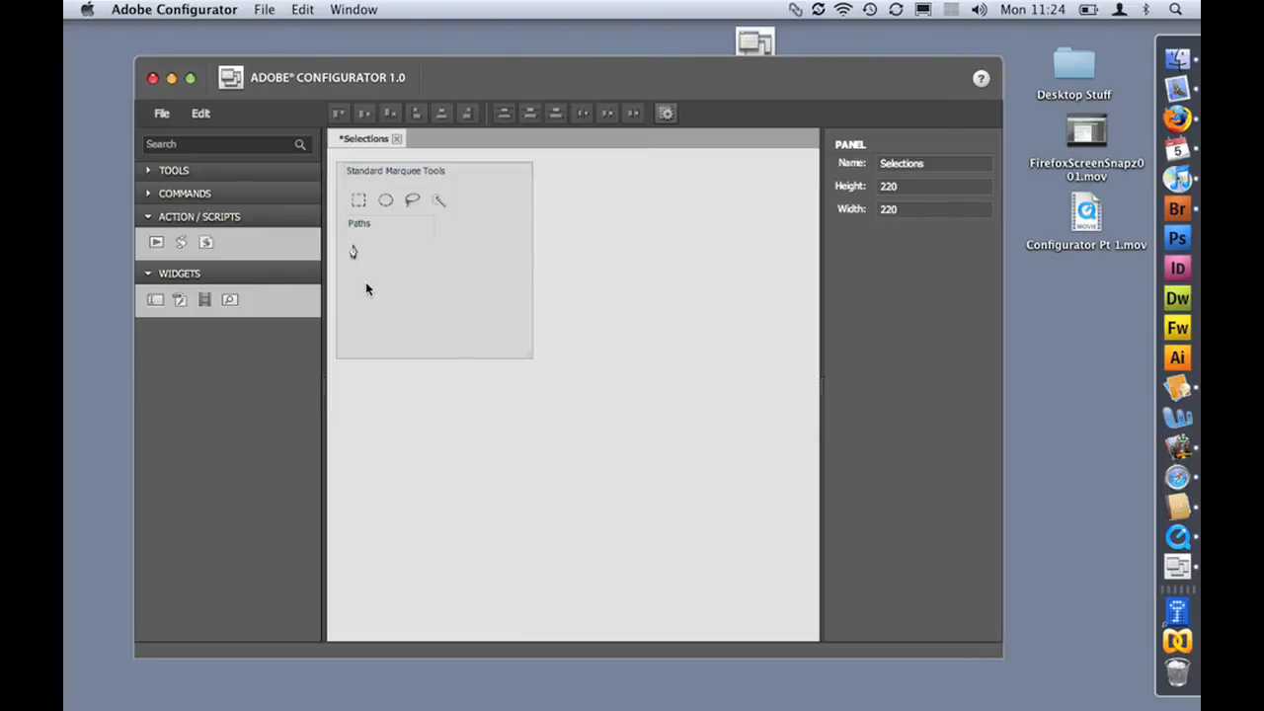
mouse_move(416, 273)
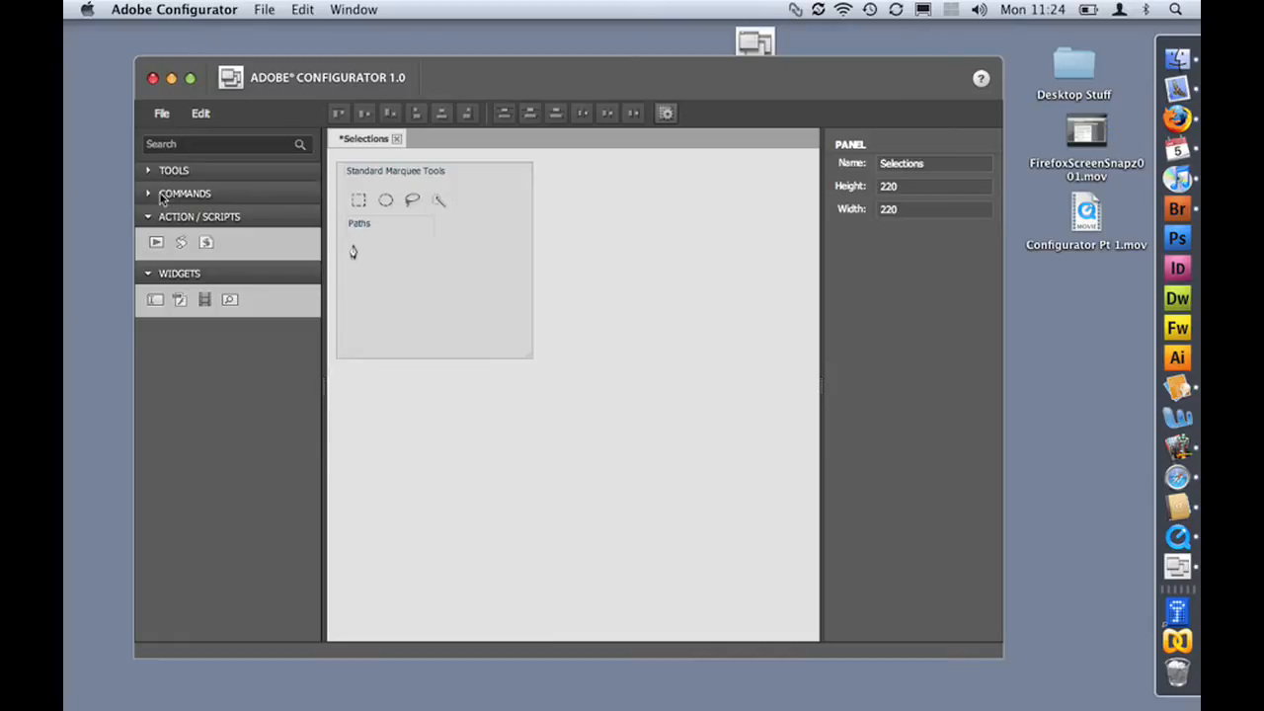
Show Photoshop's Select menu commands in the Commands list
click(149, 194)
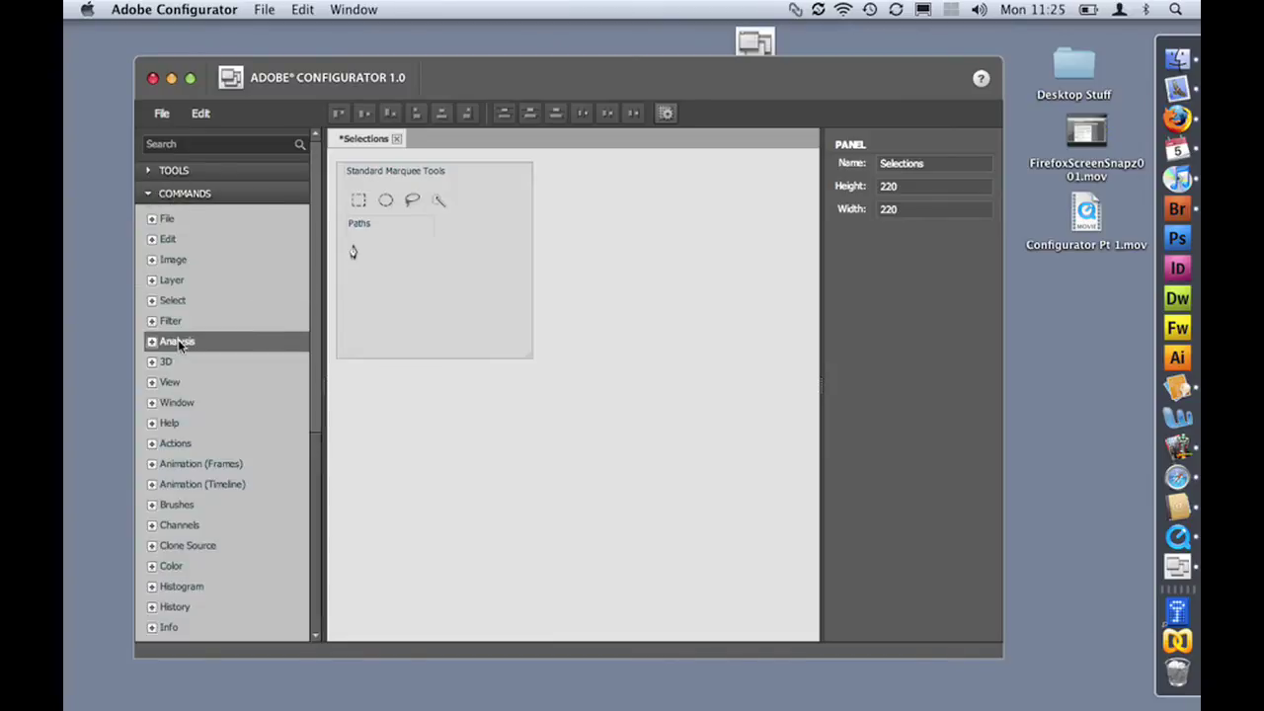
click(152, 300)
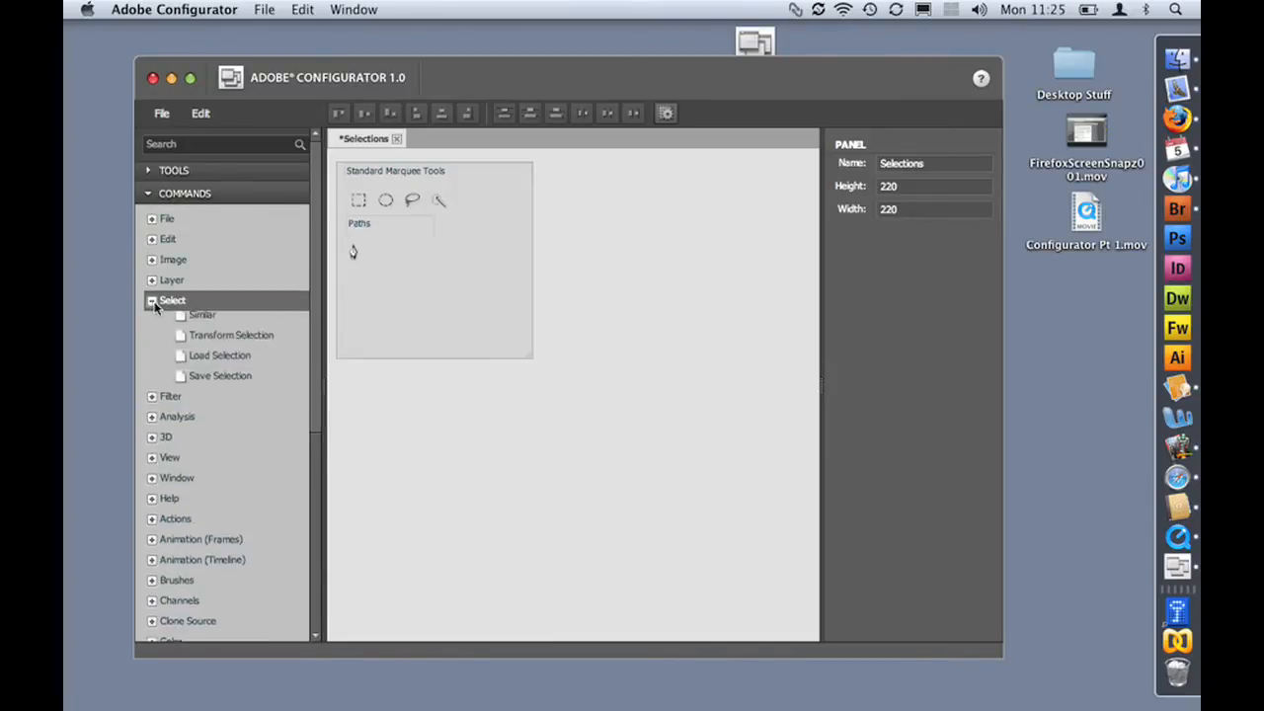
Add Inverse, Deselect Layers, Similar Layers and Refine Edge buttons, aligned left
click(152, 300)
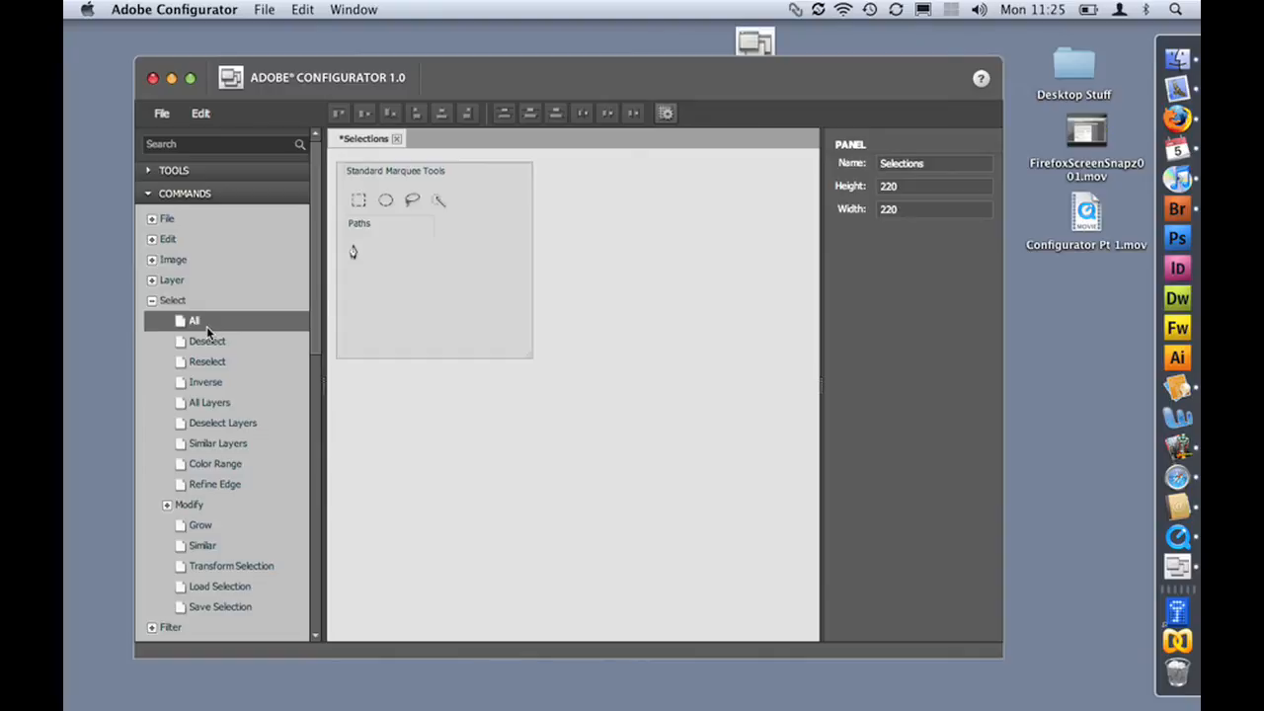
click(206, 383)
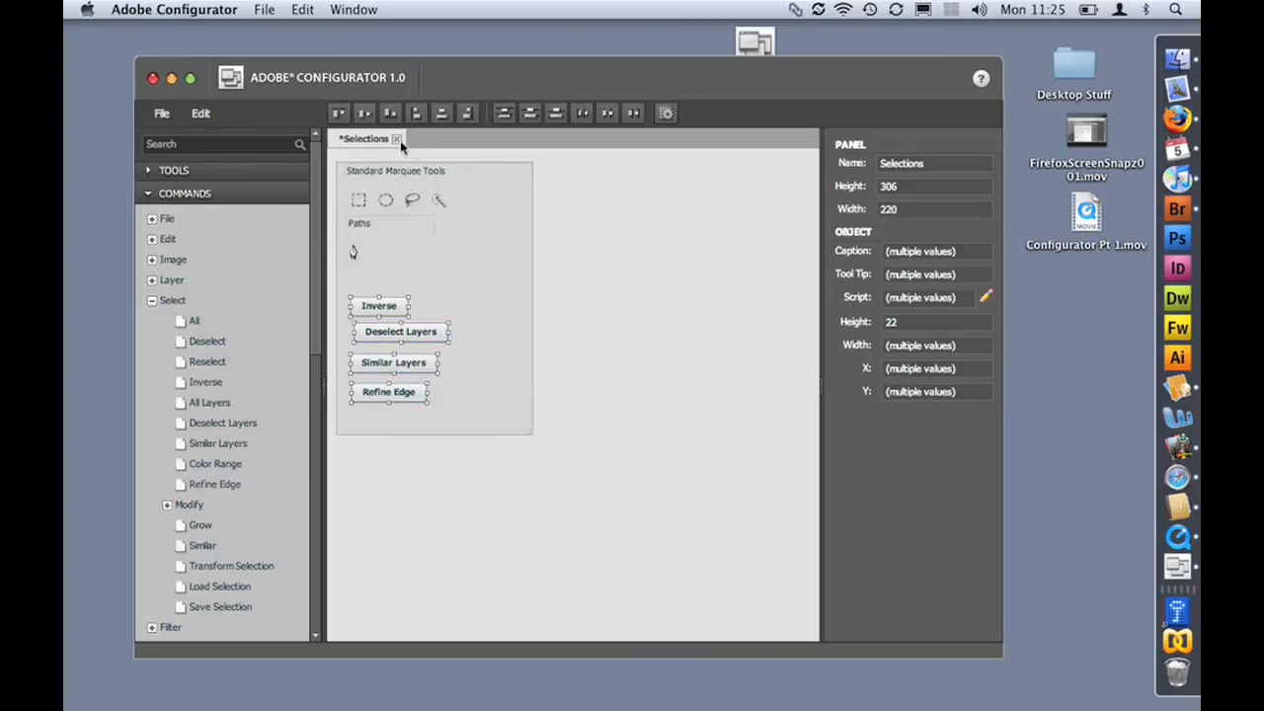
mouse_move(580, 112)
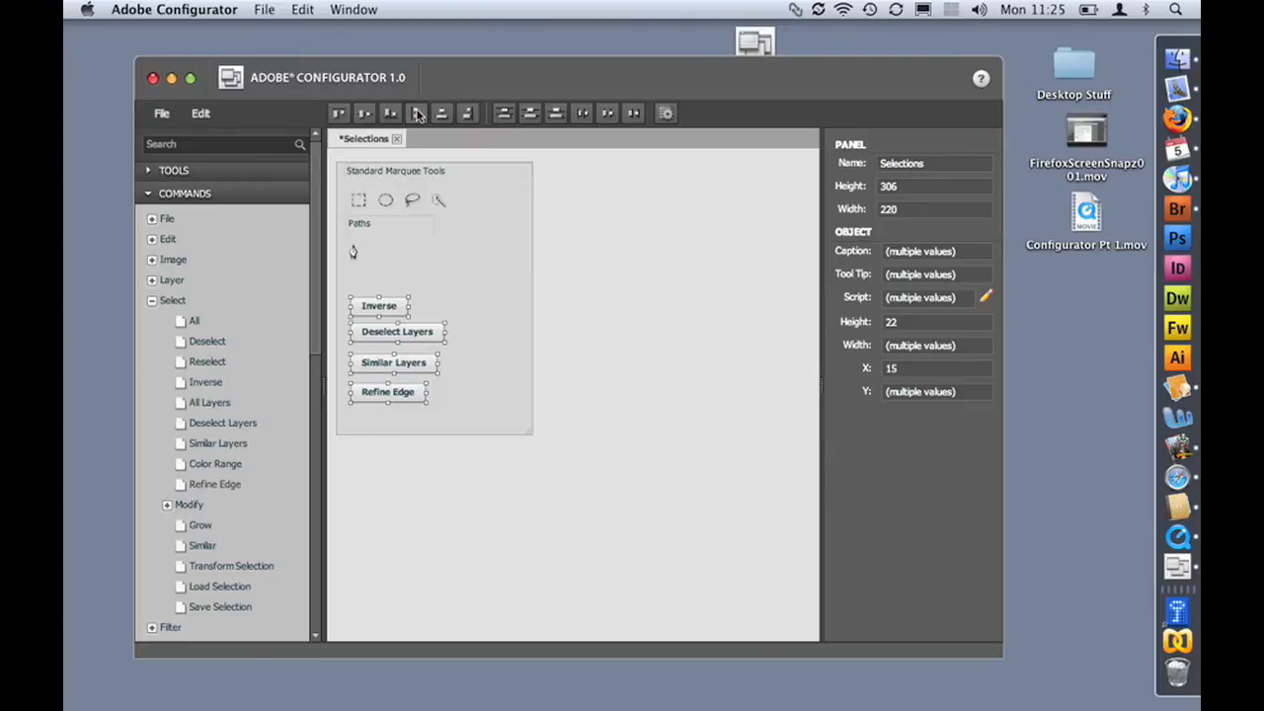
mouse_move(541, 122)
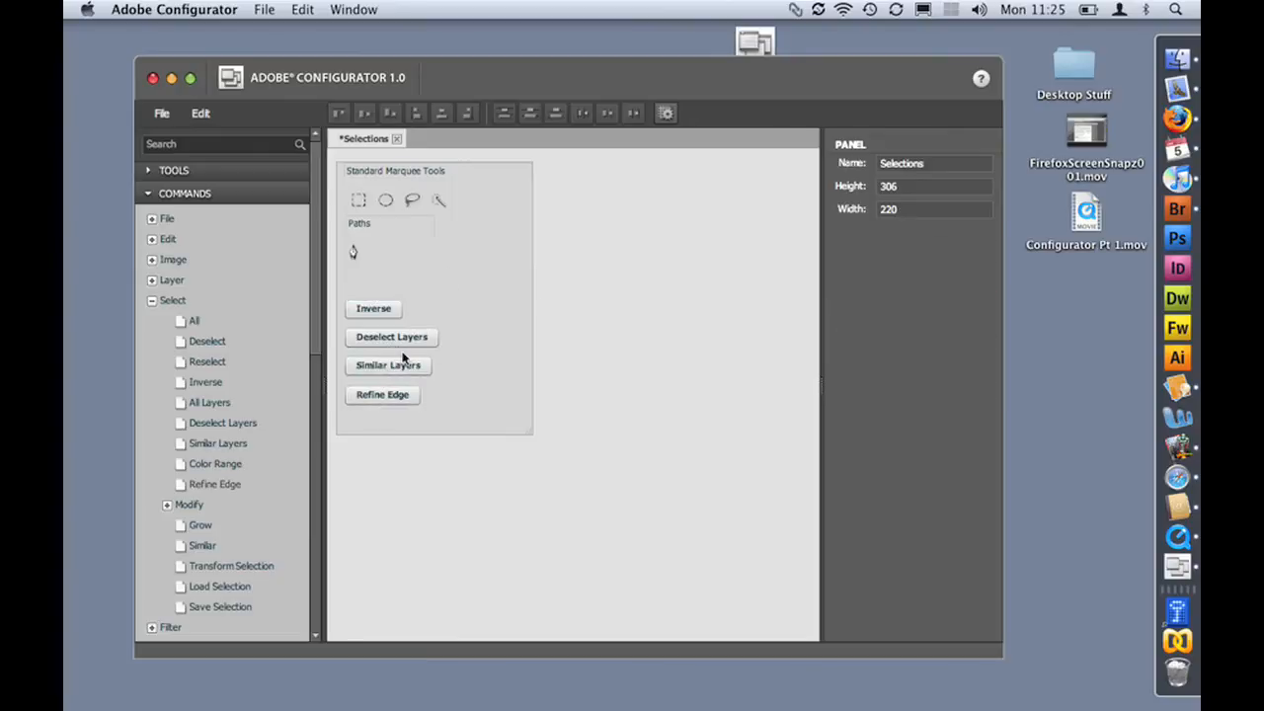
Set the pen tool button's tooltip to 'For smoother selections'
click(391, 336)
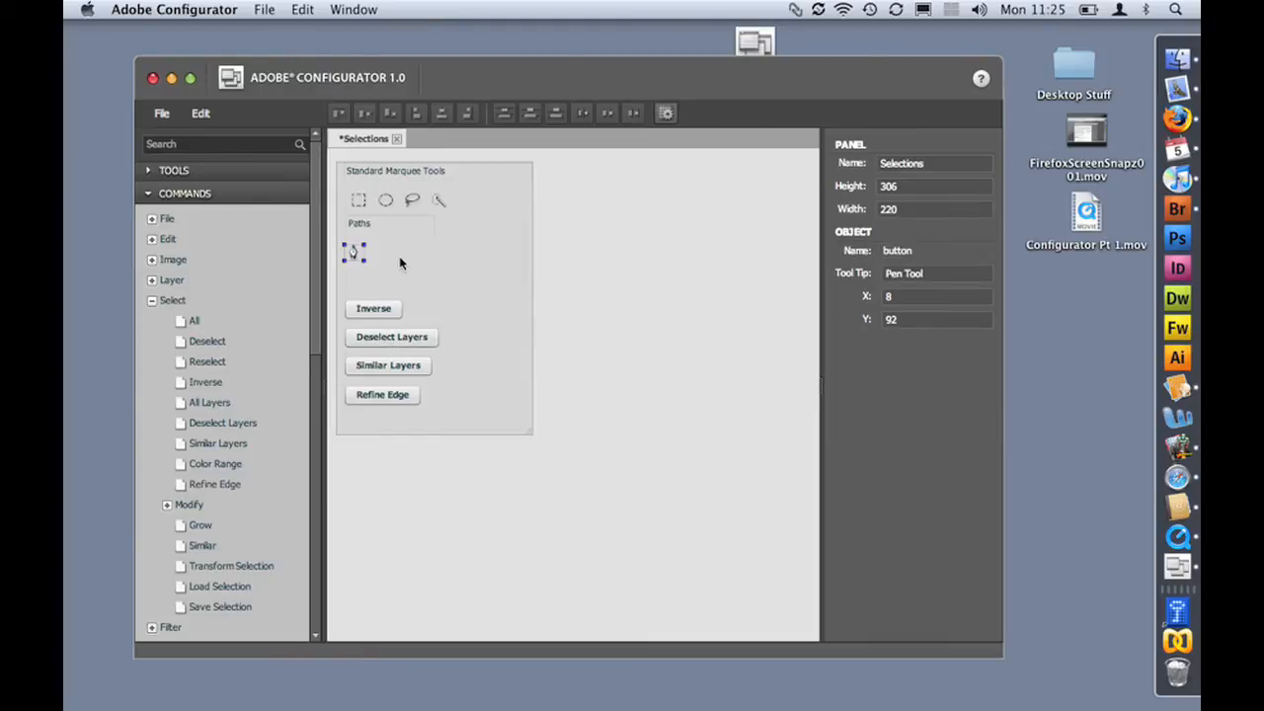
mouse_move(582, 300)
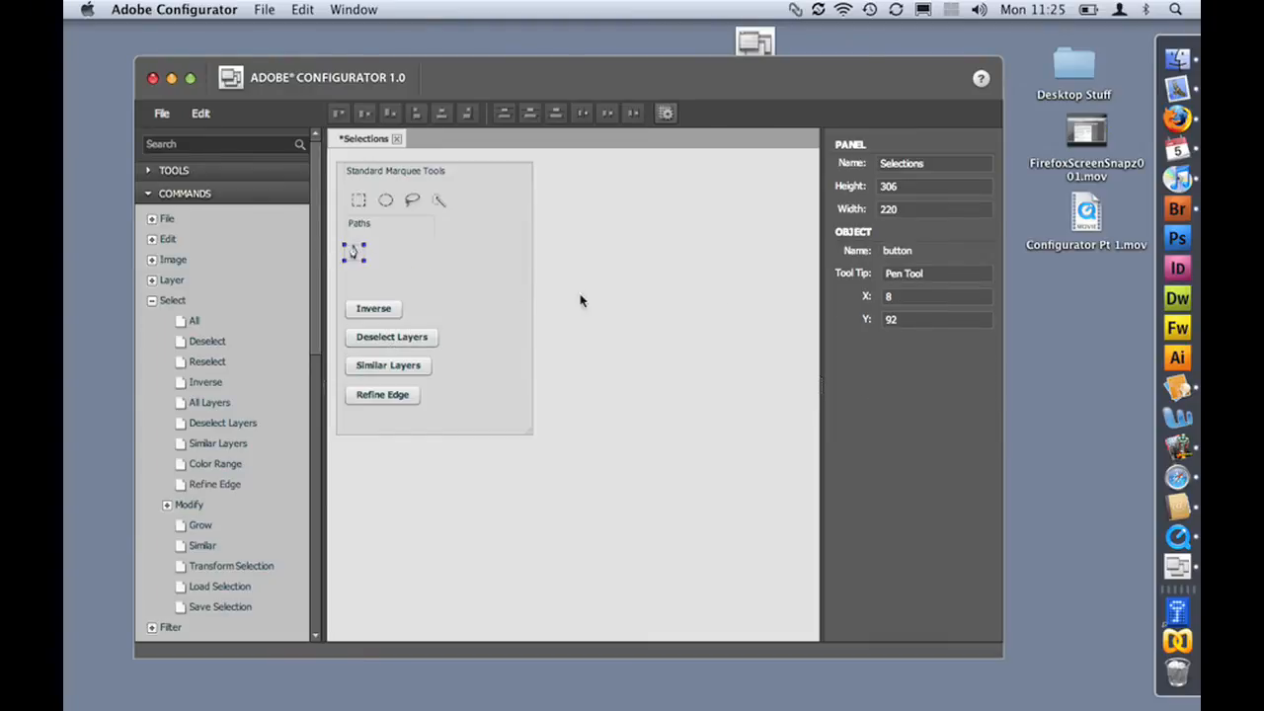
click(931, 273)
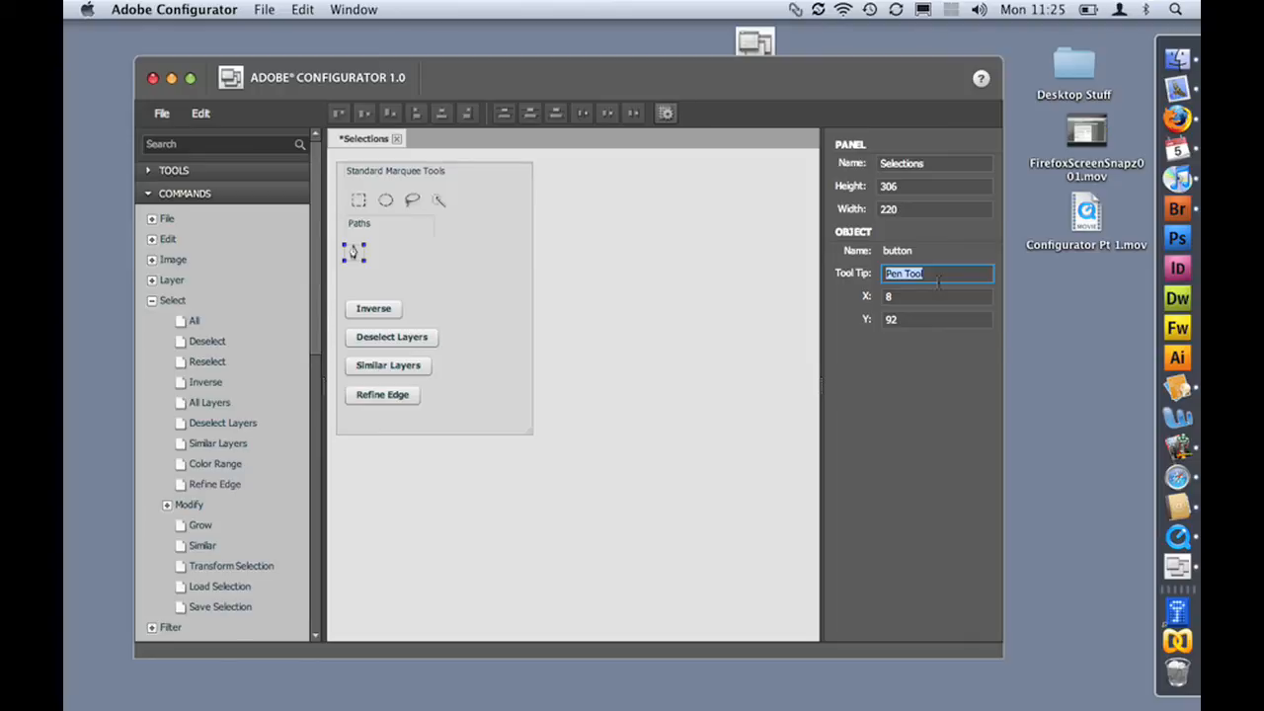
text(For)
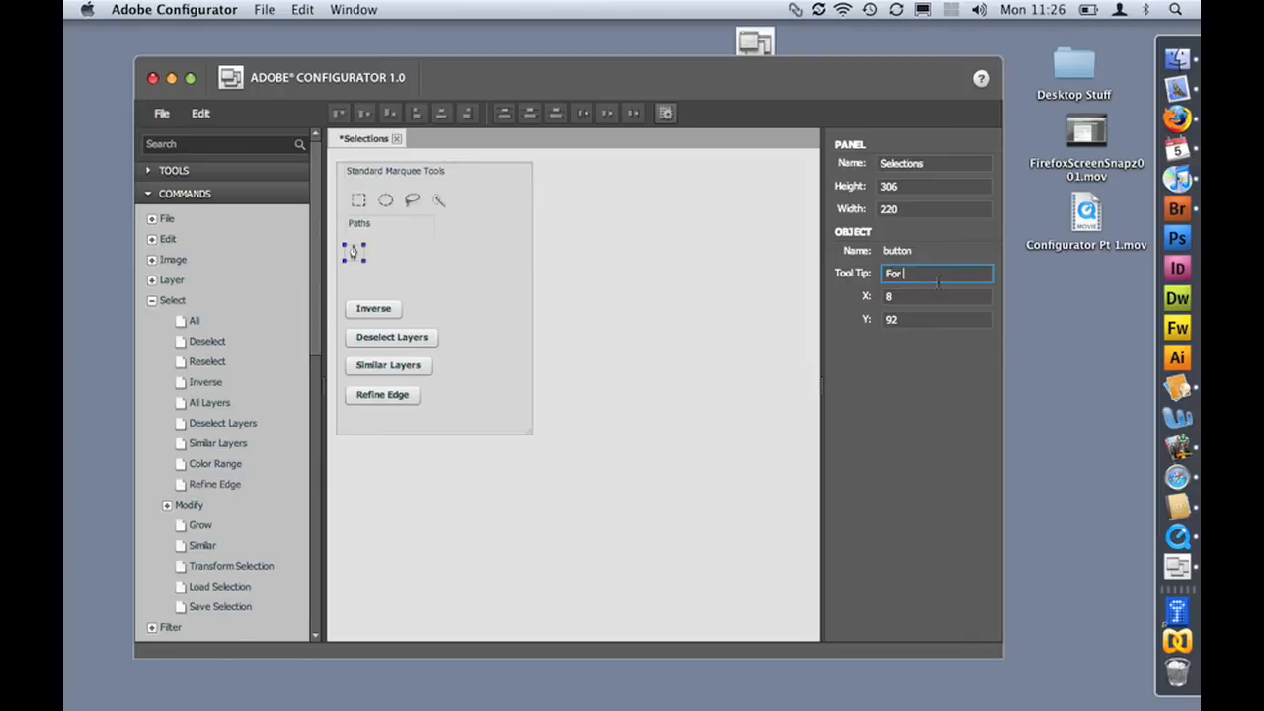
text(smoother)
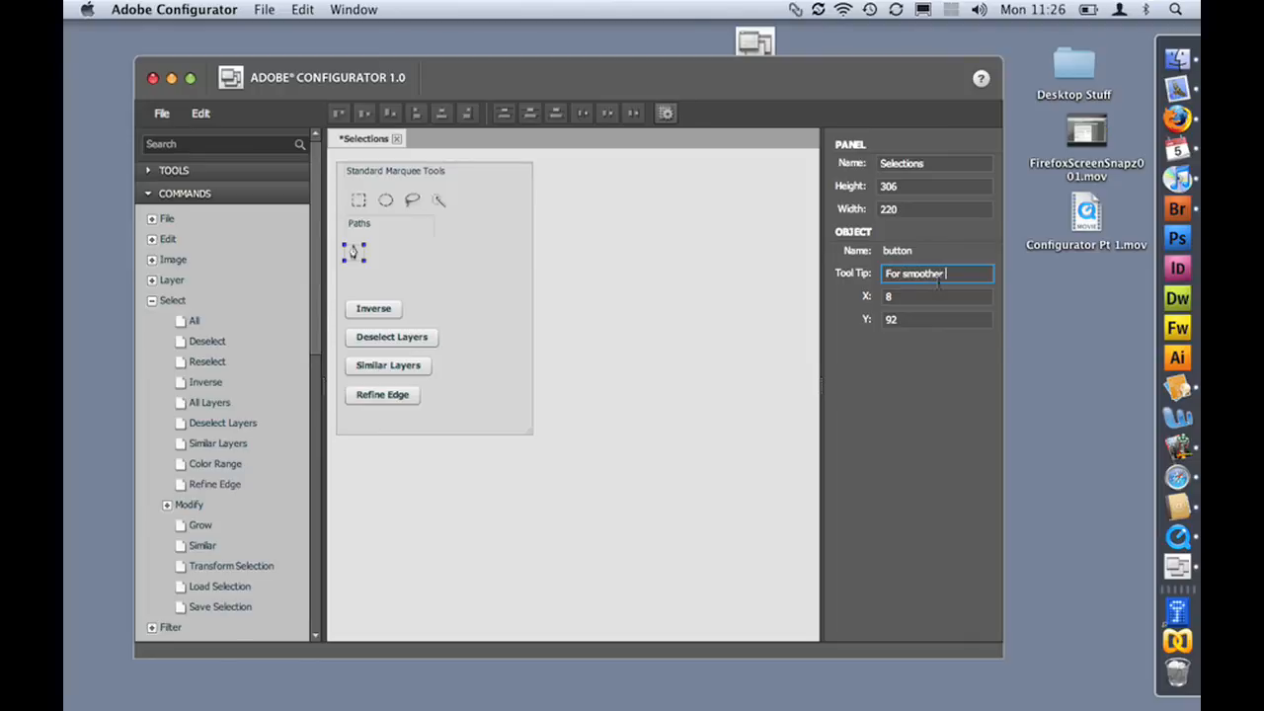
text(selections)
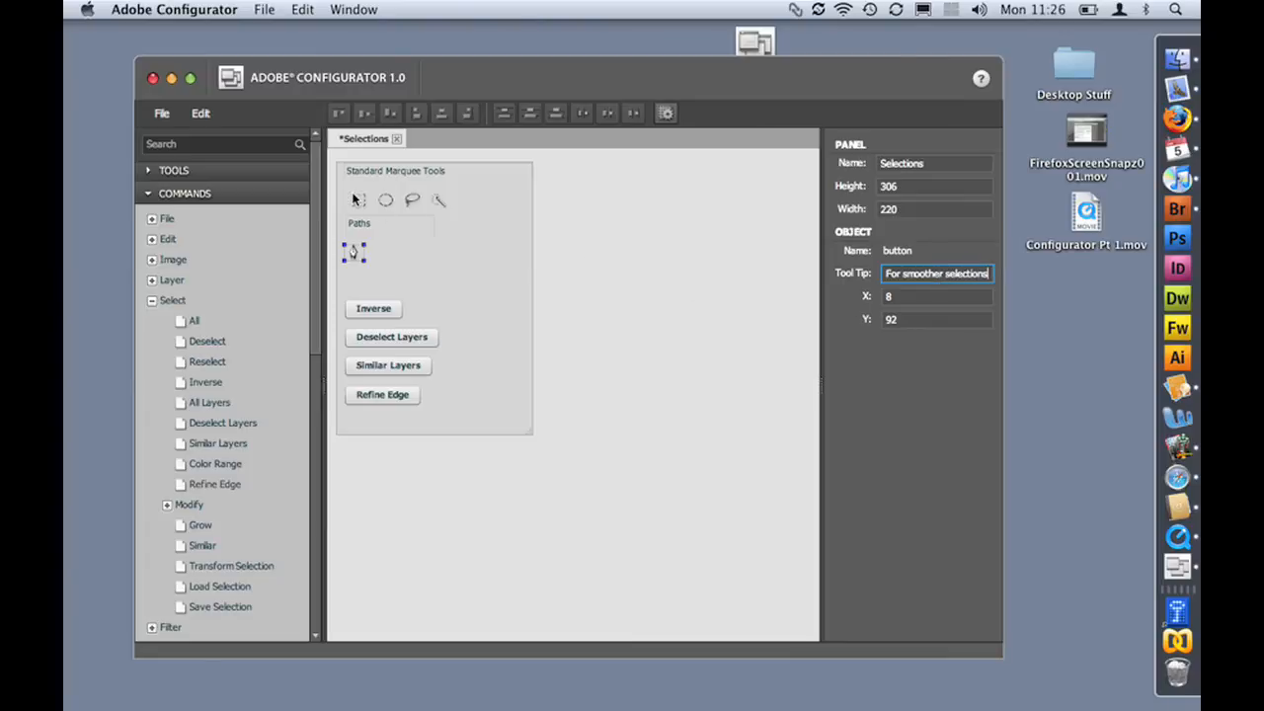
Give the rectangular marquee button a tooltip about easy rectangular selections
click(360, 199)
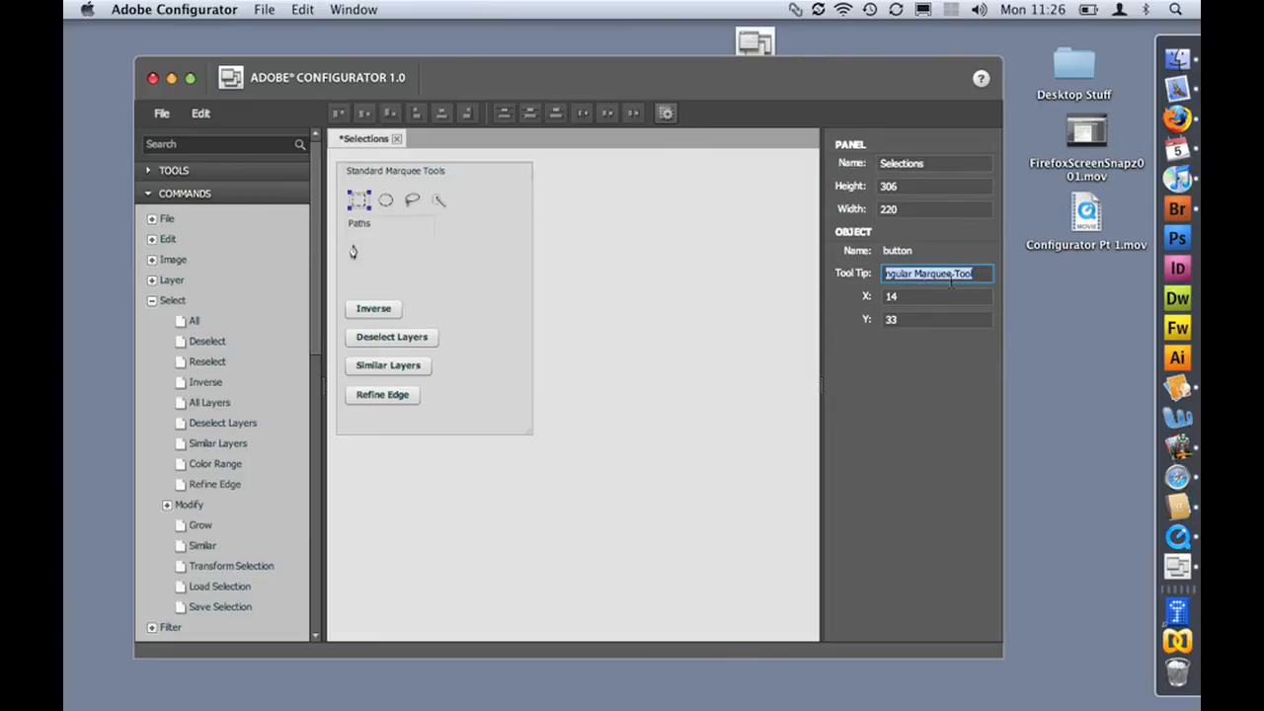
text(For easy r)
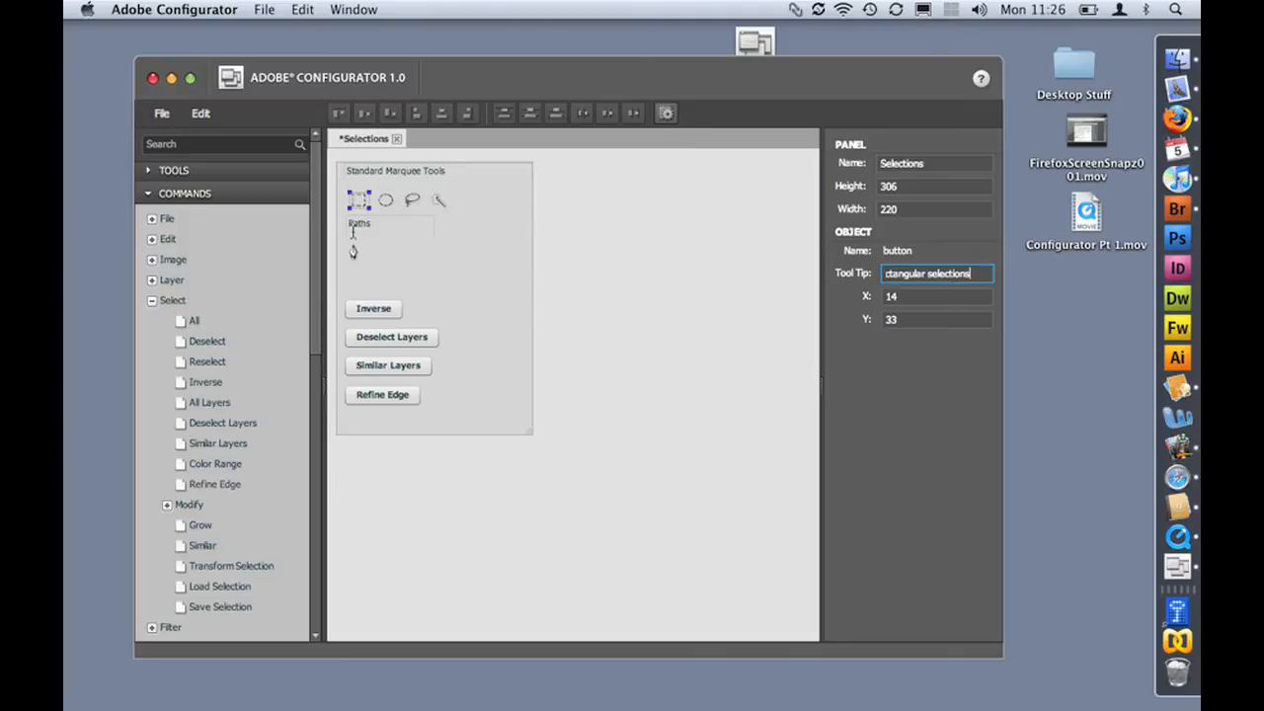
click(371, 308)
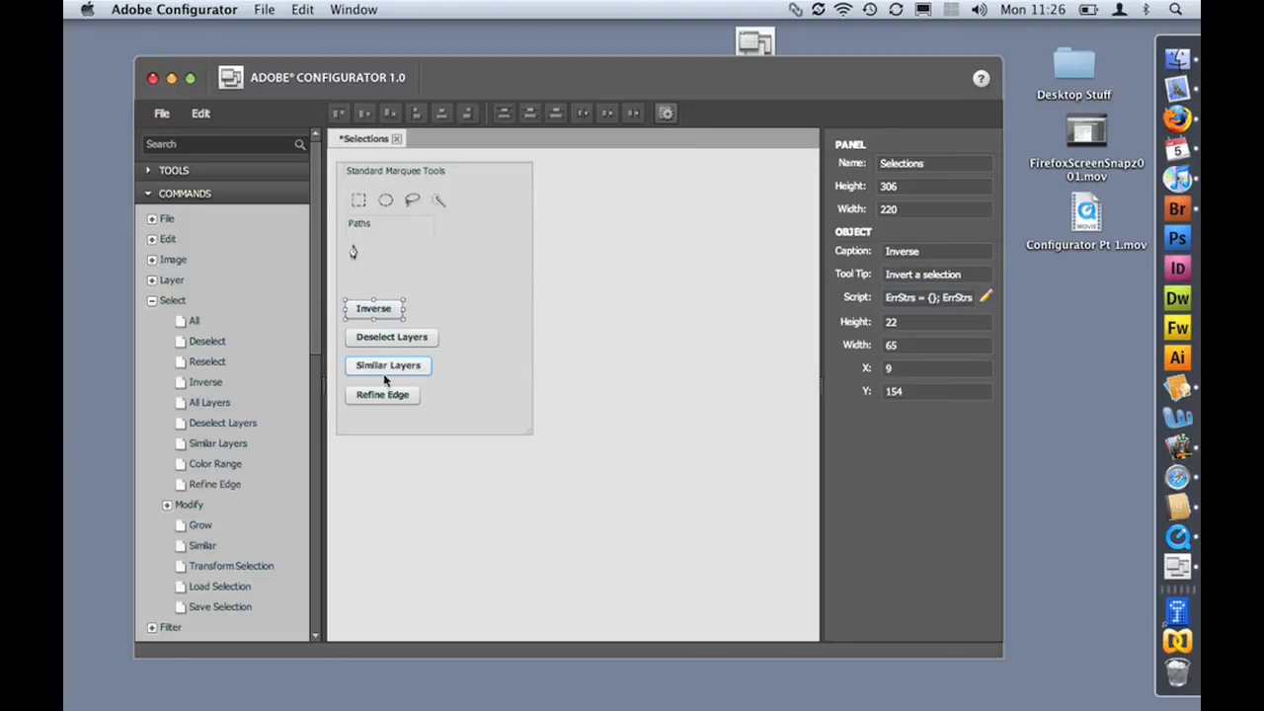
Give the Deselect Layers button a longer caption about deselecting an active selection
click(391, 336)
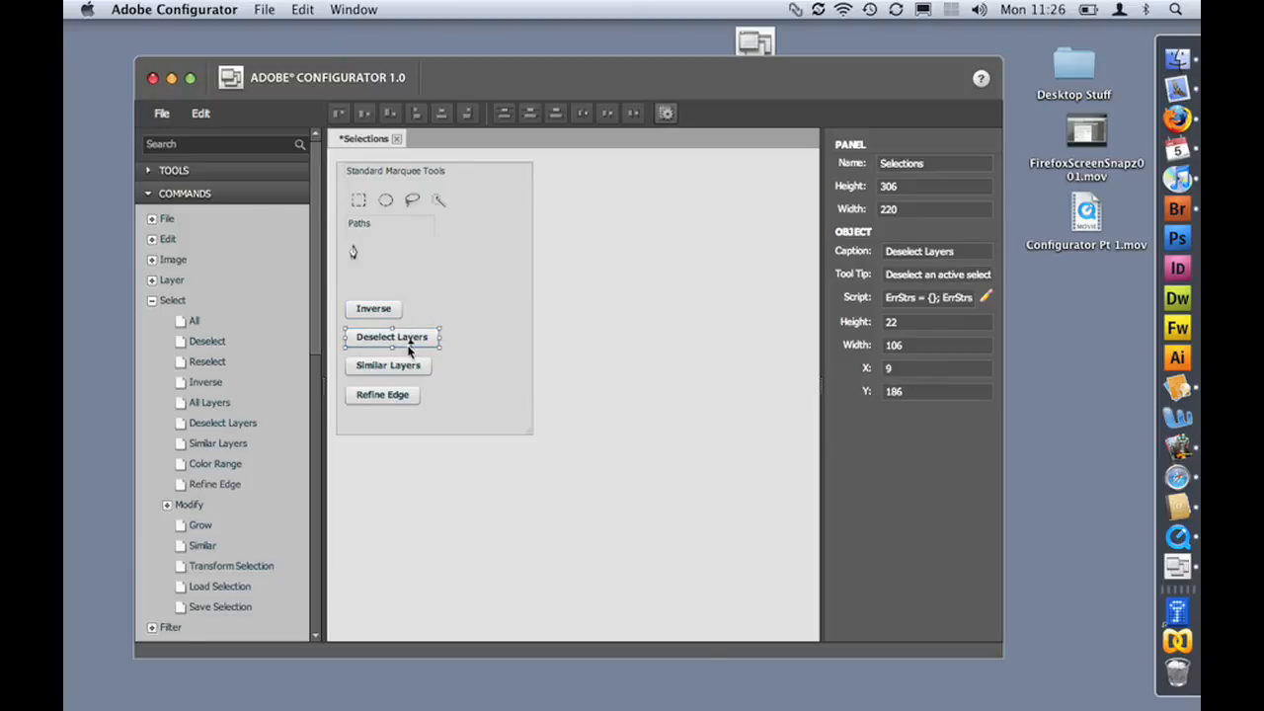
mouse_move(834, 280)
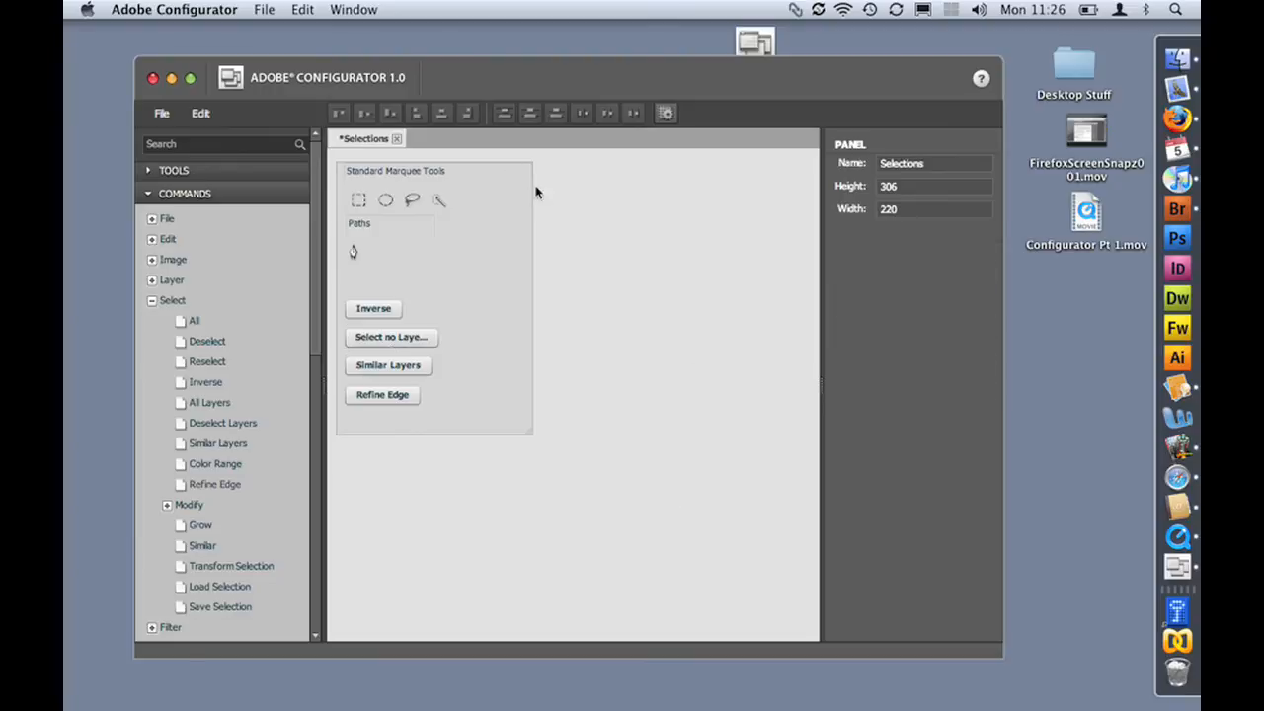
mouse_move(468, 257)
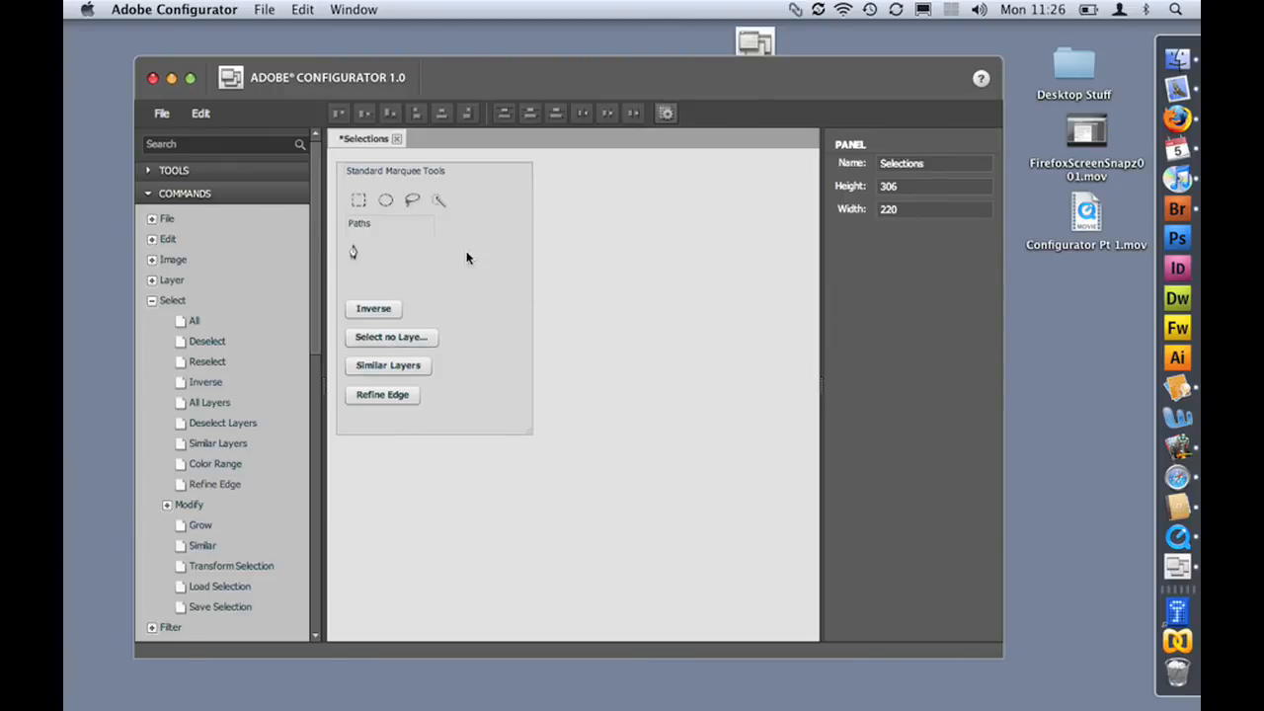
mouse_move(490, 273)
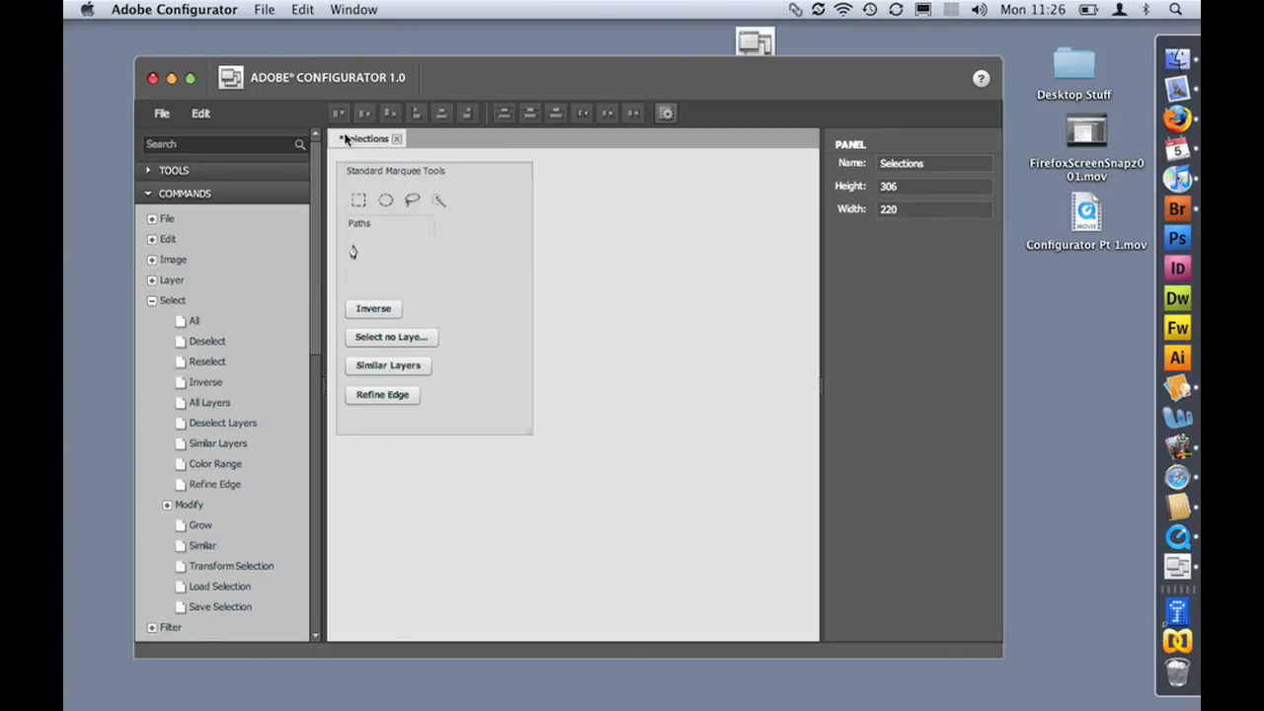
mouse_move(241, 52)
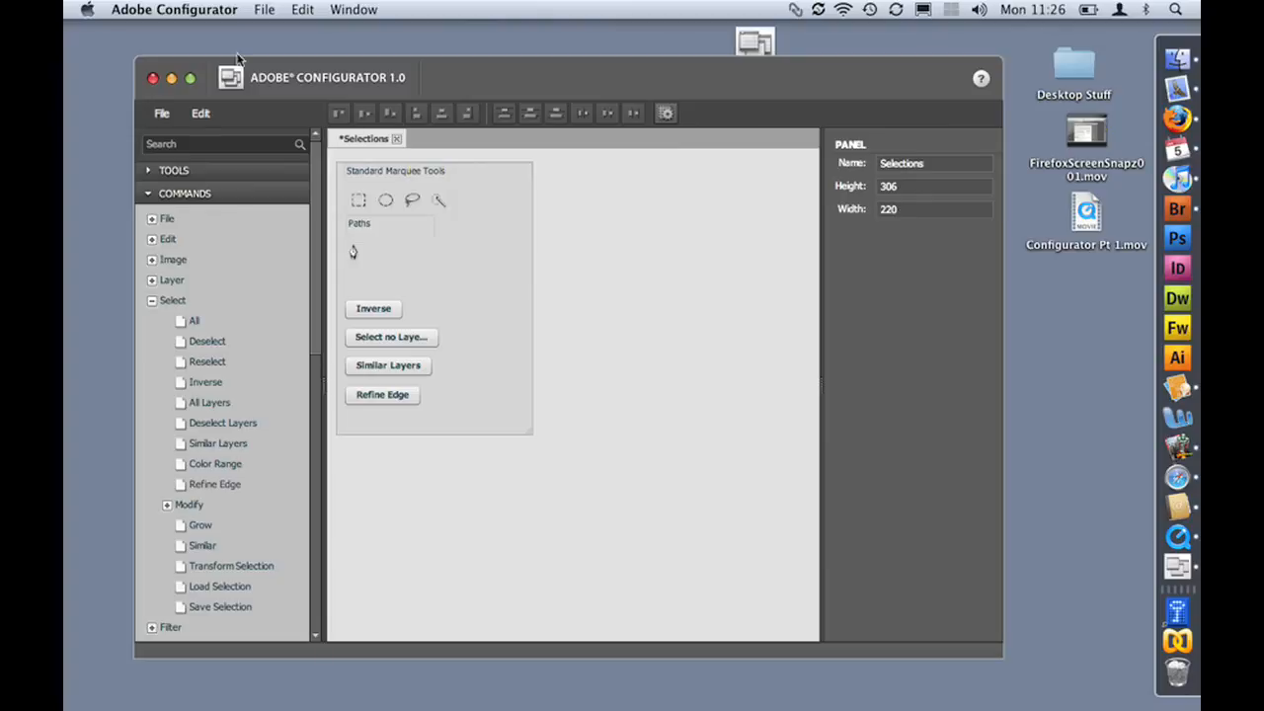
Save the panel as Selections.gpc
click(162, 113)
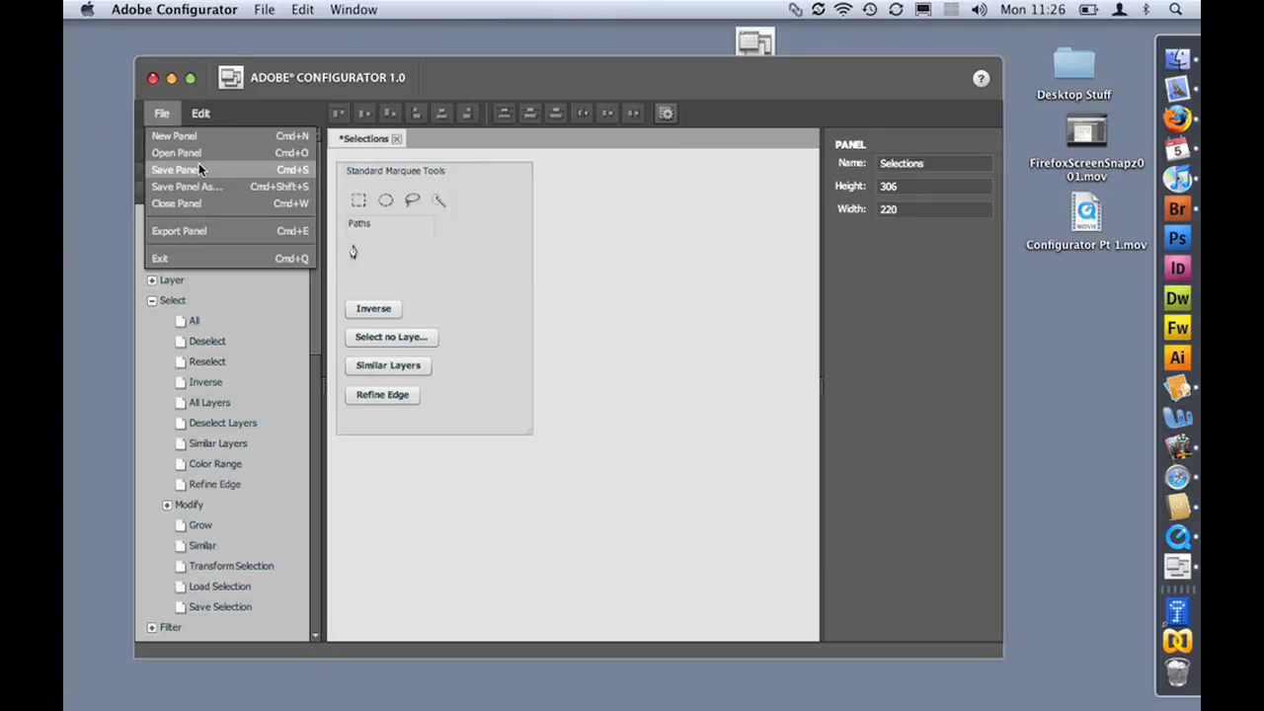
click(178, 170)
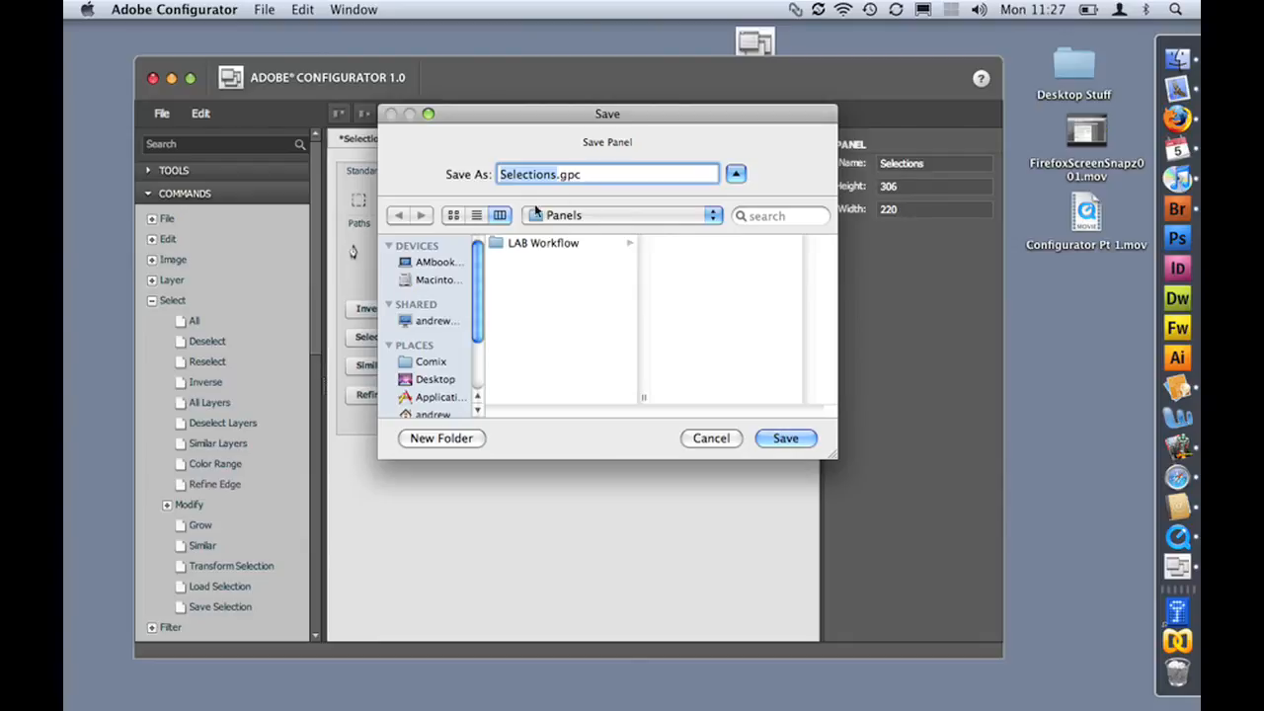
click(785, 439)
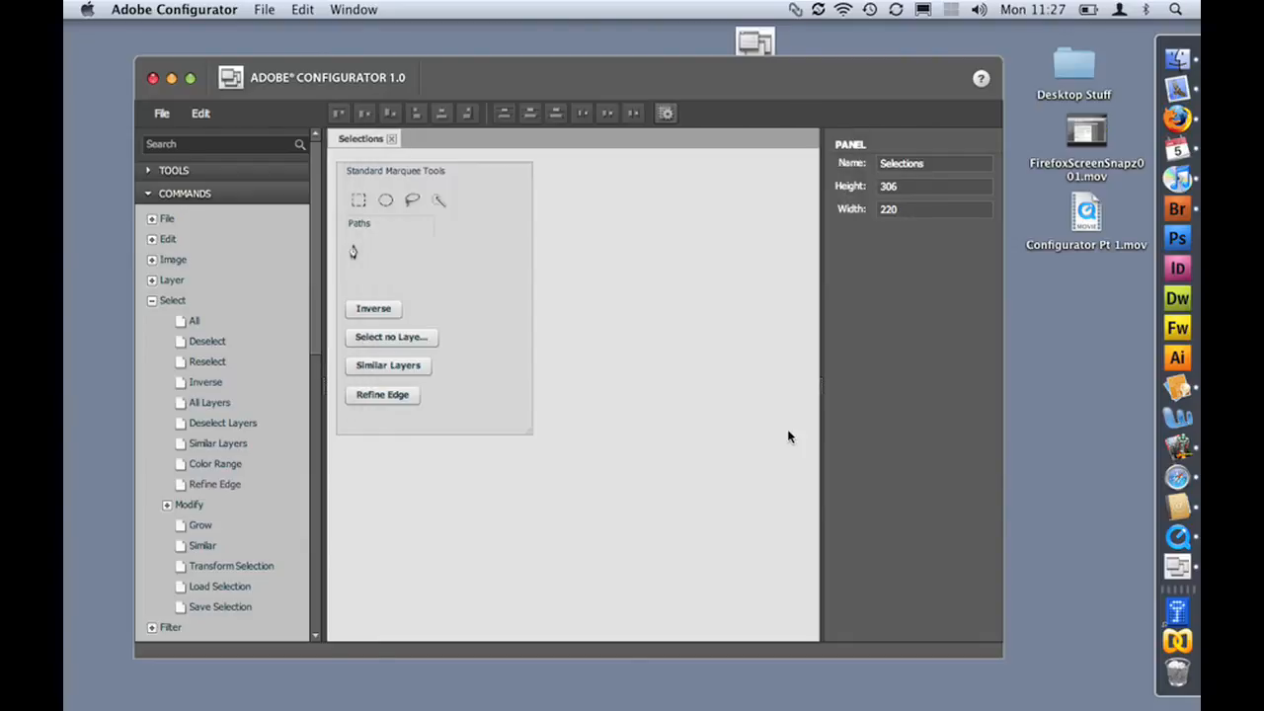
mouse_move(462, 177)
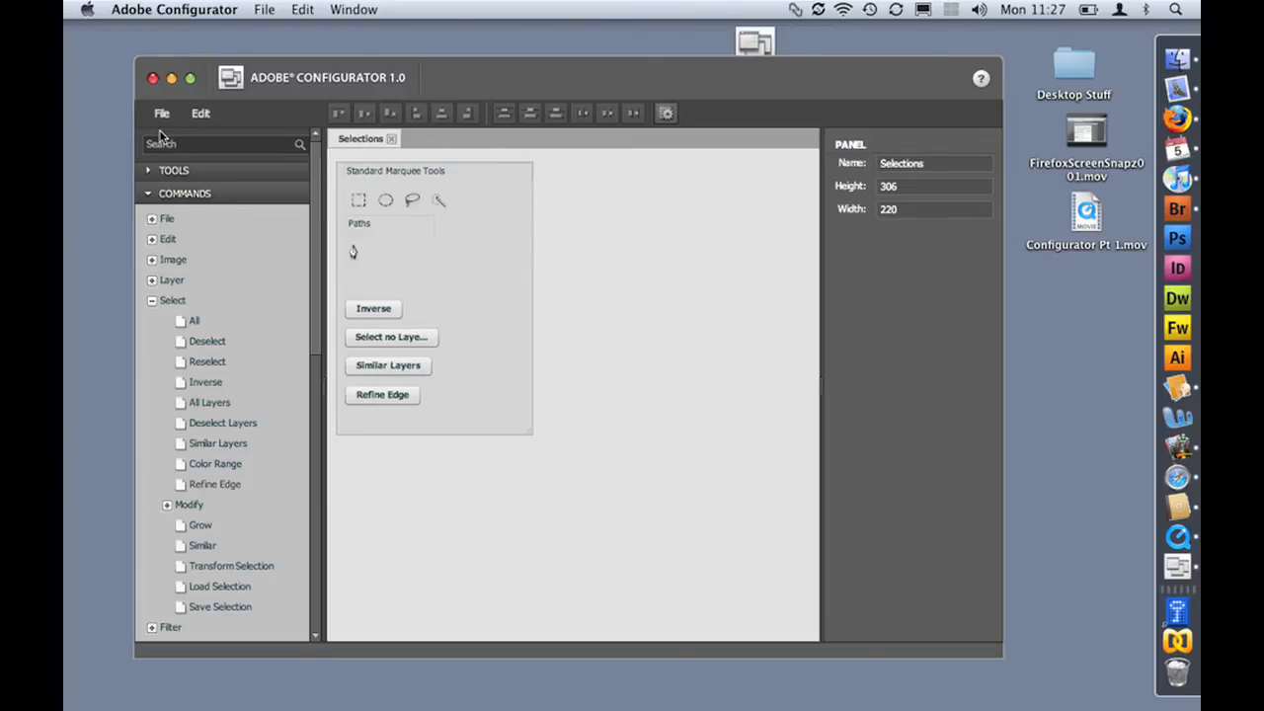
Export the panel into the Photoshop CS4 Plug-ins Panels folder and confirm success
click(162, 113)
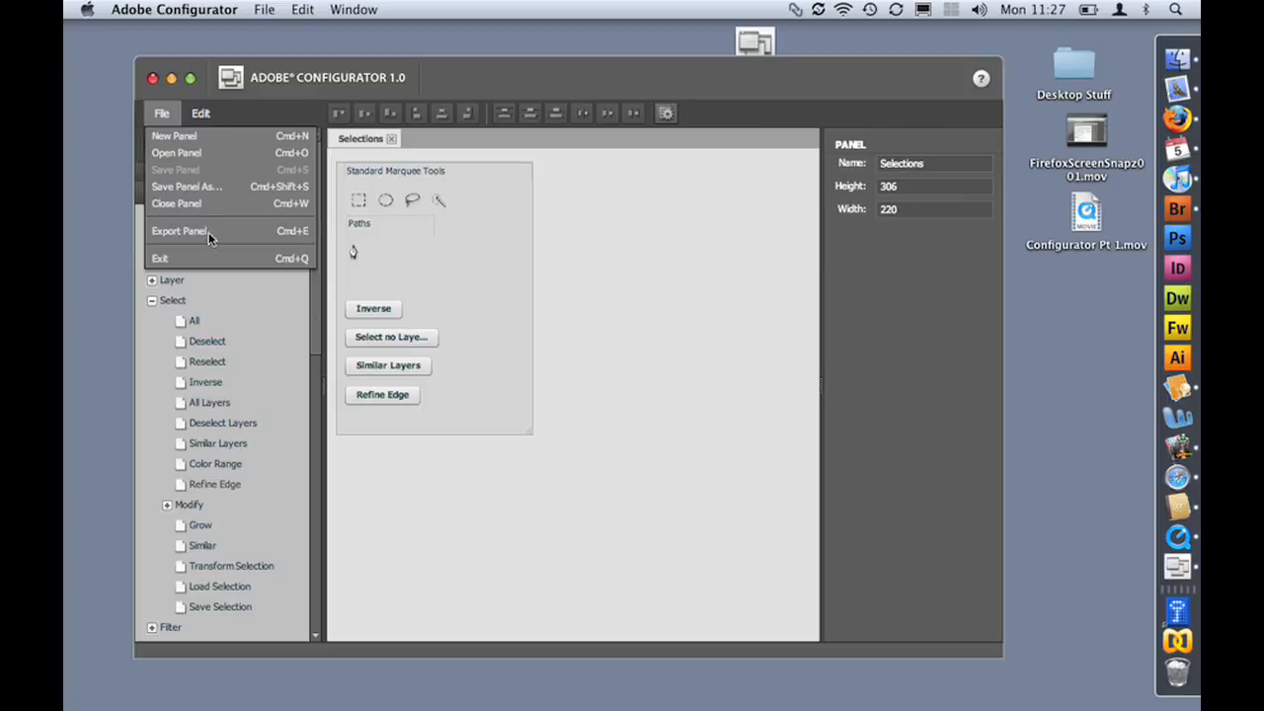
click(177, 231)
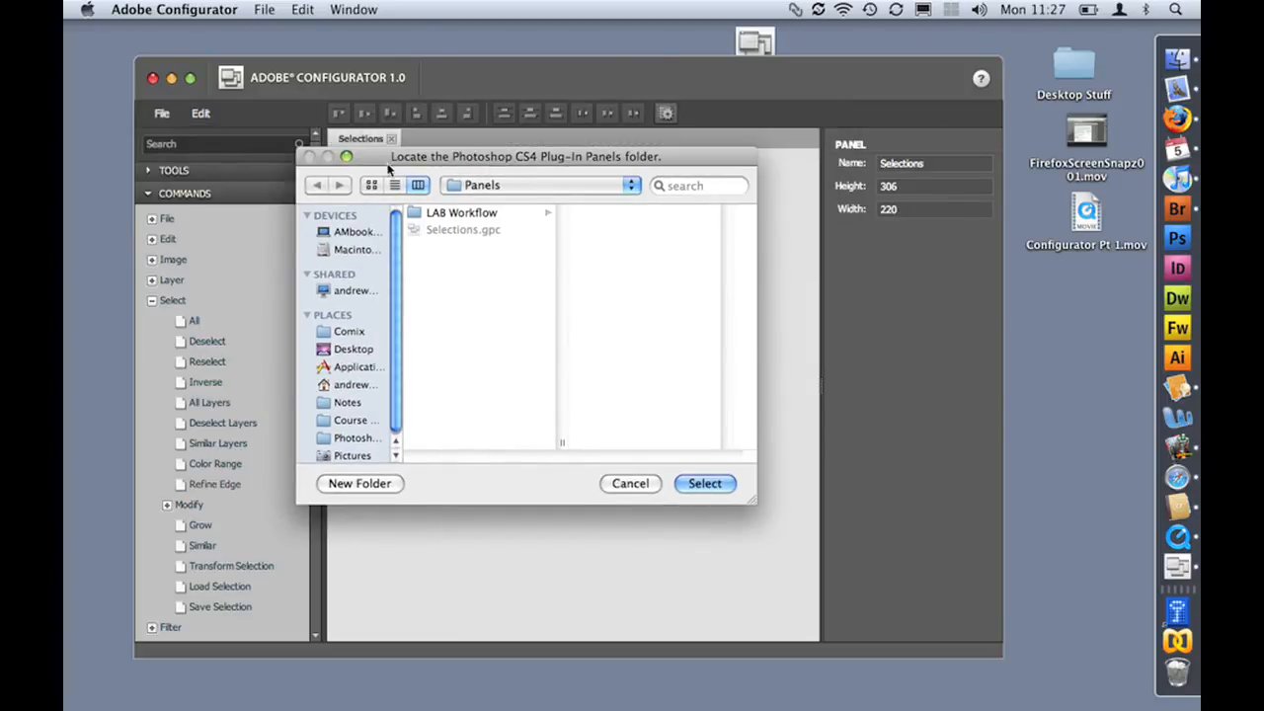
click(537, 185)
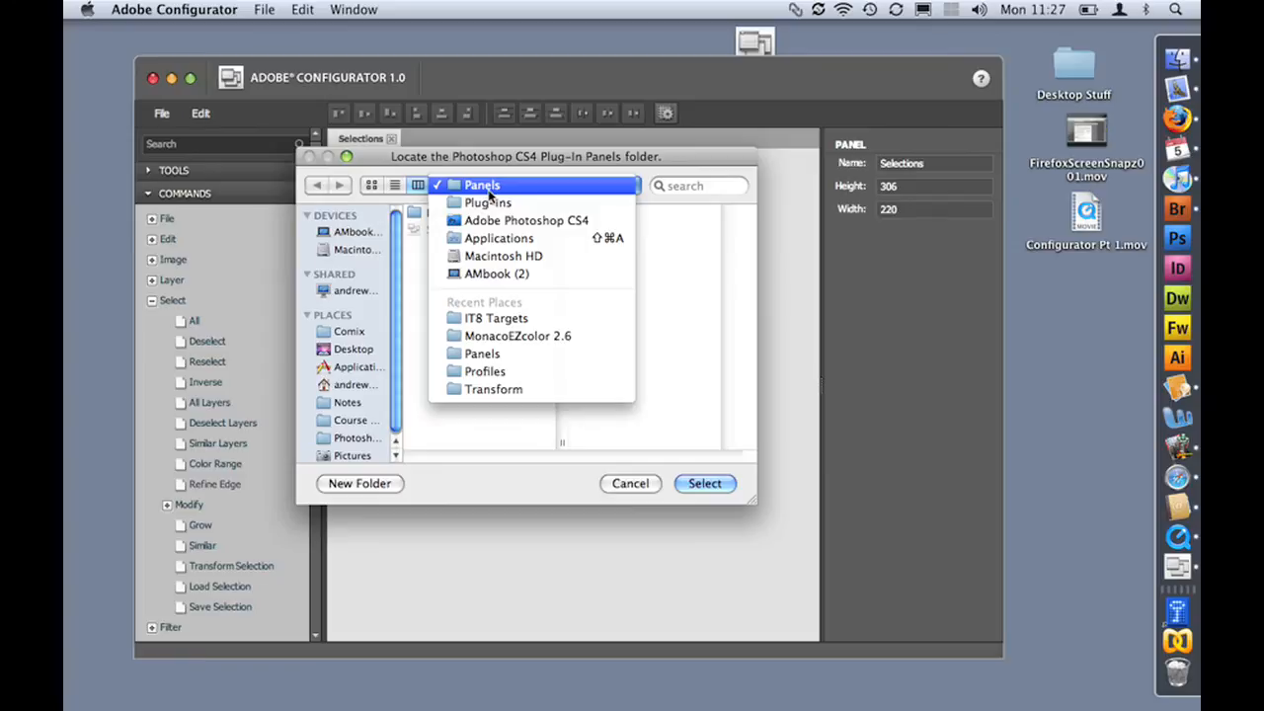
mouse_move(486, 201)
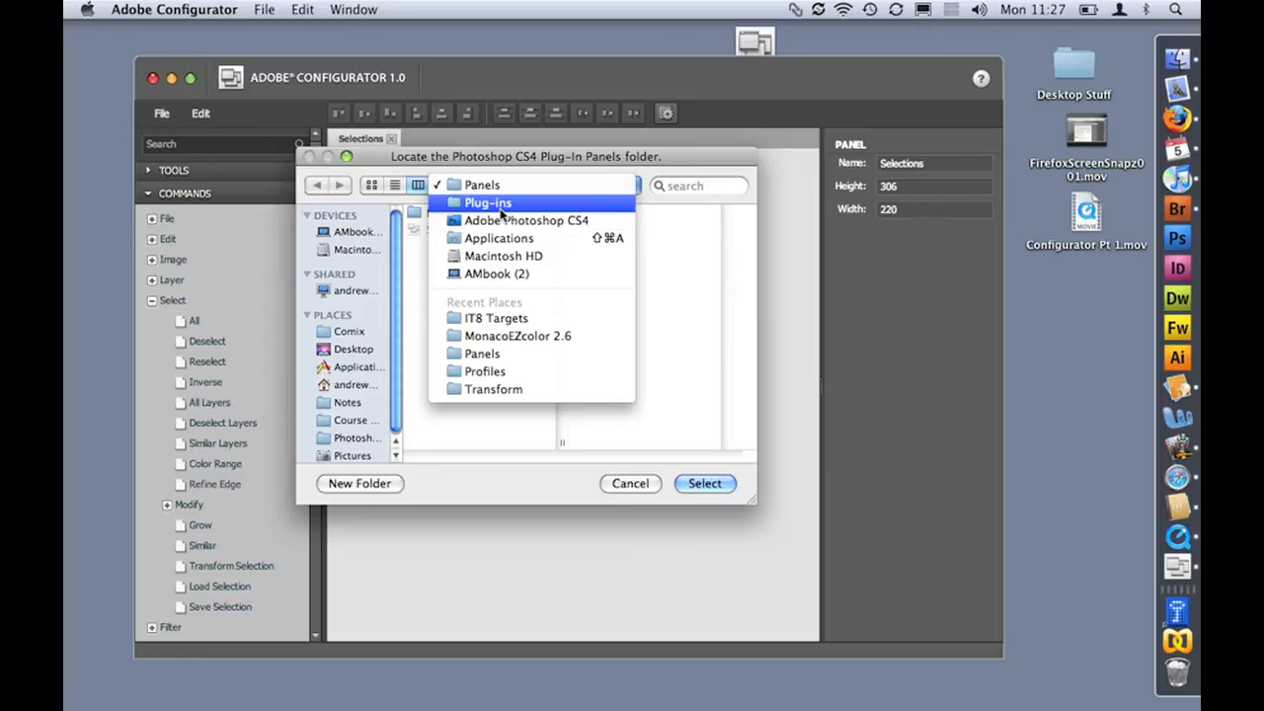
click(482, 185)
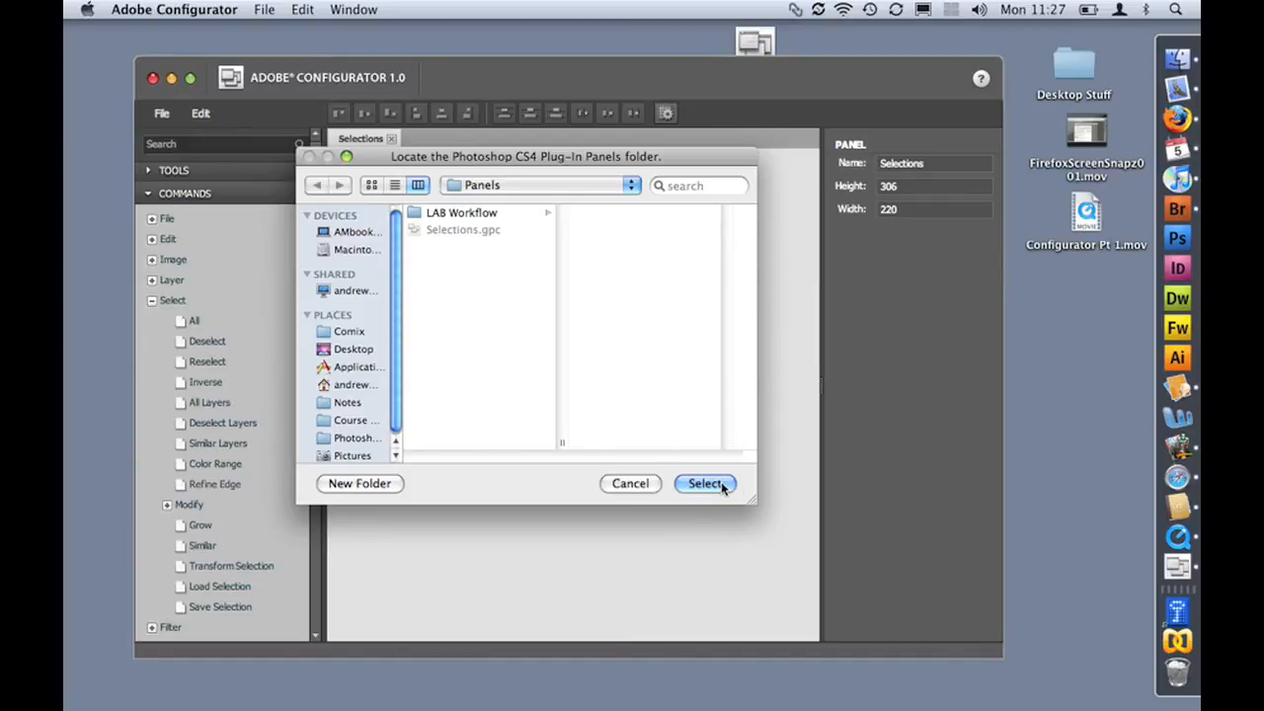
click(707, 483)
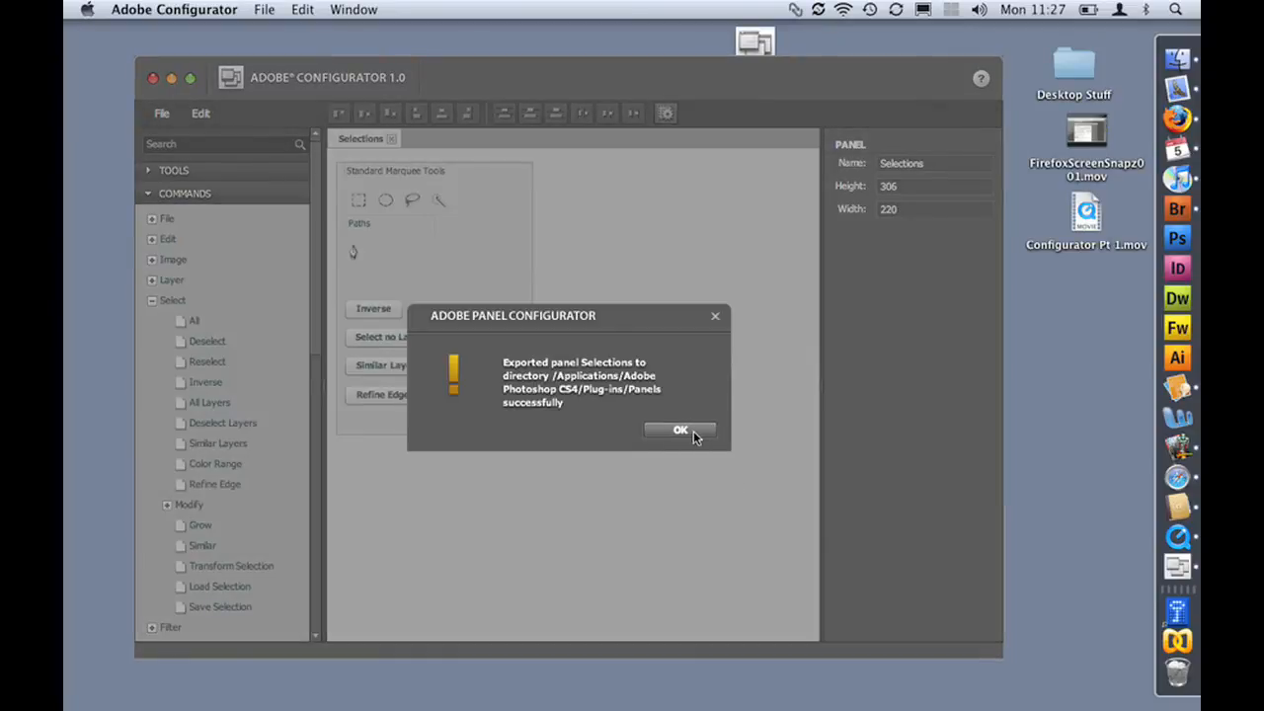
click(679, 431)
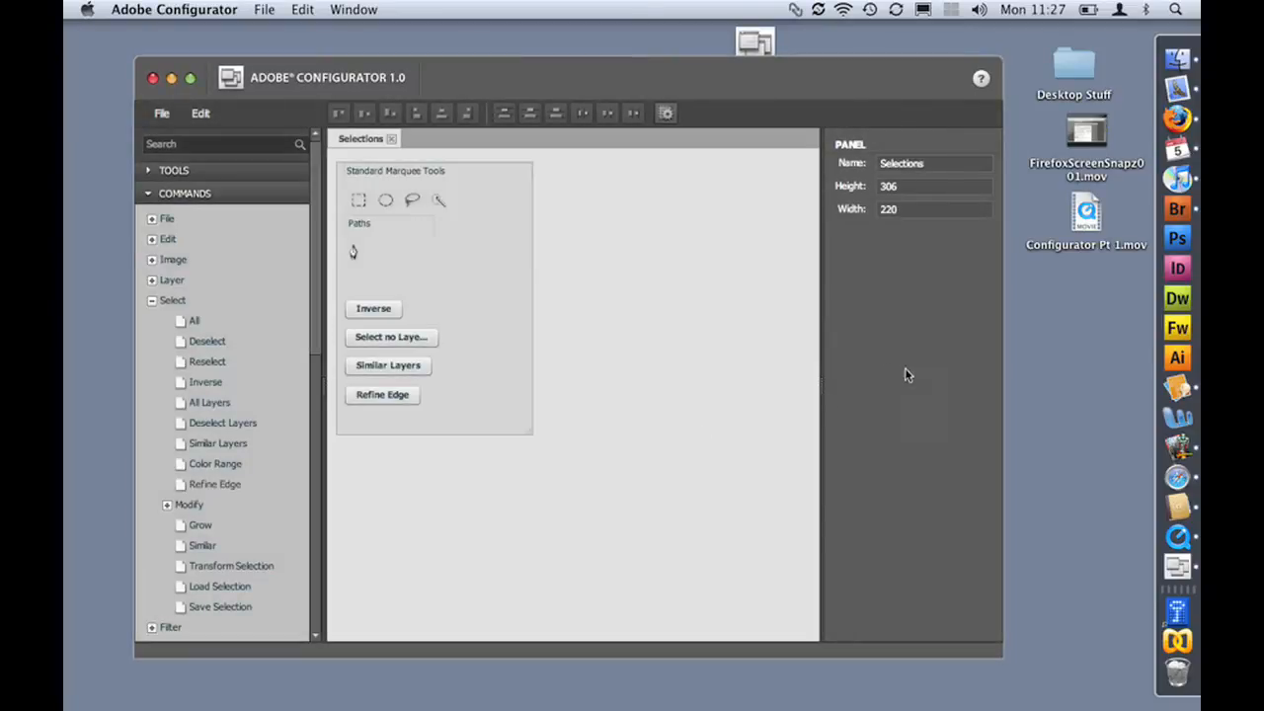
mouse_move(1179, 239)
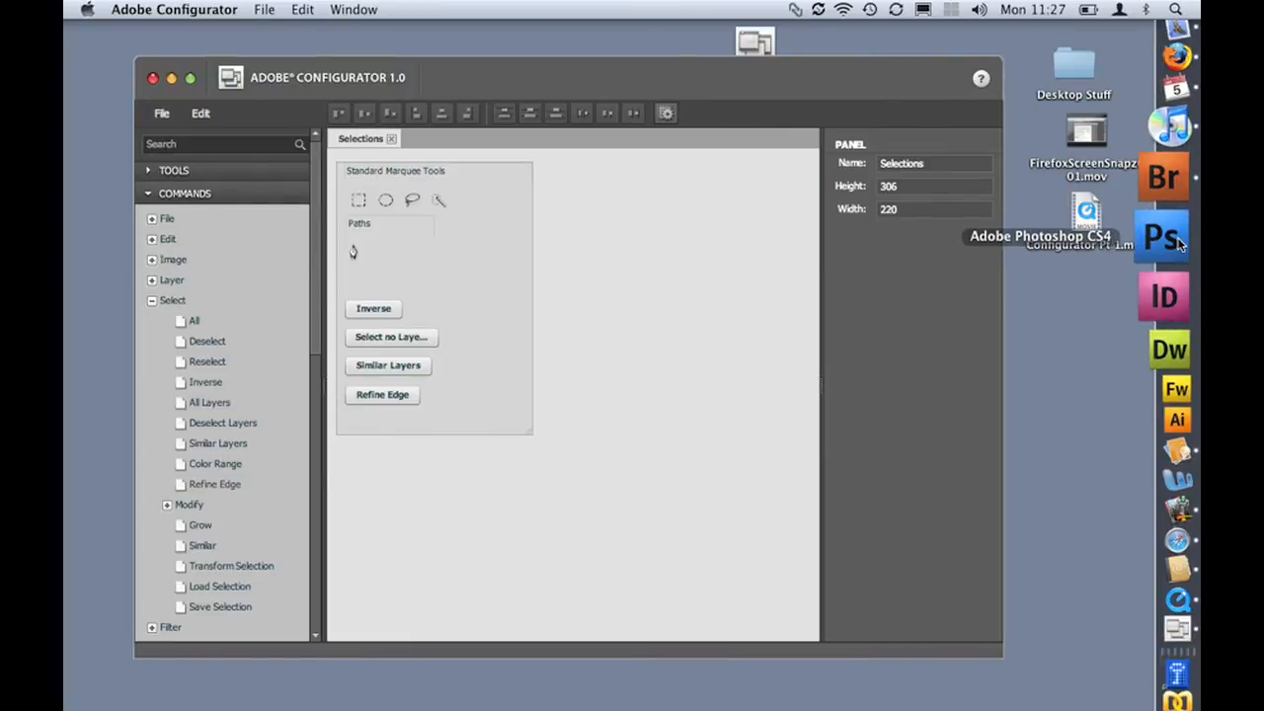
Launch Photoshop CS4 and show the custom Selections panel from Window > Extensions
click(1165, 235)
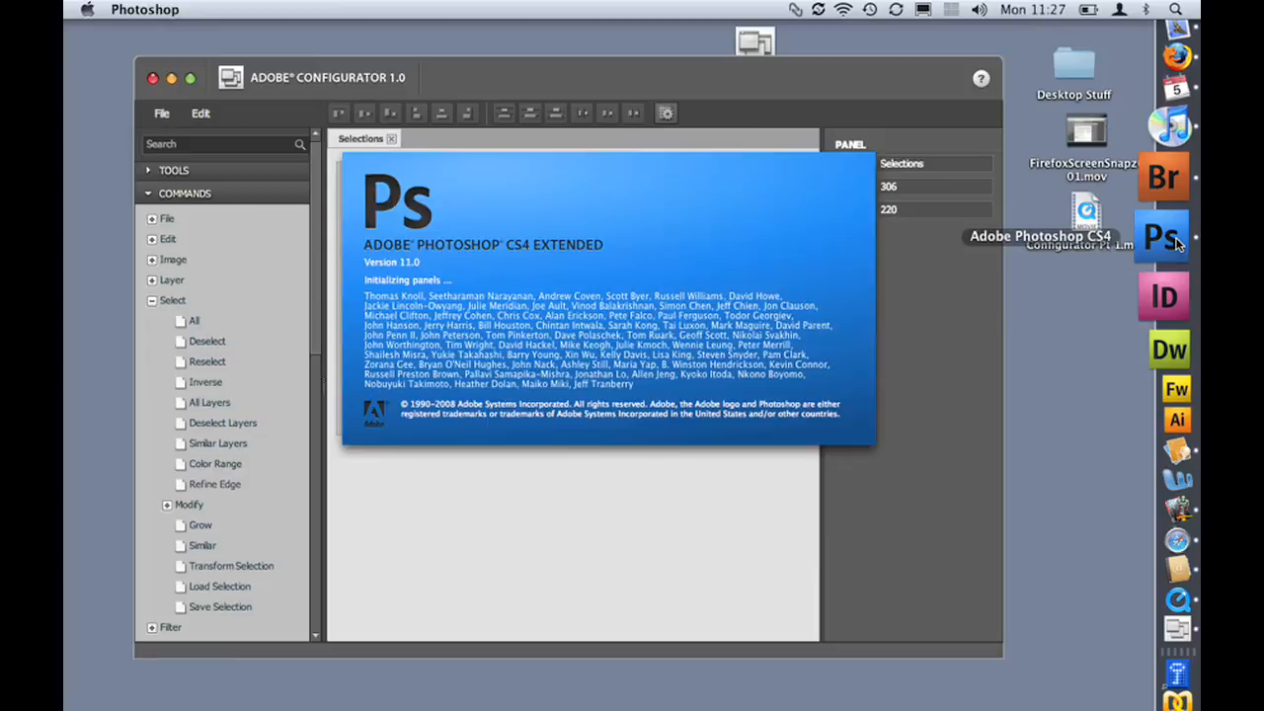
click(1165, 236)
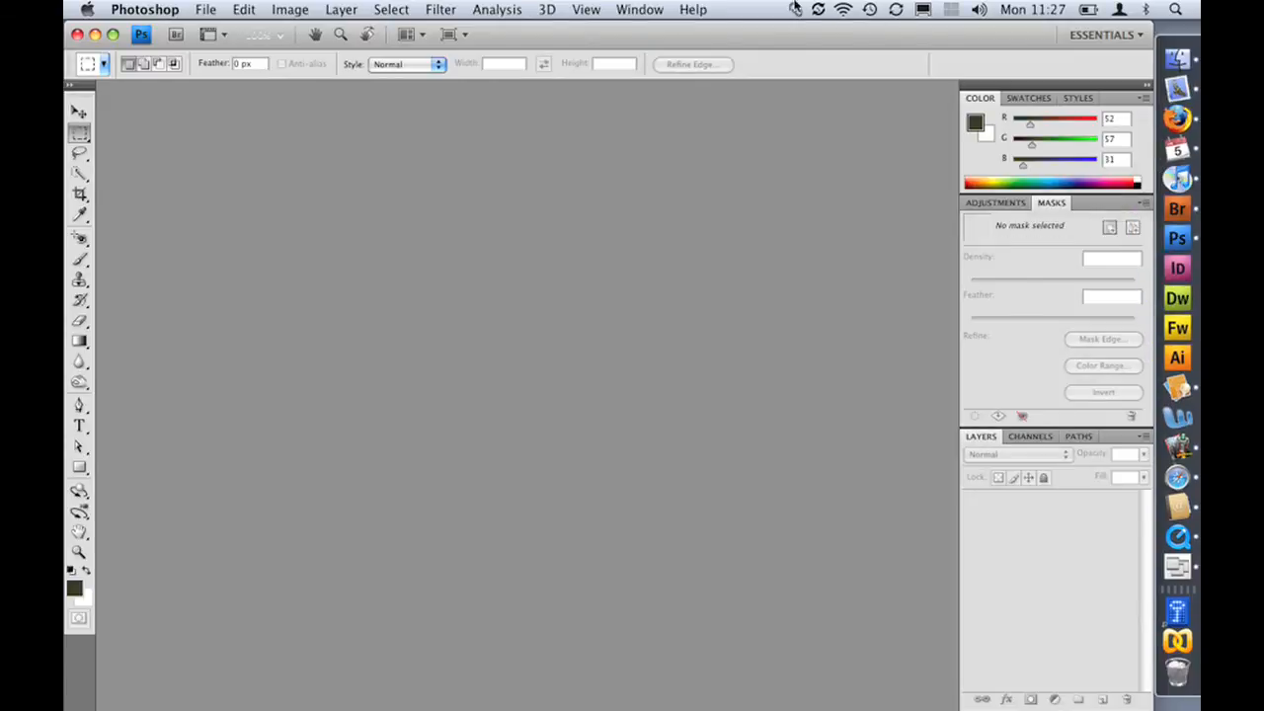
click(639, 8)
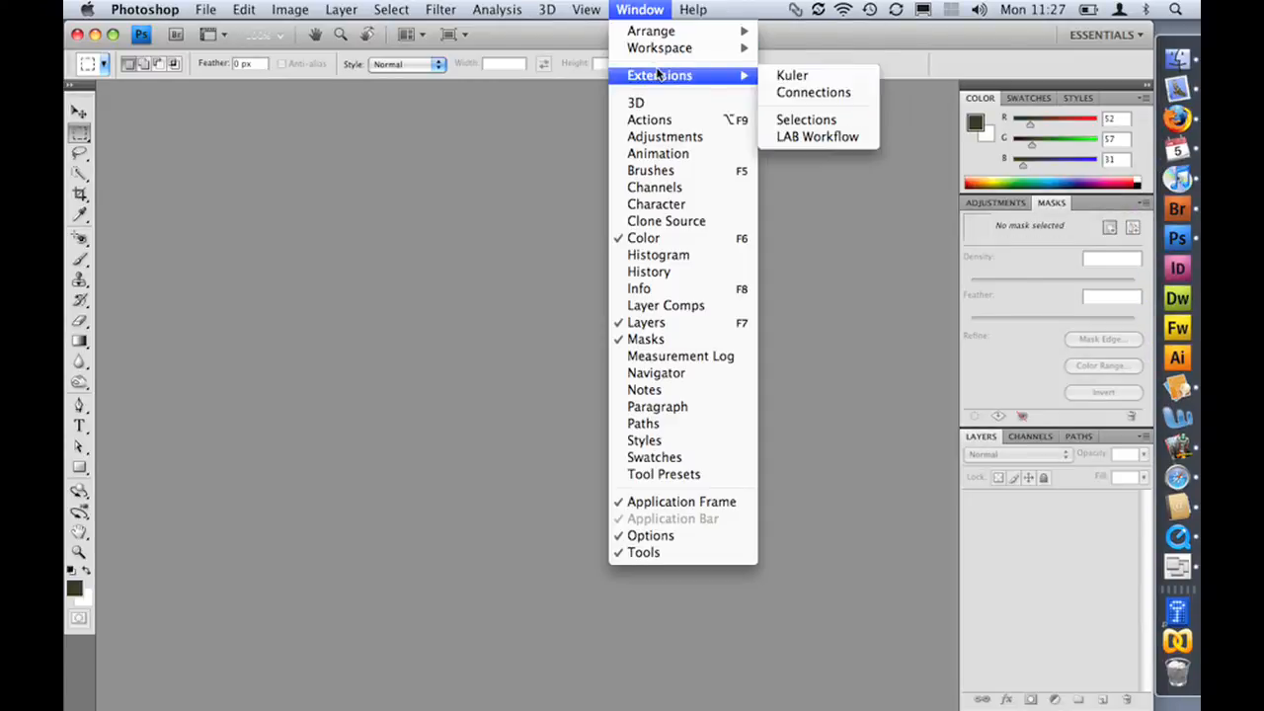
mouse_move(805, 120)
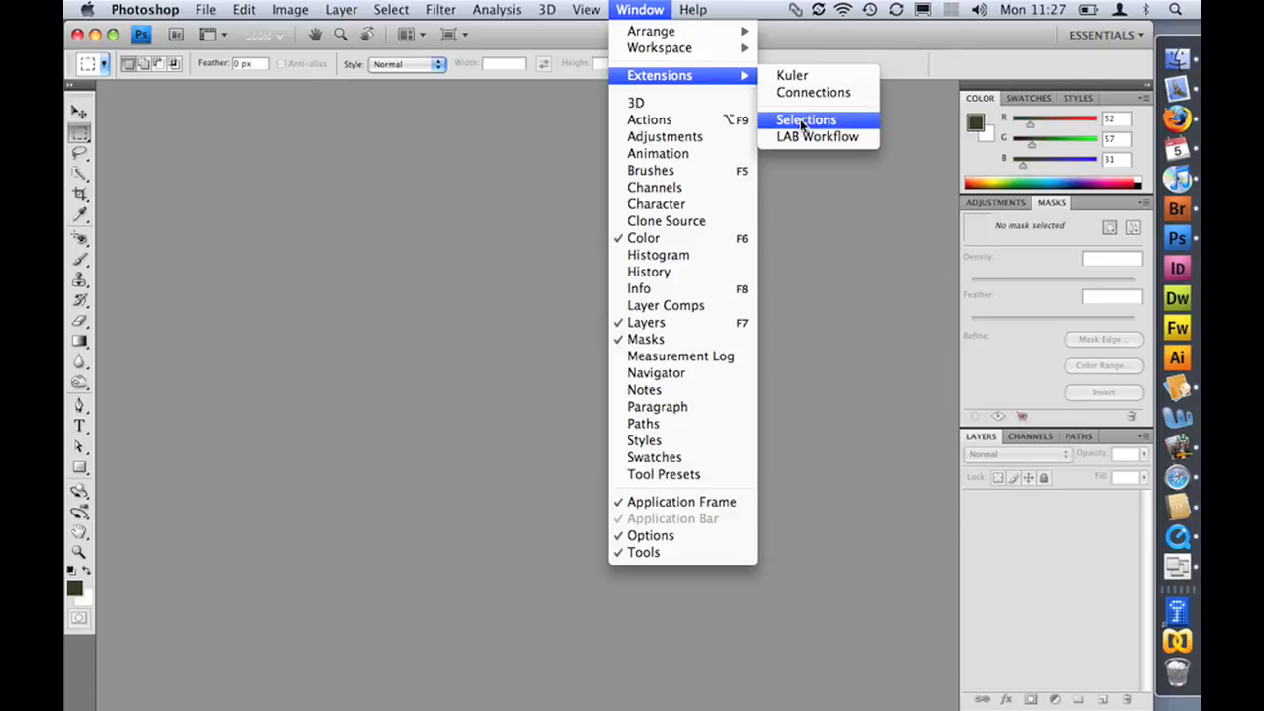
click(805, 120)
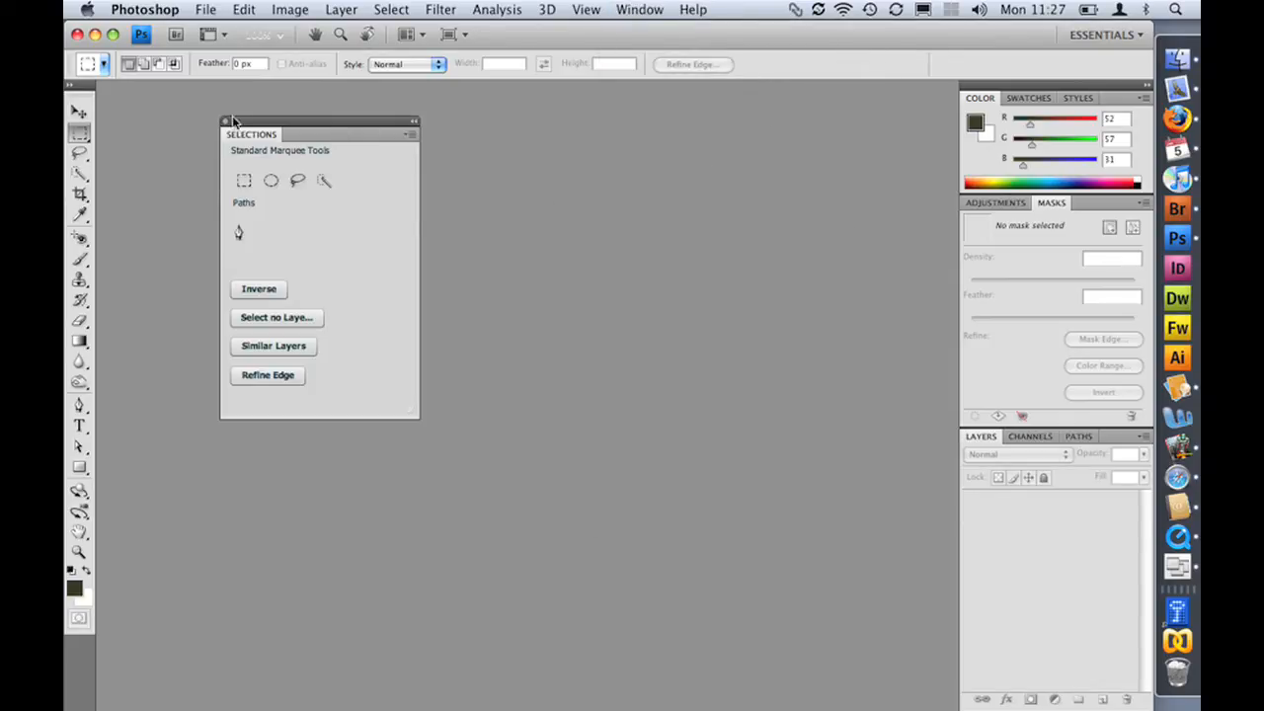
mouse_move(229, 182)
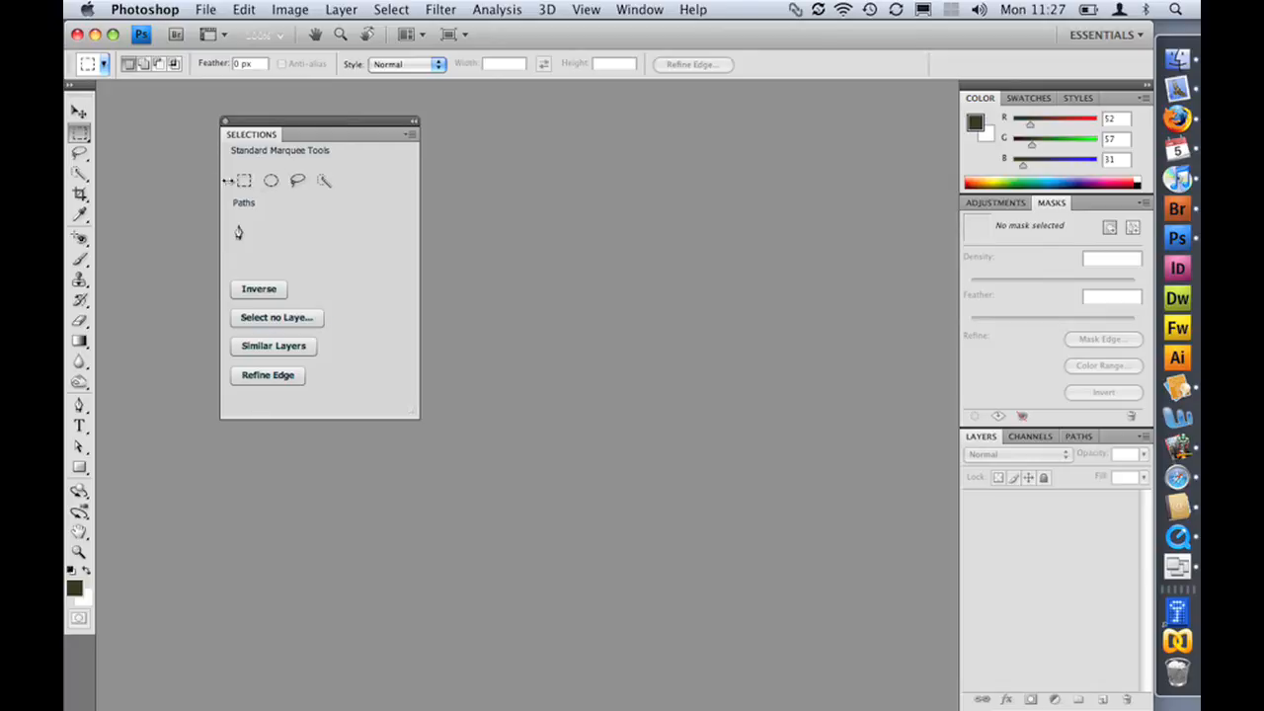
Try the elliptical marquee, pen and Inverse buttons; acknowledge Inverse is unavailable without a selection
click(271, 179)
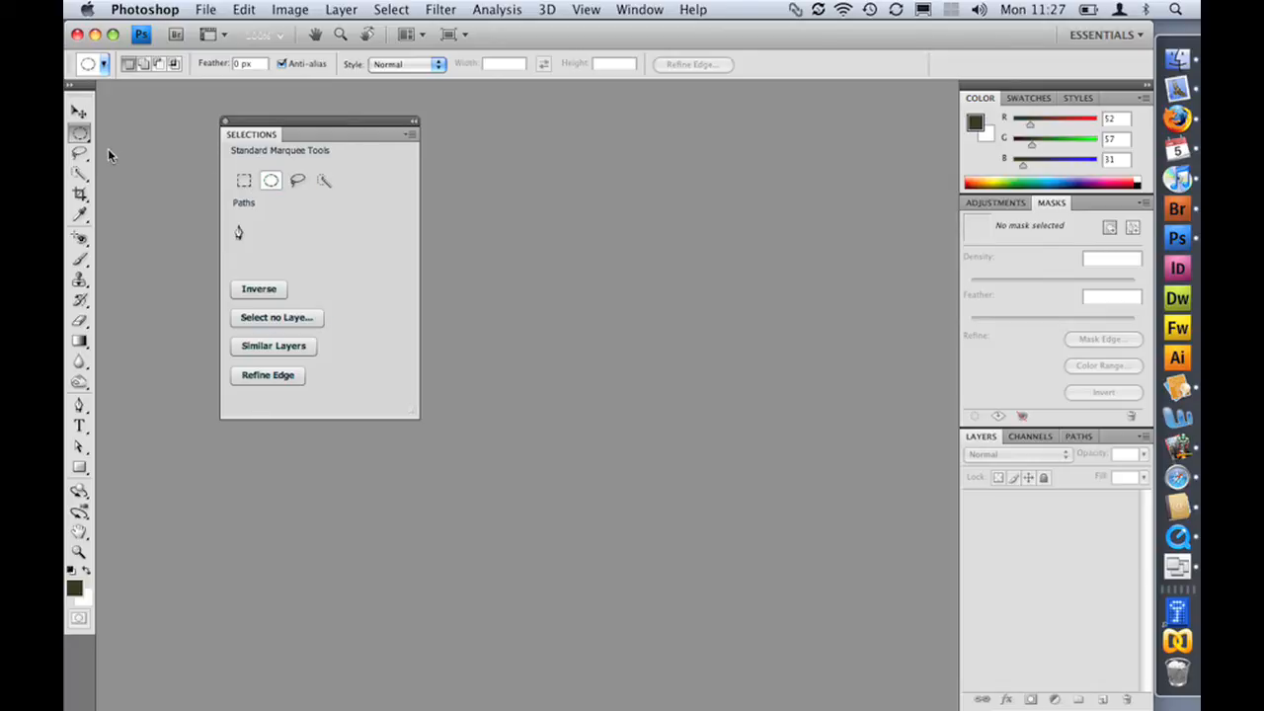
click(324, 180)
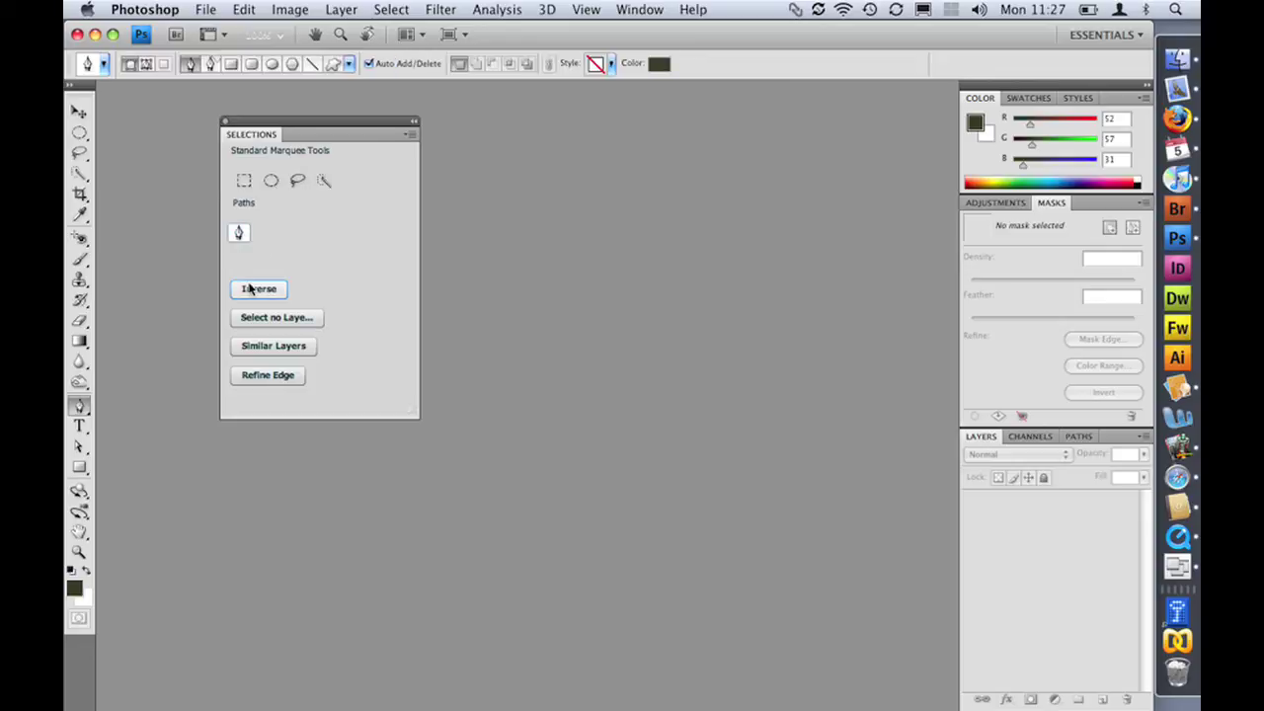
click(256, 288)
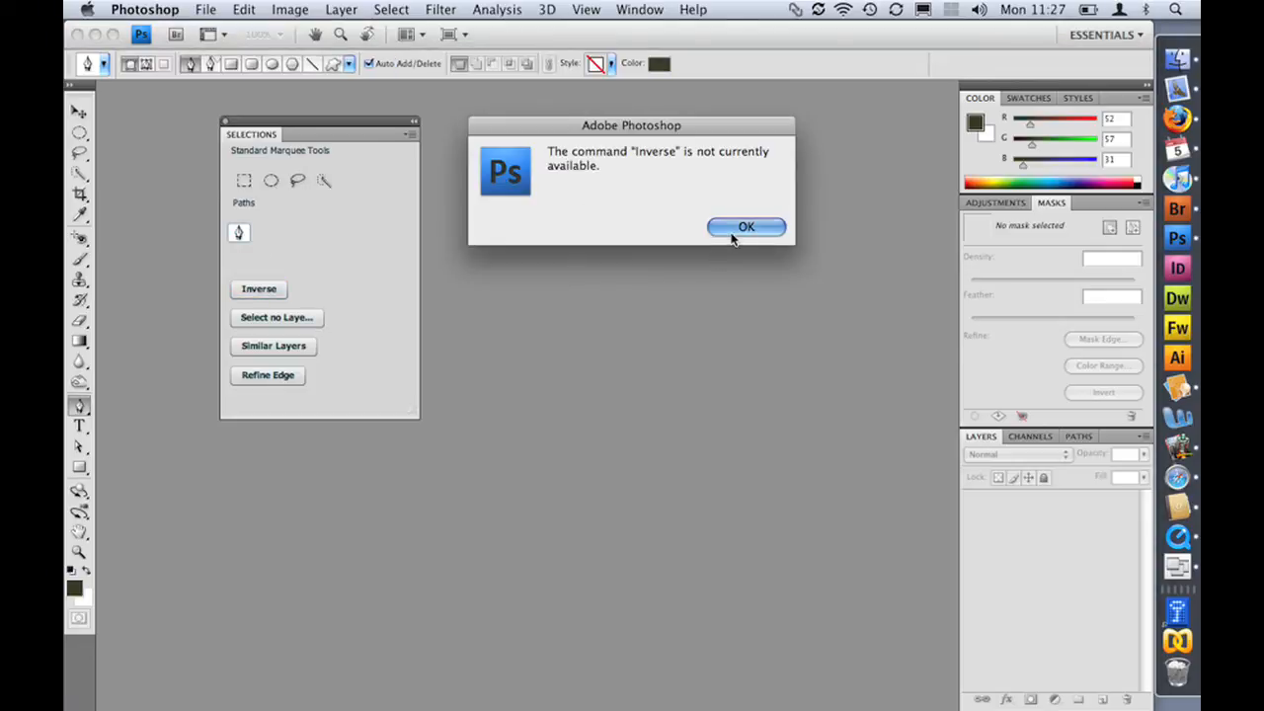
click(746, 227)
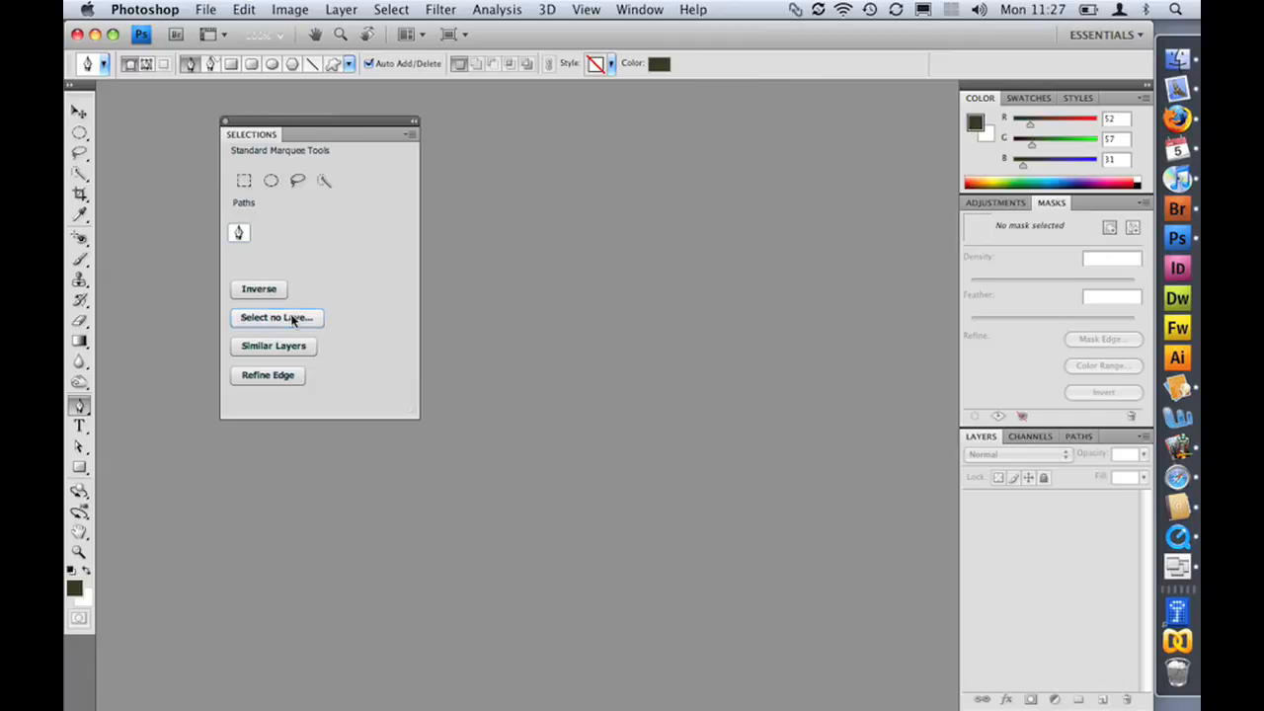